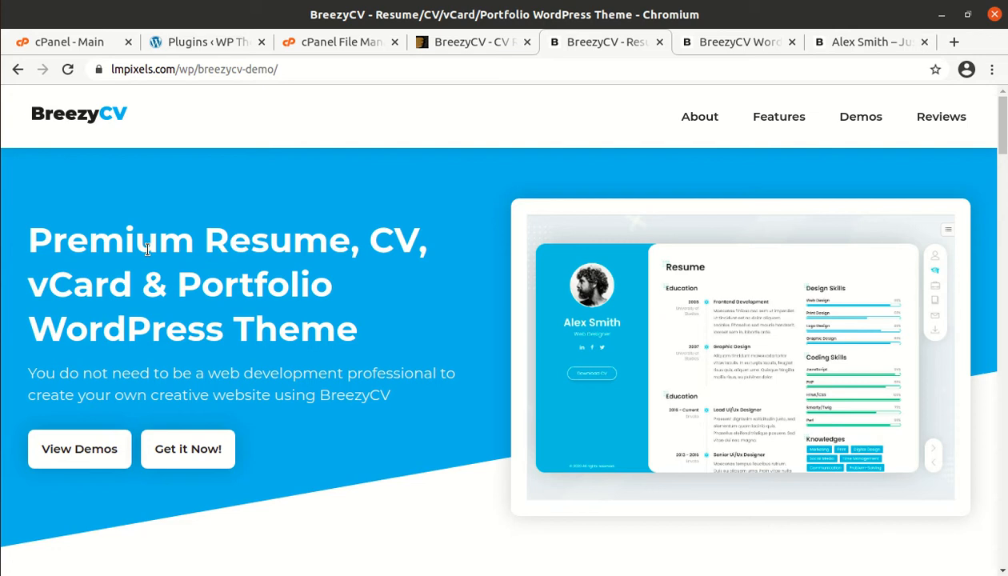
{"action": "mouse_move", "coordinate": [239, 271]}
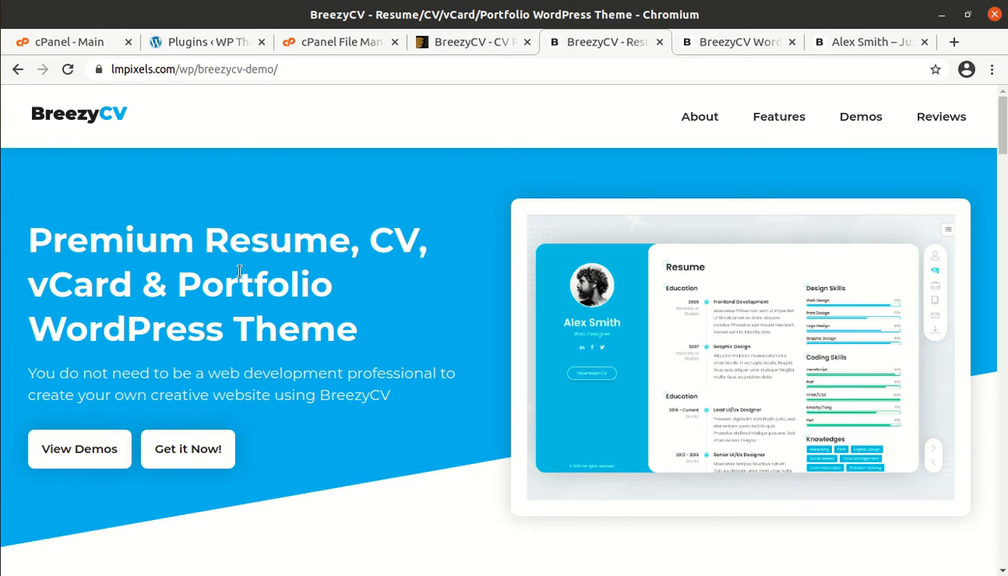
{"action": "mouse_move", "coordinate": [386, 303]}
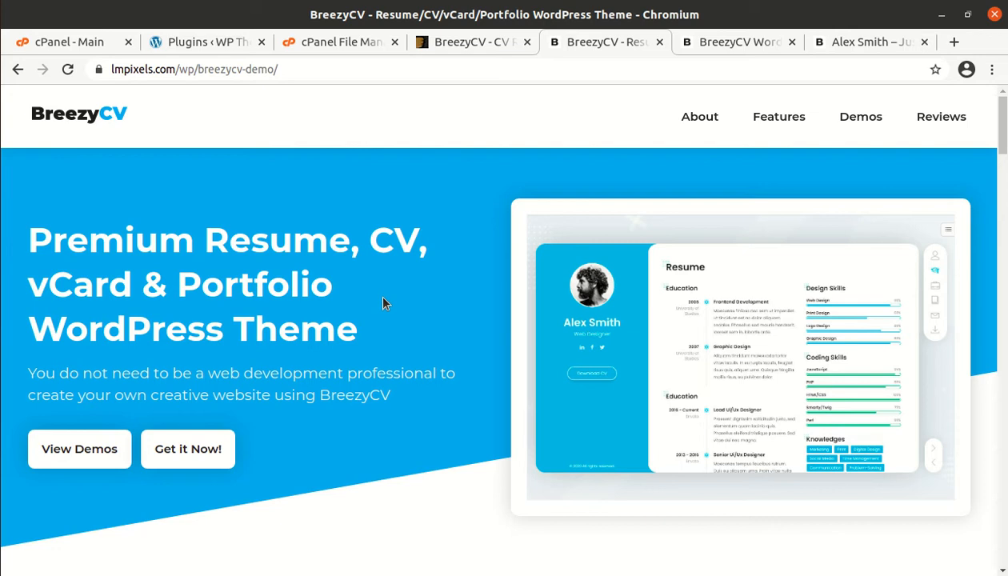
{"action": "mouse_move", "coordinate": [314, 297]}
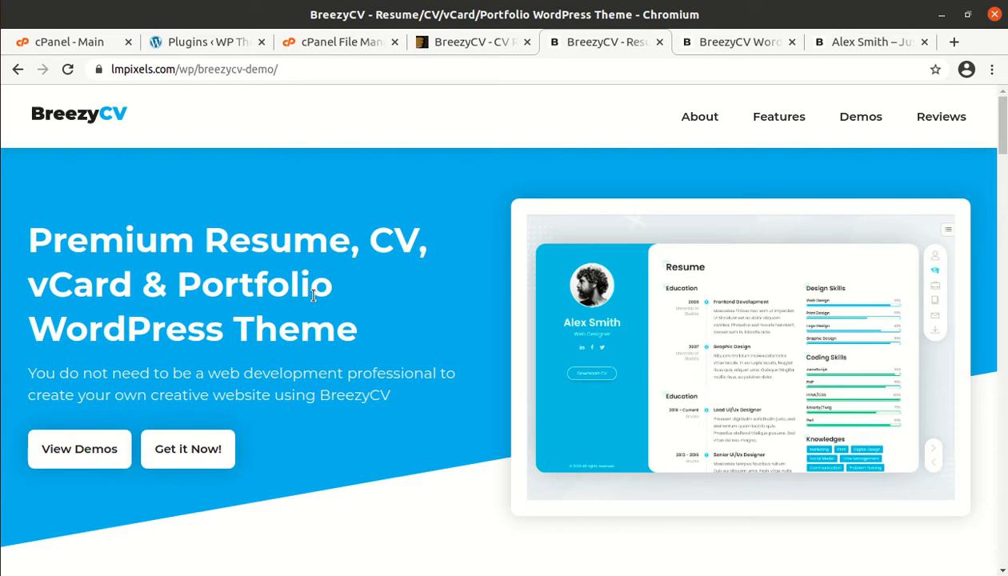
{"action": "mouse_move", "coordinate": [330, 308]}
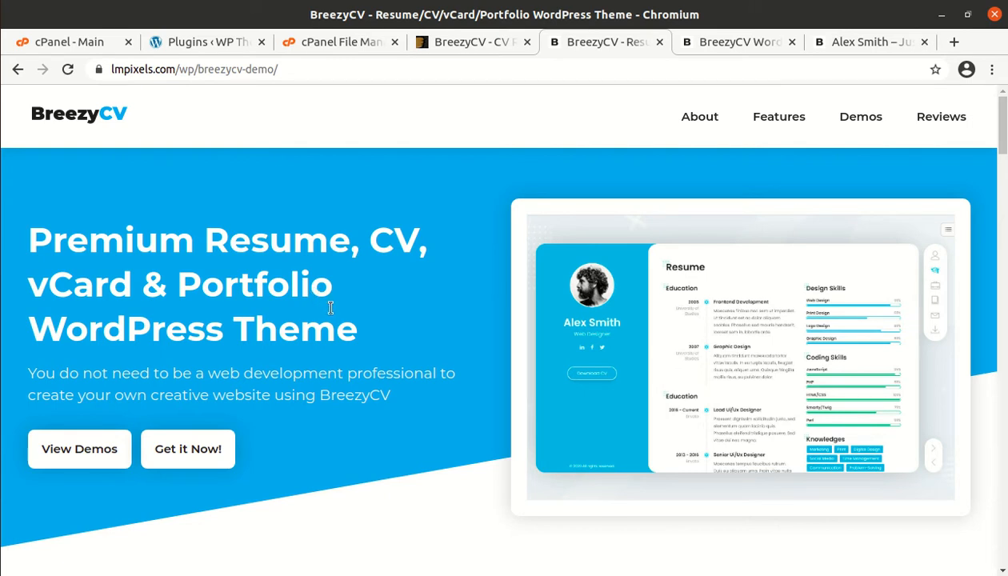
Step: Scroll down the BreezyCV product page to browse the 8+ Unique Demos thumbnail grid
{"action": "scroll", "scroll_direction": "down", "scroll_amount": 3}
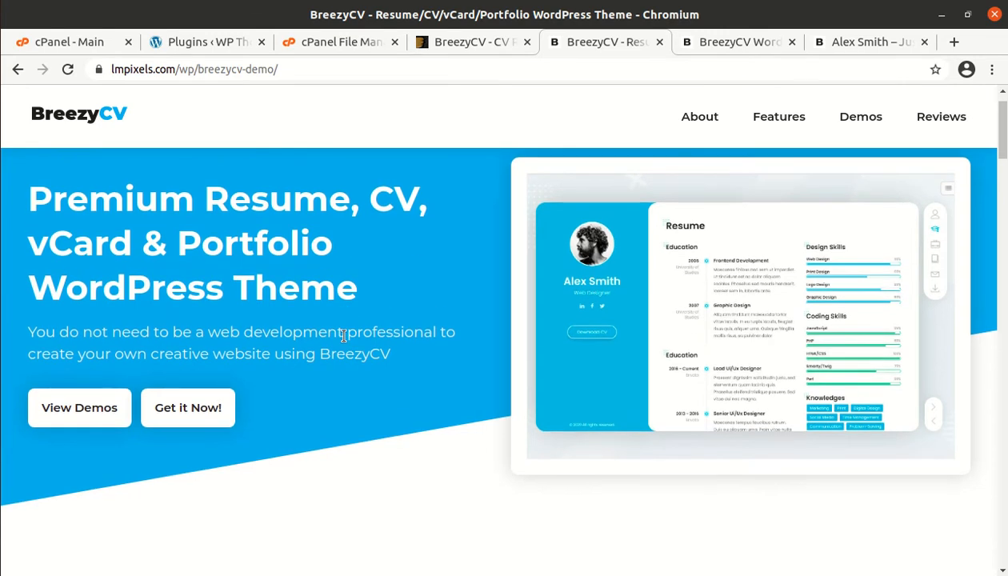
{"action": "scroll", "scroll_direction": "down", "scroll_amount": 3}
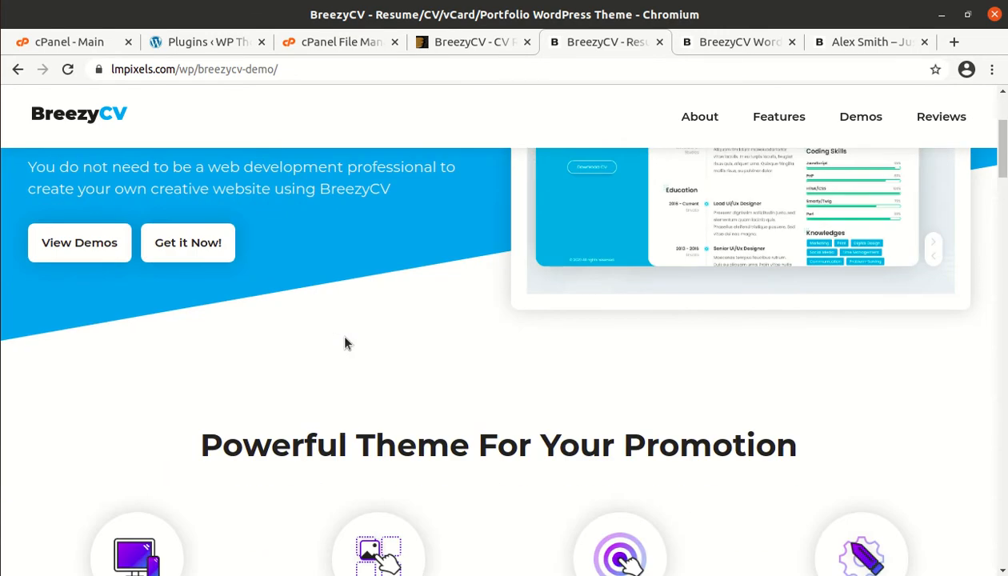
{"action": "scroll", "scroll_direction": "down", "scroll_amount": 3}
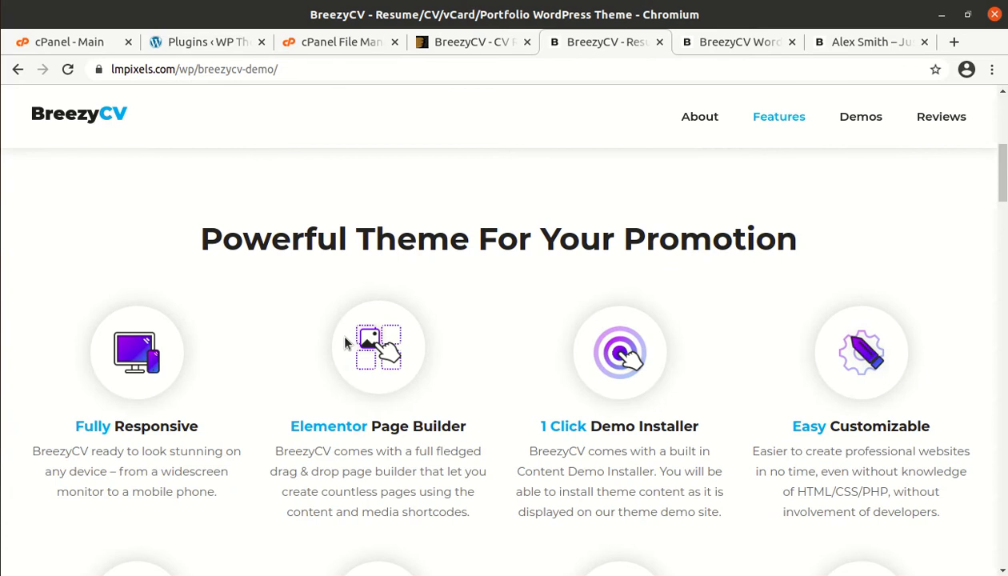
{"action": "mouse_move", "coordinate": [225, 336]}
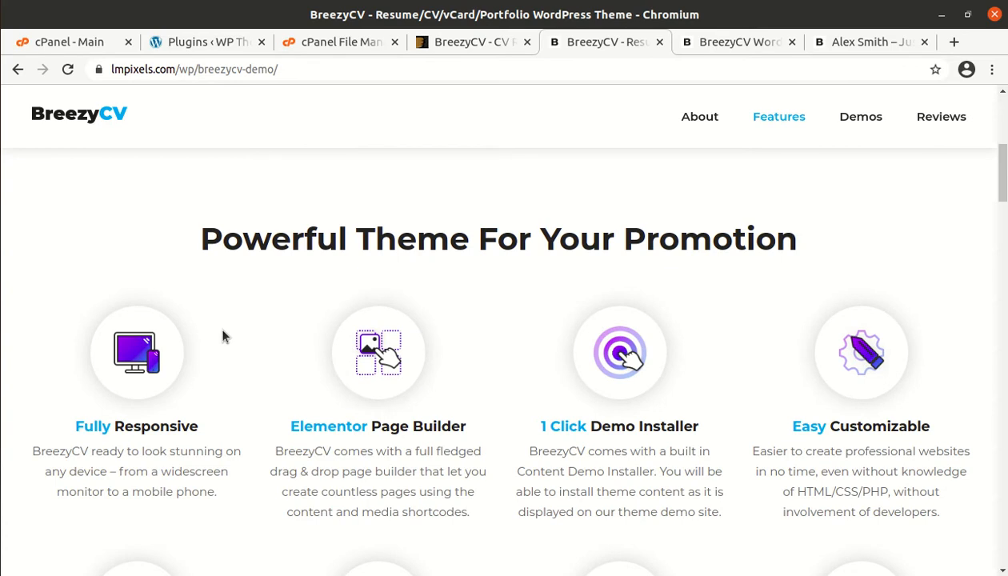
{"action": "mouse_move", "coordinate": [224, 255]}
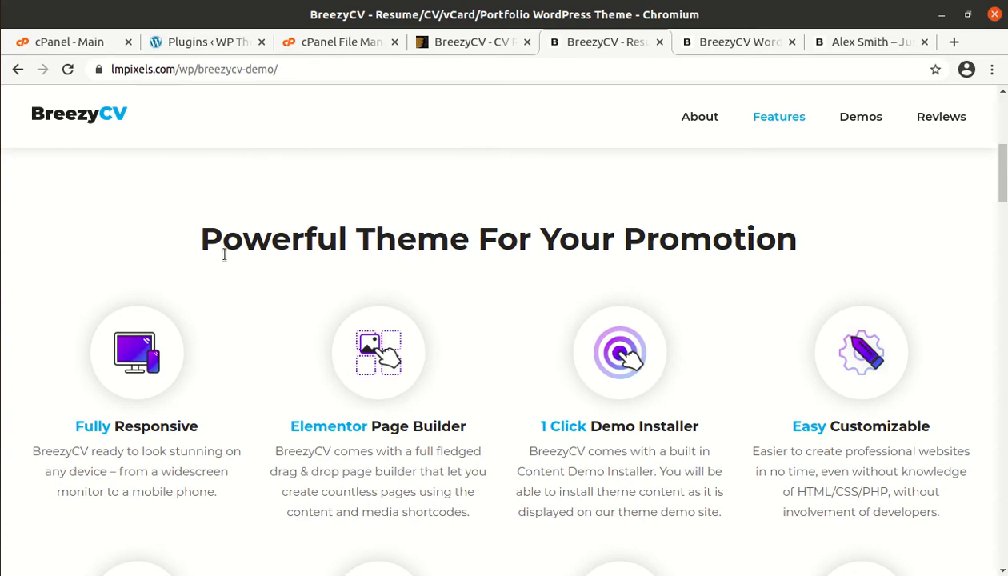
{"action": "scroll", "scroll_direction": "down", "scroll_amount": 3}
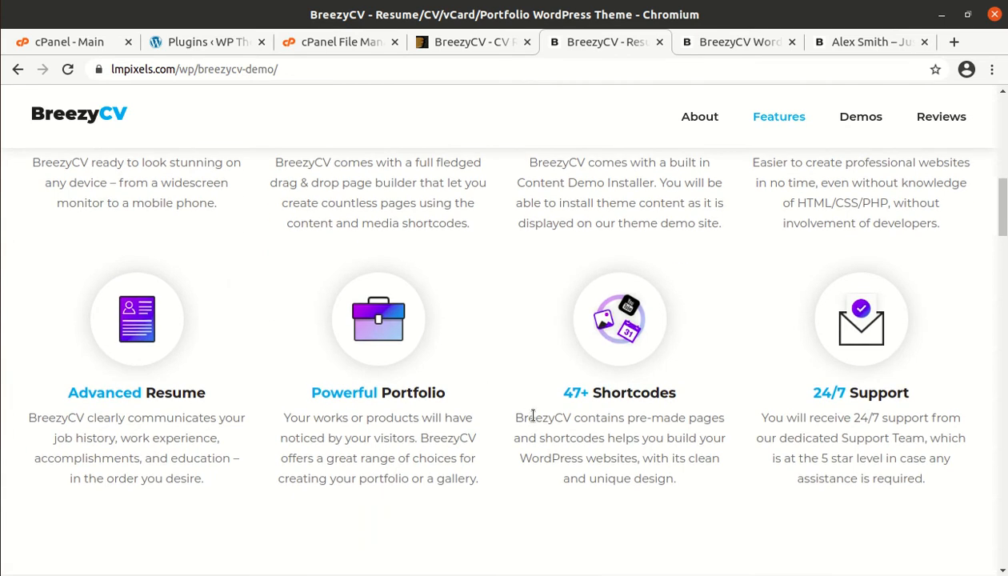
{"action": "scroll", "scroll_direction": "up", "scroll_amount": 3}
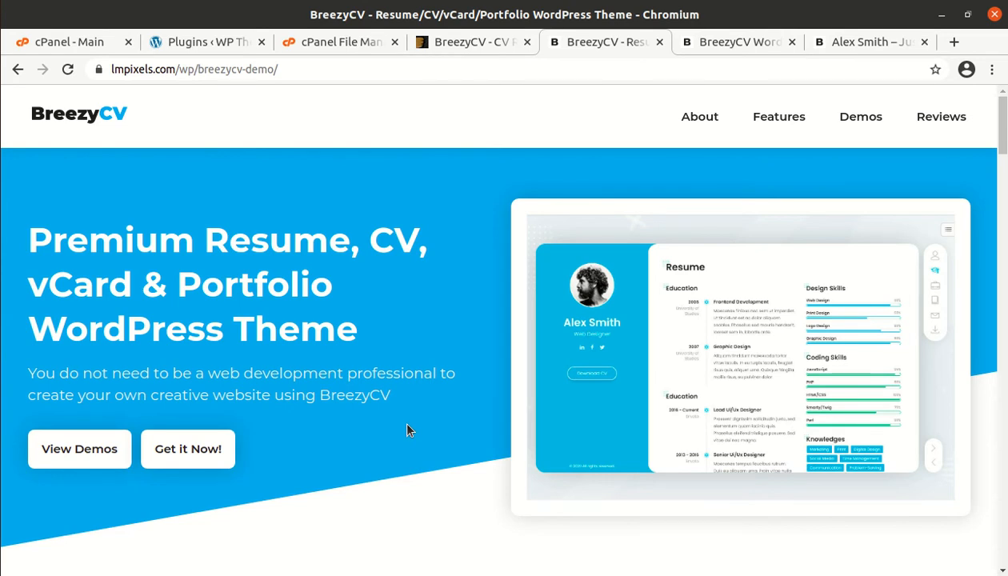
{"action": "mouse_move", "coordinate": [396, 338]}
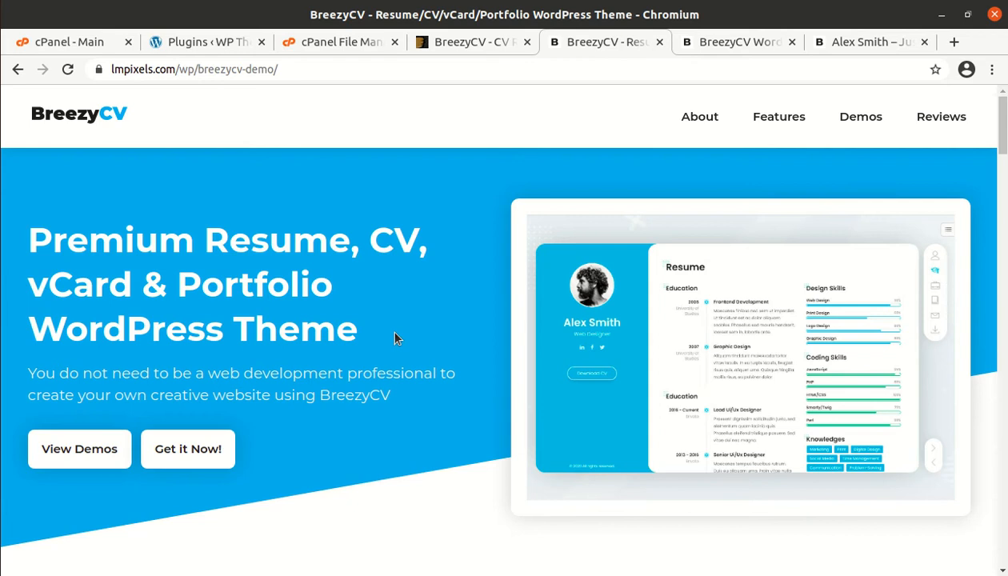
{"action": "mouse_move", "coordinate": [307, 256]}
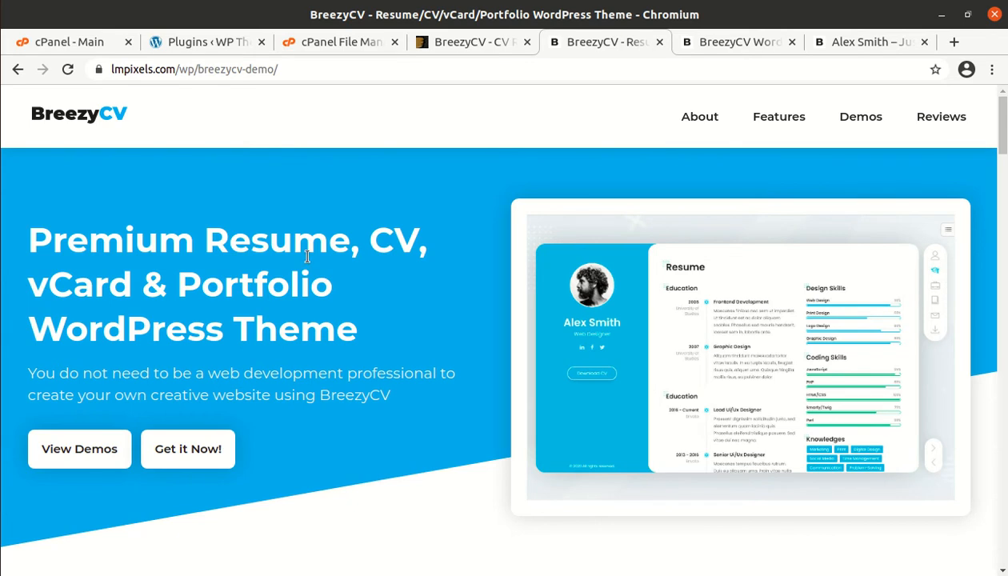
{"action": "mouse_move", "coordinate": [429, 166]}
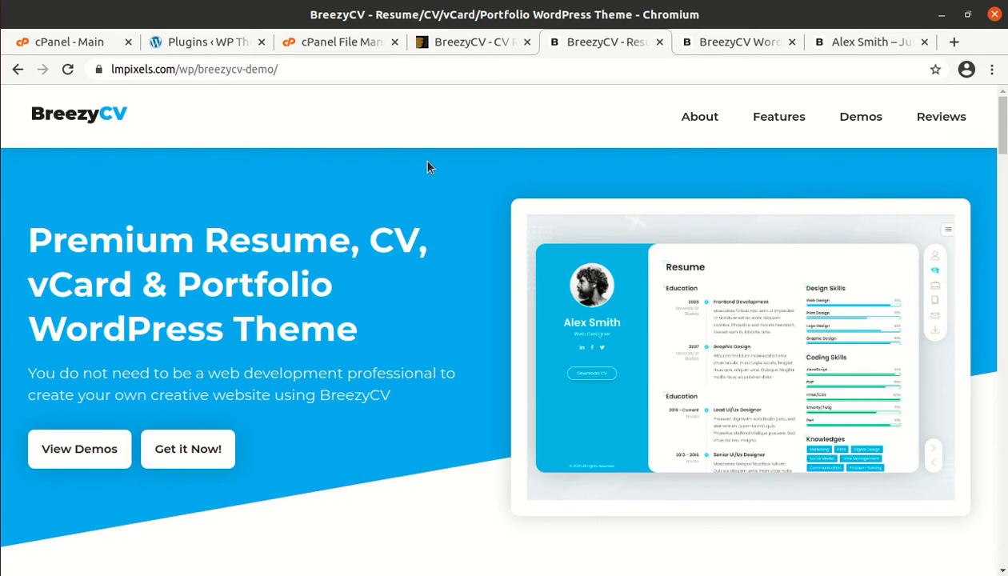
{"action": "mouse_move", "coordinate": [460, 145]}
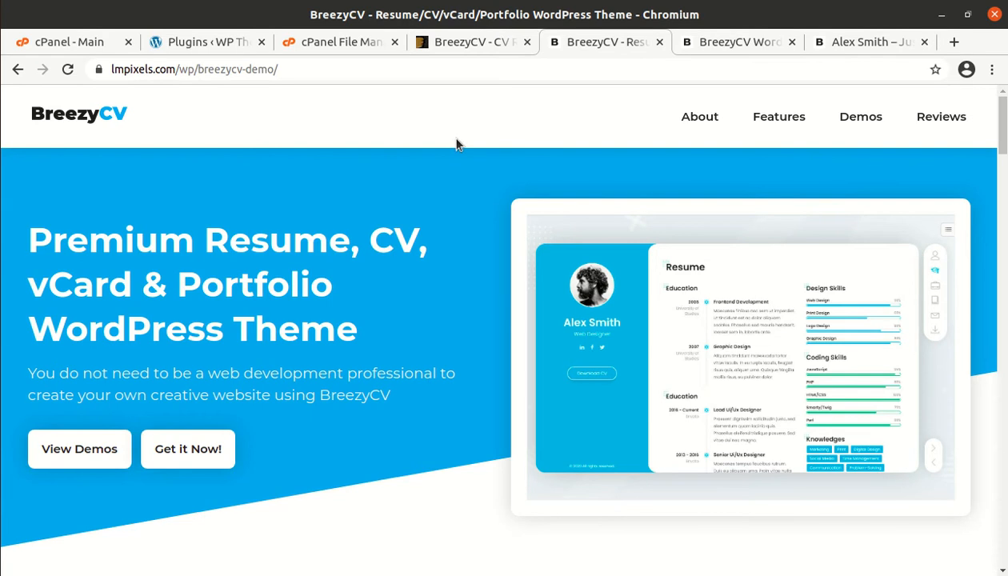
{"action": "scroll", "scroll_direction": "down", "scroll_amount": 3}
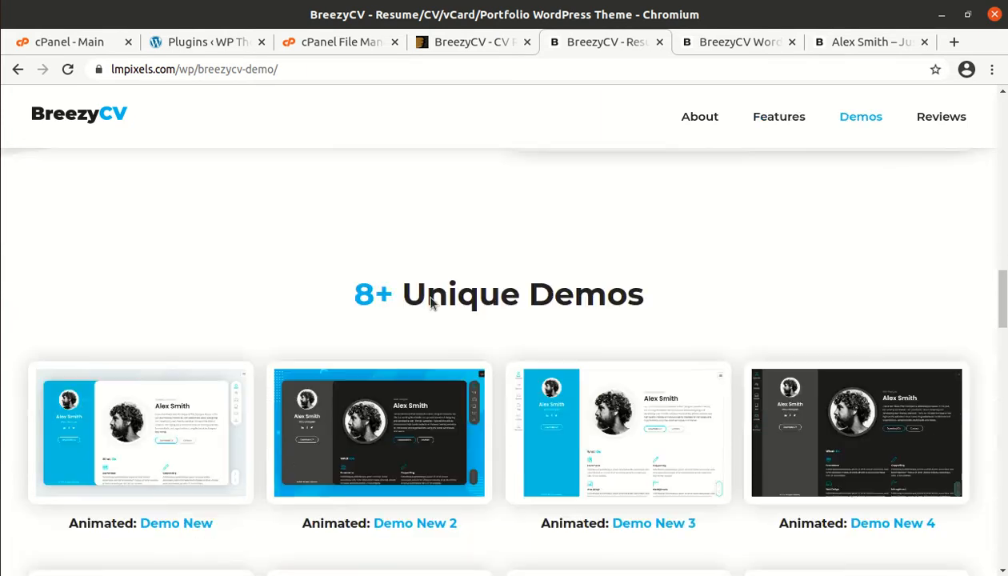
{"action": "scroll", "scroll_direction": "down", "scroll_amount": 3}
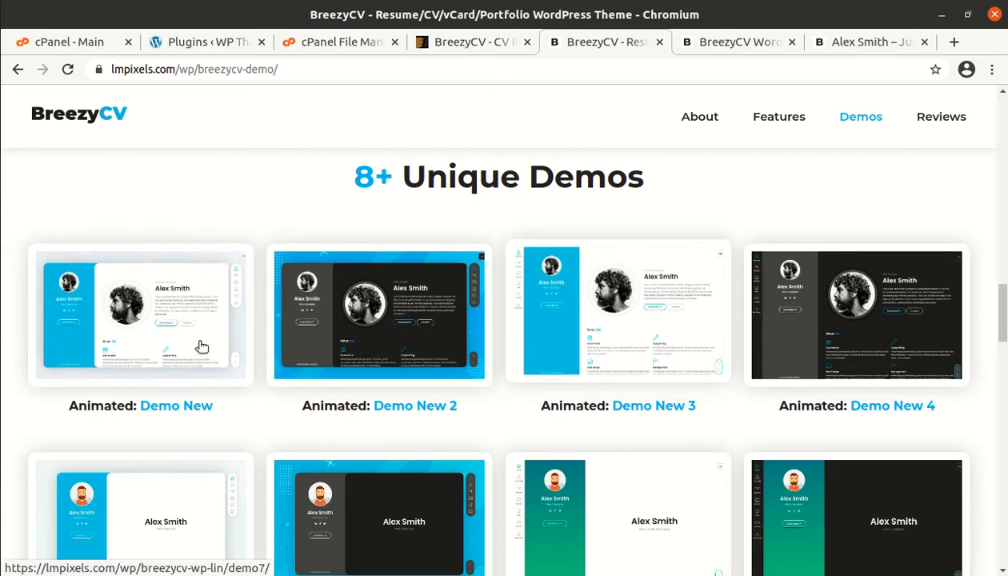
{"action": "scroll", "scroll_direction": "down", "scroll_amount": 3}
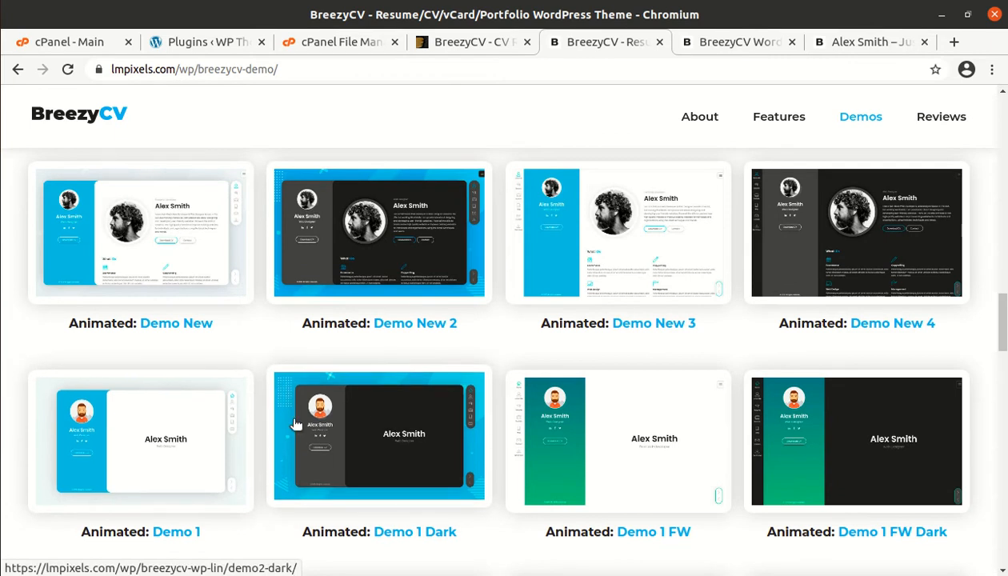
{"action": "scroll", "scroll_direction": "down", "scroll_amount": 3}
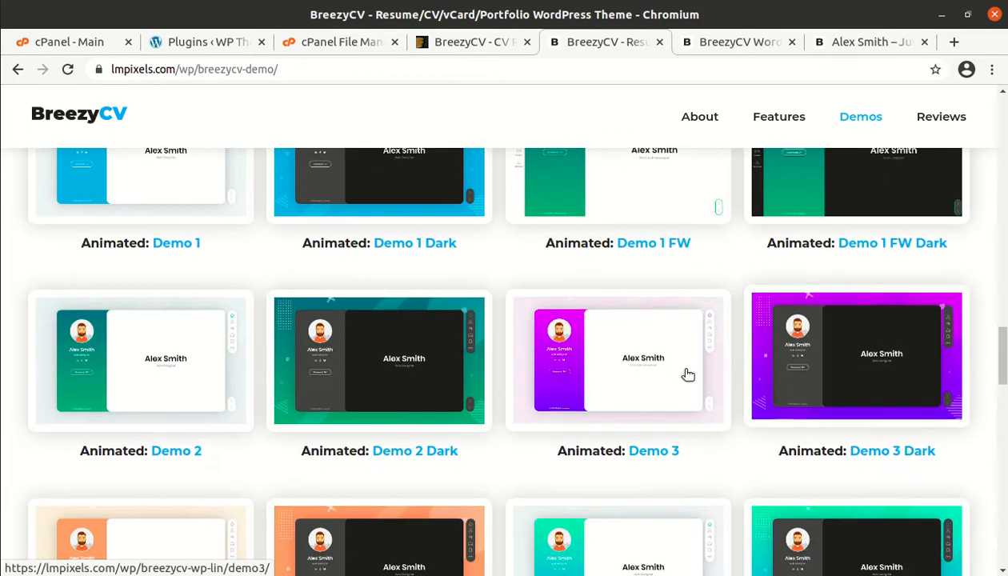
{"action": "scroll", "scroll_direction": "down", "scroll_amount": 3}
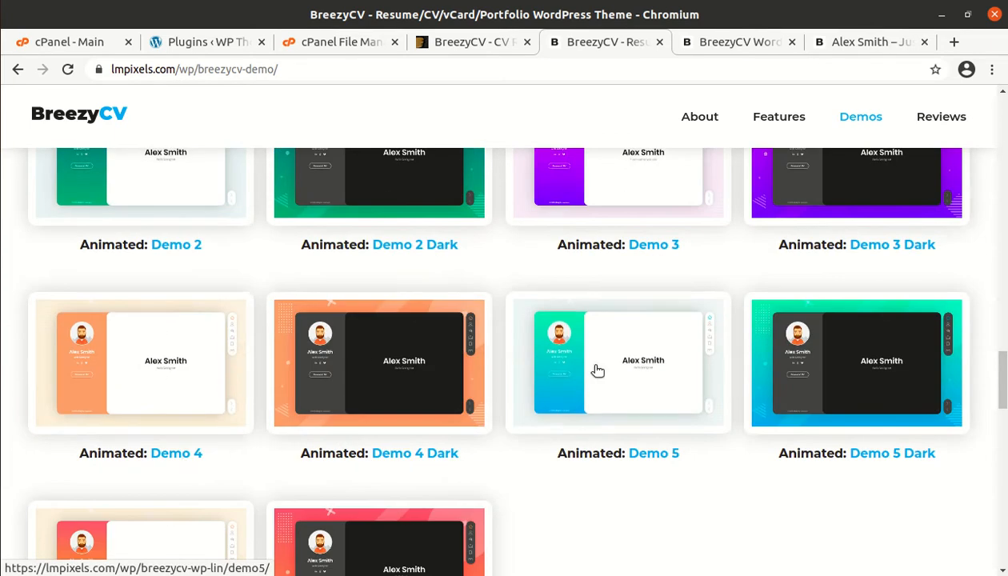
{"action": "scroll", "scroll_direction": "up", "scroll_amount": 3}
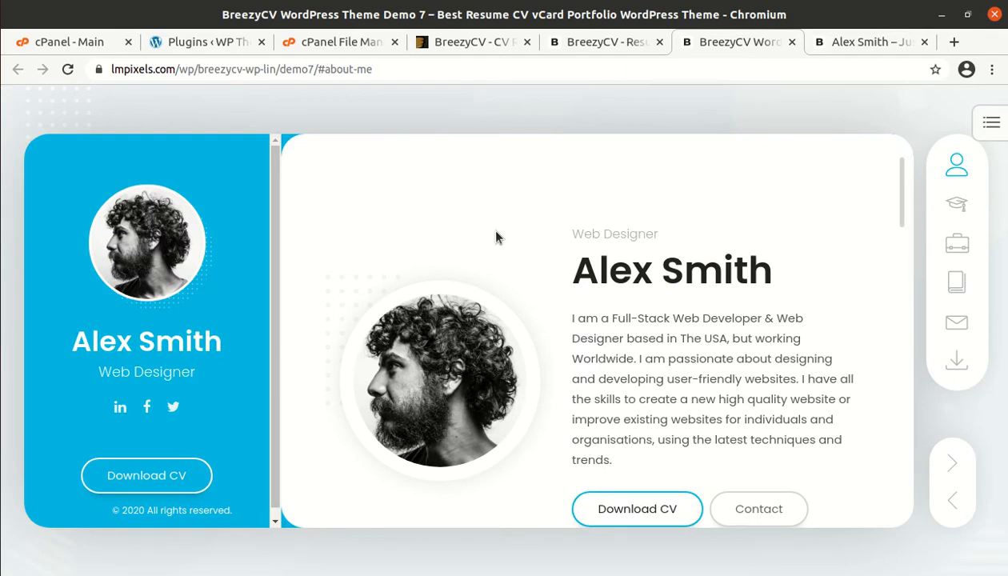
{"action": "mouse_move", "coordinate": [484, 232]}
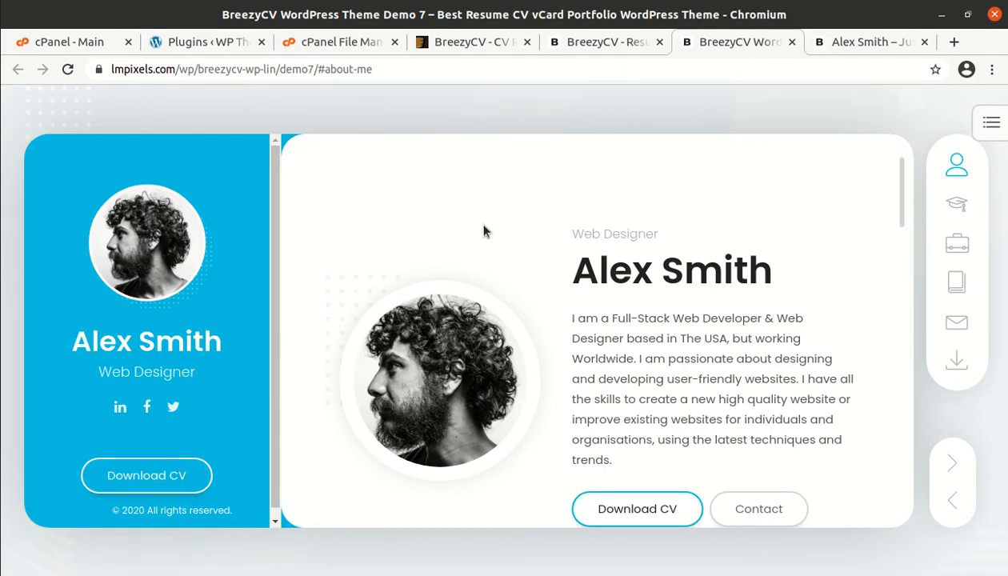
{"action": "mouse_move", "coordinate": [467, 264]}
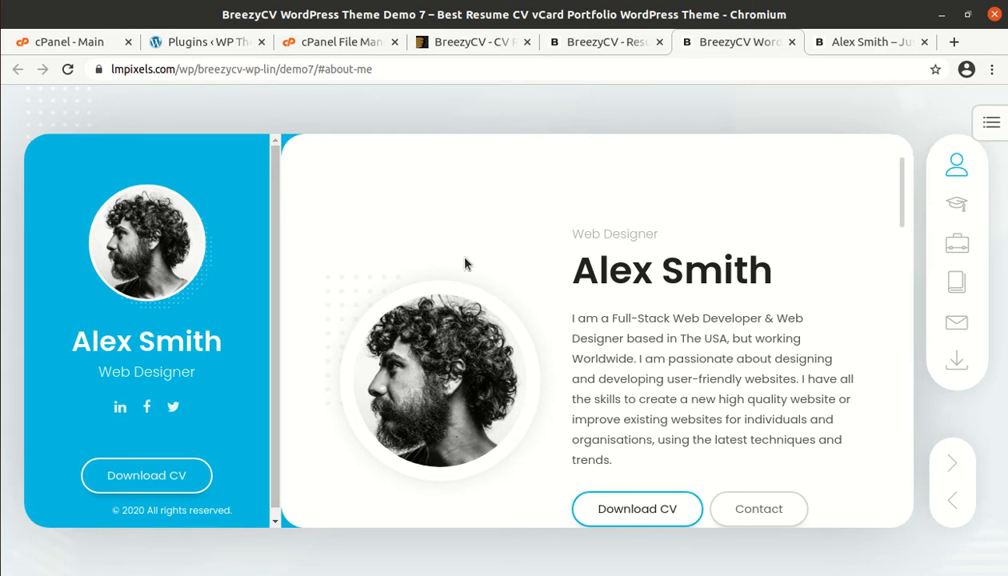
Step: Cycle through Demo 7's Resume, Blog, Contact, About Me and Portfolio sections, ending on Blog
{"action": "scroll", "scroll_direction": "down", "scroll_amount": 3}
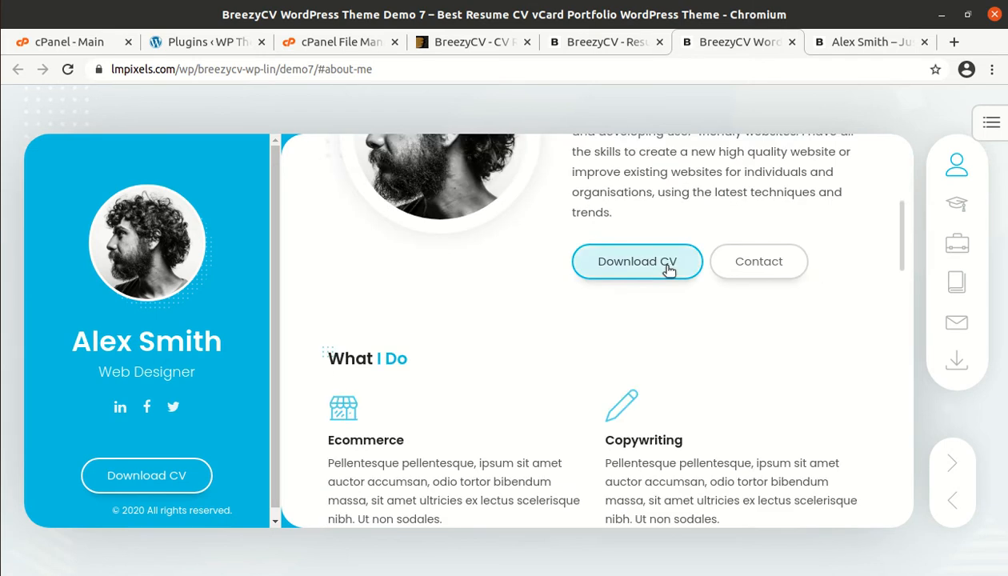
{"action": "scroll", "scroll_direction": "down", "scroll_amount": 3}
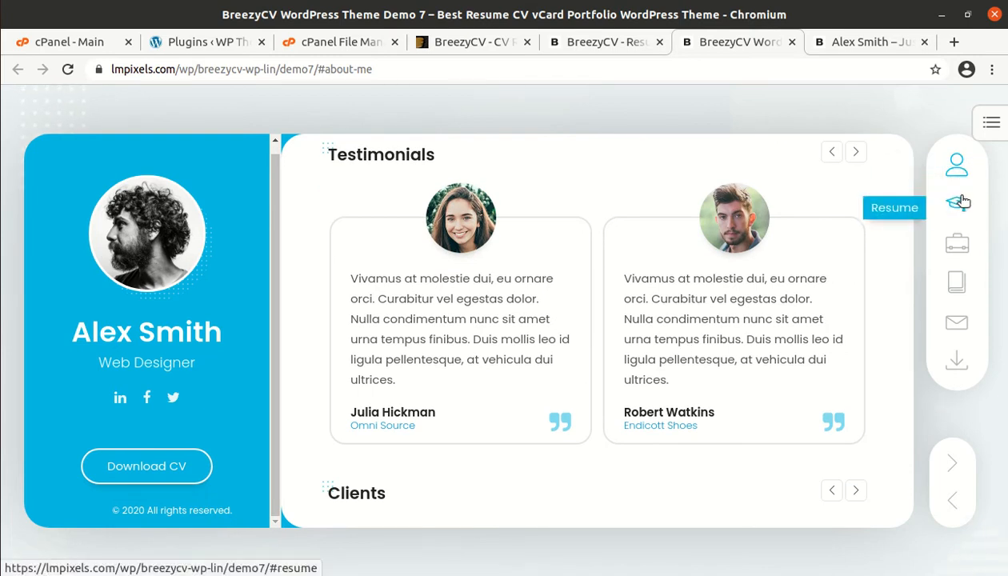
{"action": "left_click", "coordinate": [957, 203]}
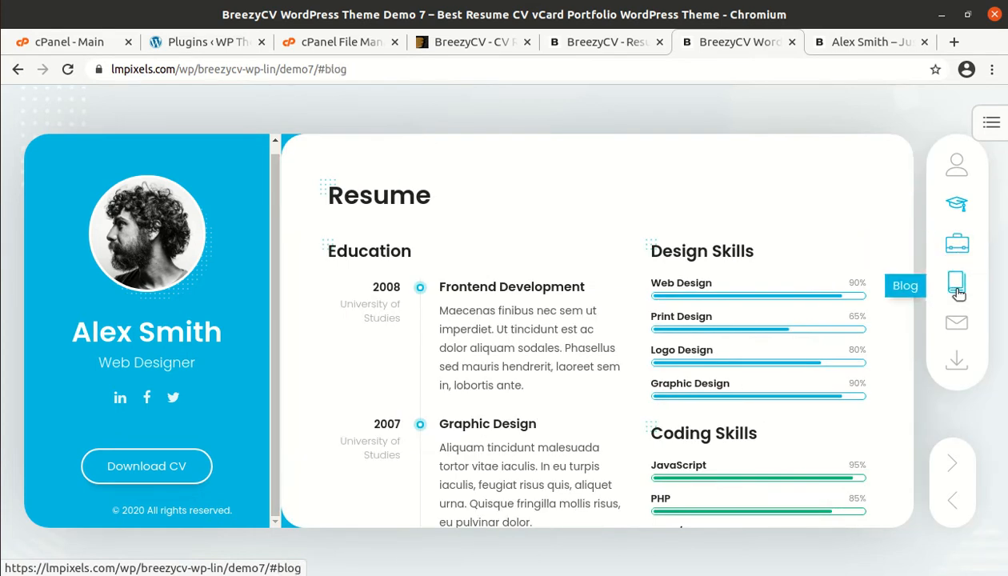
{"action": "left_click", "coordinate": [957, 286]}
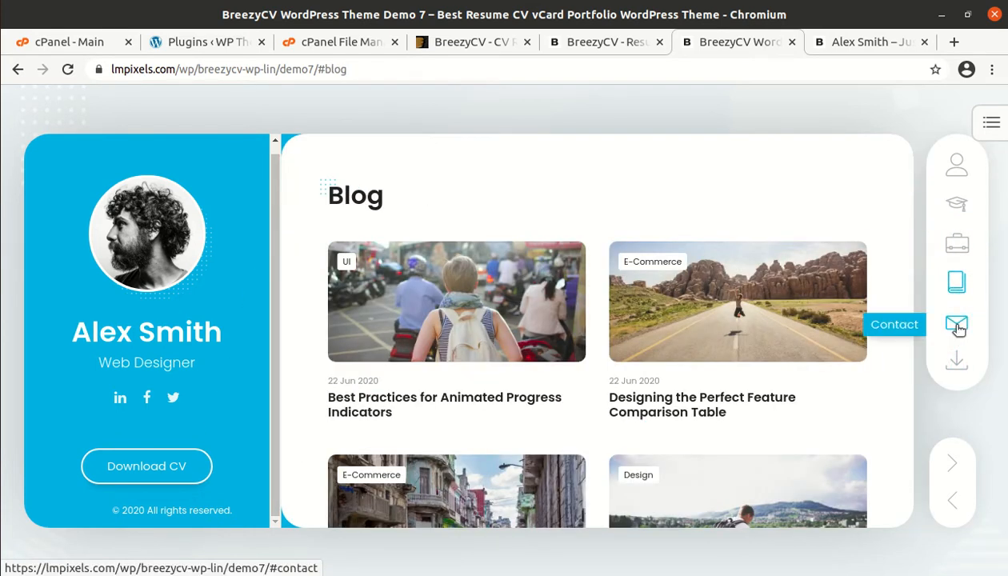
{"action": "left_click", "coordinate": [958, 324]}
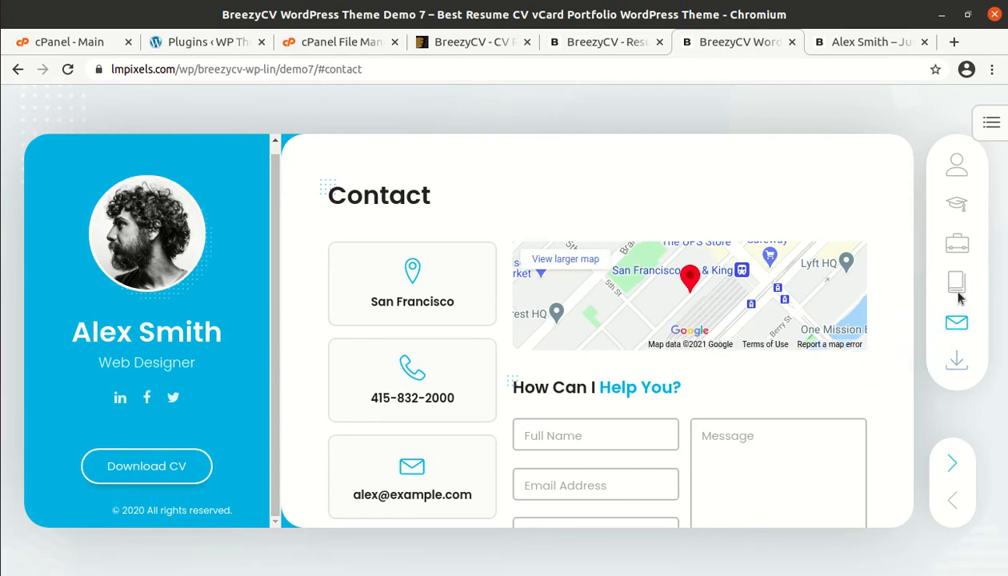
{"action": "left_click", "coordinate": [957, 164]}
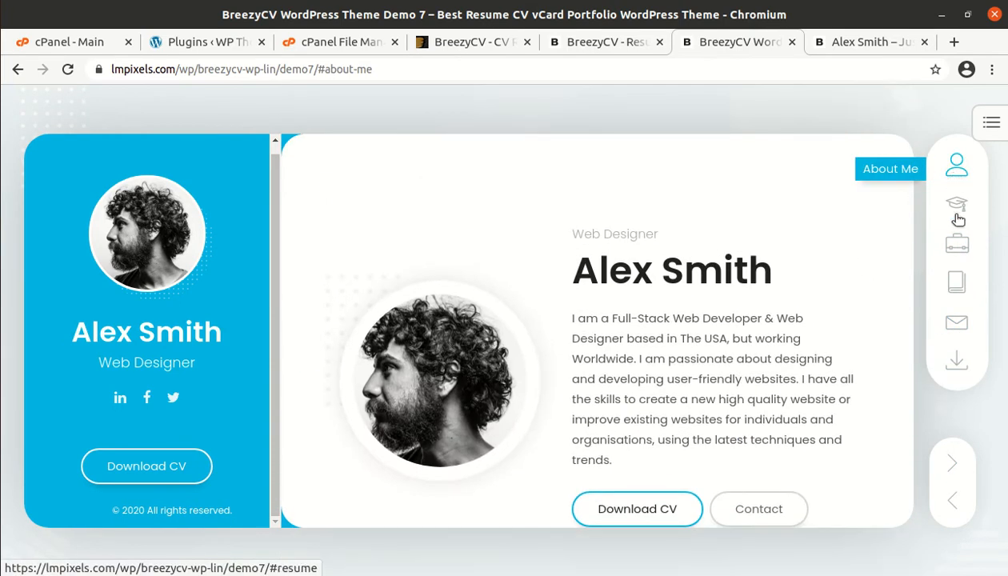
{"action": "left_click", "coordinate": [957, 243]}
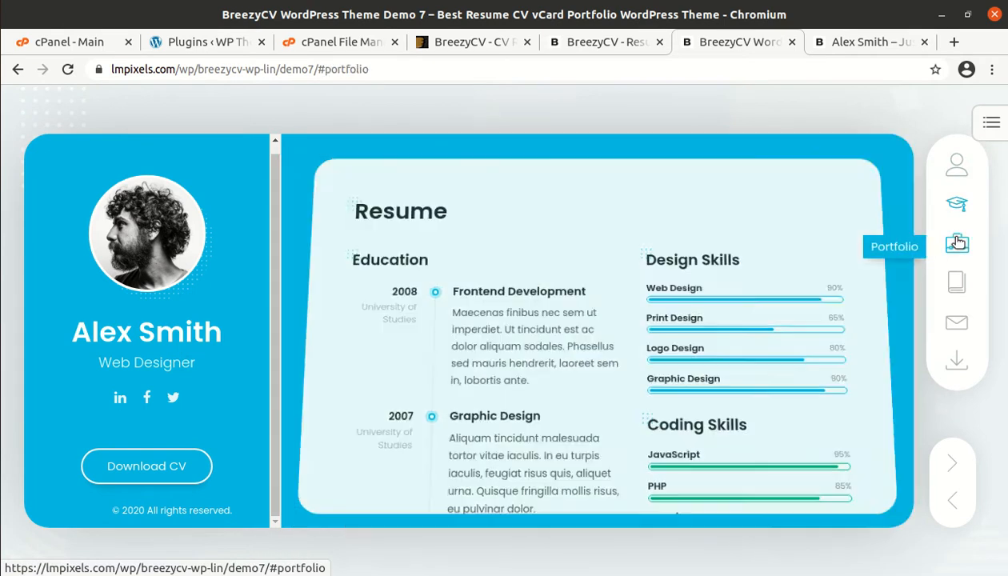
{"action": "left_click", "coordinate": [958, 282]}
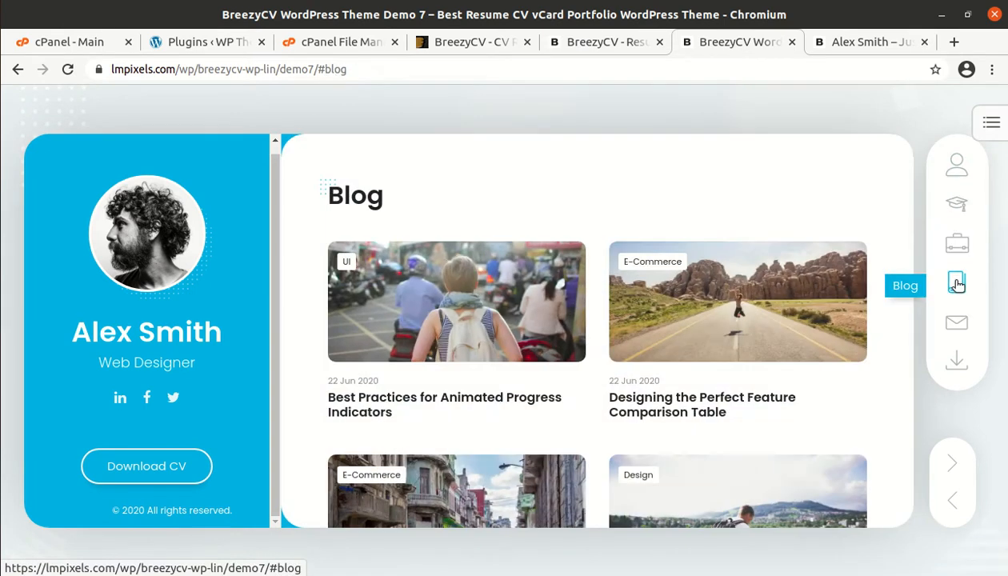
{"action": "scroll", "scroll_direction": "down", "scroll_amount": 3}
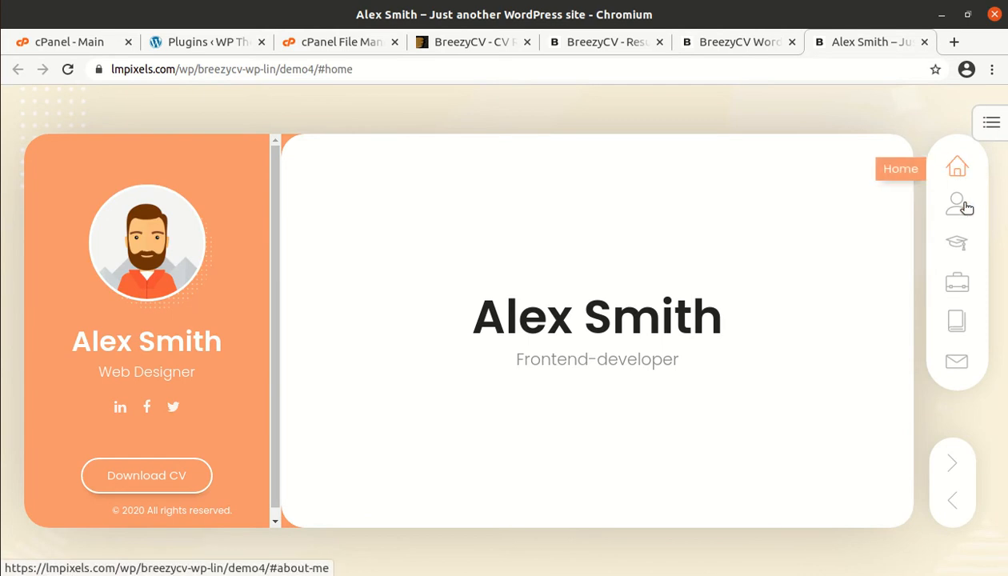
Step: Visit Demo 4's About Me, Resume and Blog sections, finishing on Contact
{"action": "left_click", "coordinate": [957, 204]}
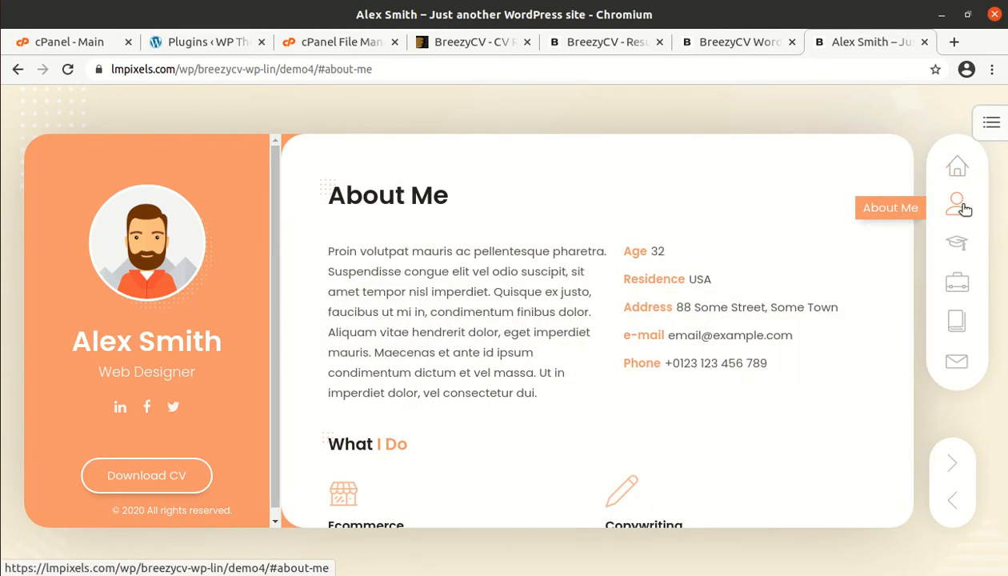
{"action": "left_click", "coordinate": [957, 246]}
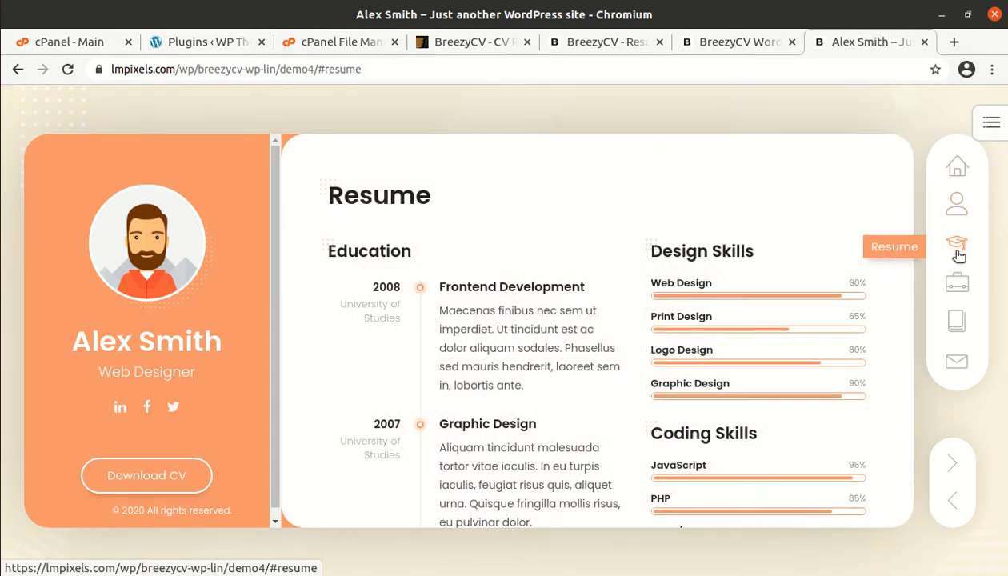
{"action": "left_click", "coordinate": [957, 277]}
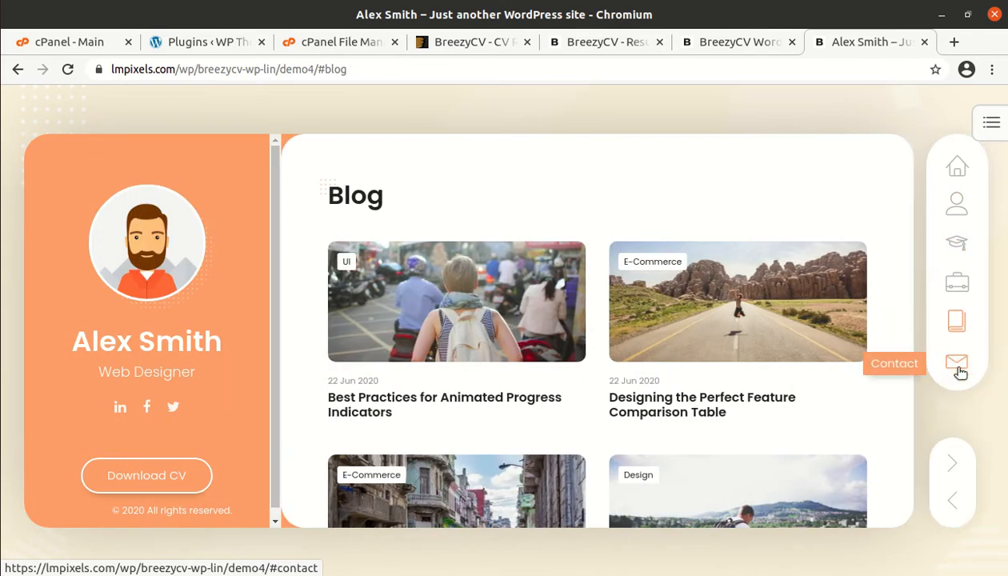
{"action": "left_click", "coordinate": [957, 166]}
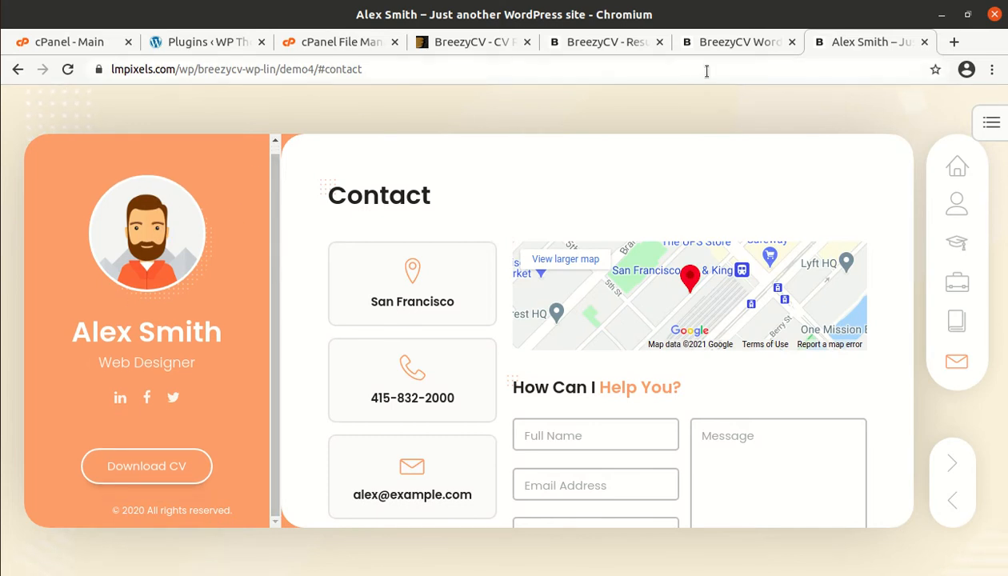
{"action": "mouse_move", "coordinate": [758, 41]}
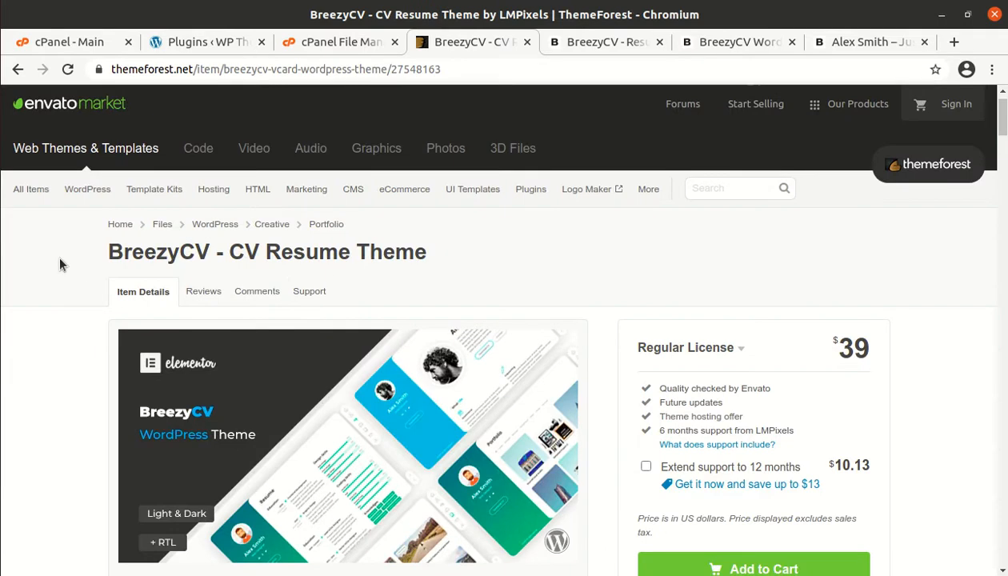
Step: Scroll the ThemeForest page and highlight the Elite Author badge and creation date
{"action": "scroll", "scroll_direction": "down", "scroll_amount": 3}
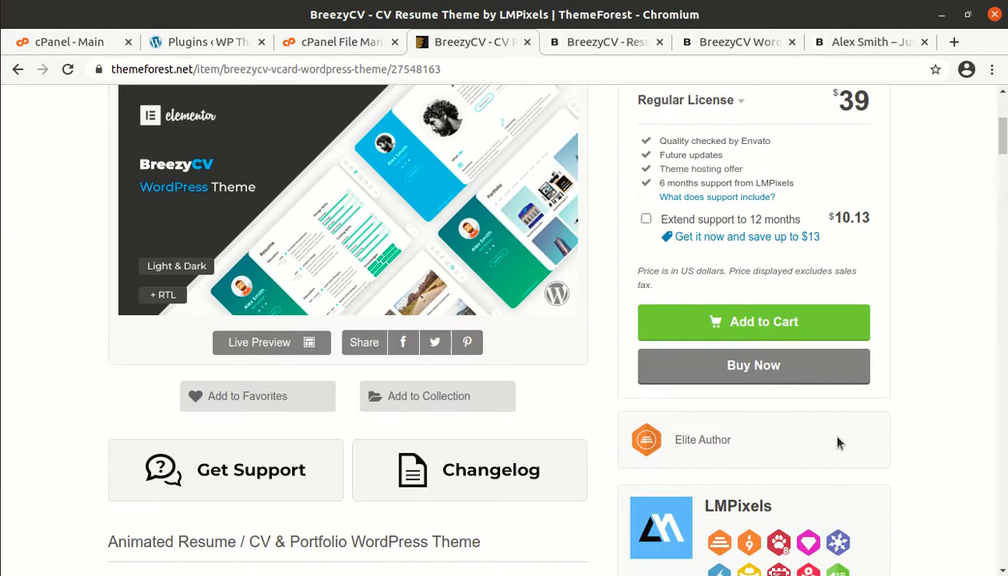
{"action": "scroll", "scroll_direction": "down", "scroll_amount": 3}
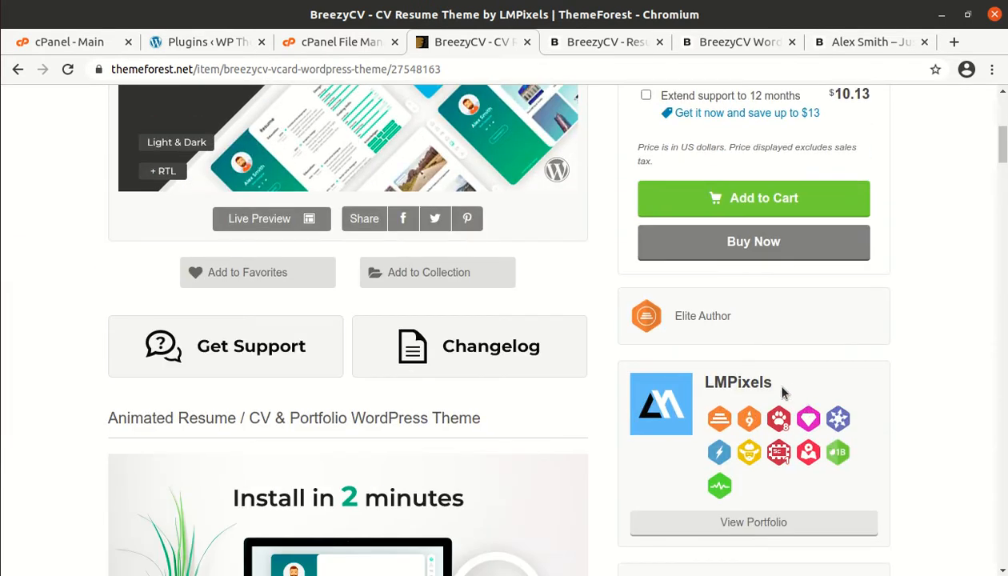
{"action": "double_click", "coordinate": [703, 316]}
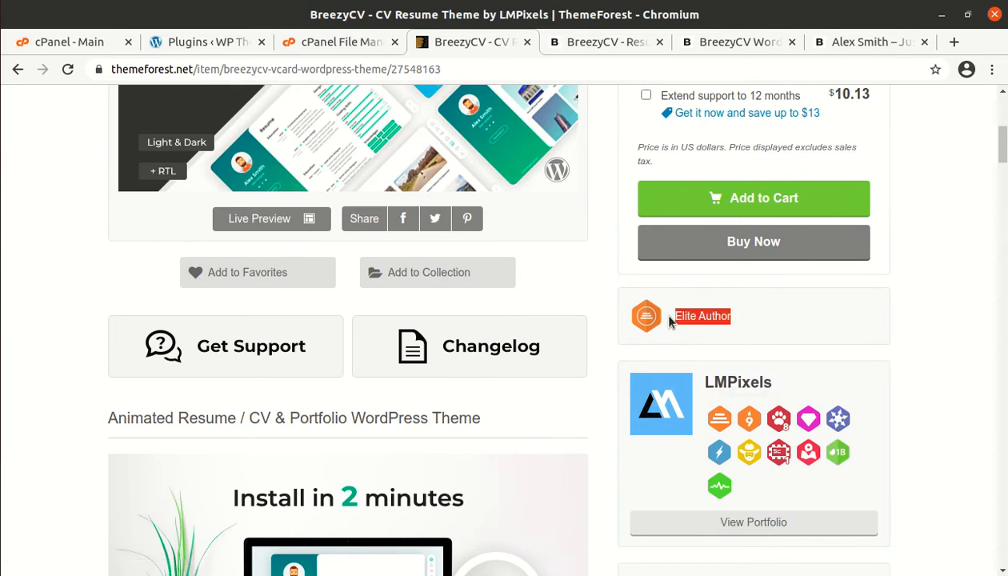
{"action": "scroll", "scroll_direction": "down", "scroll_amount": 3}
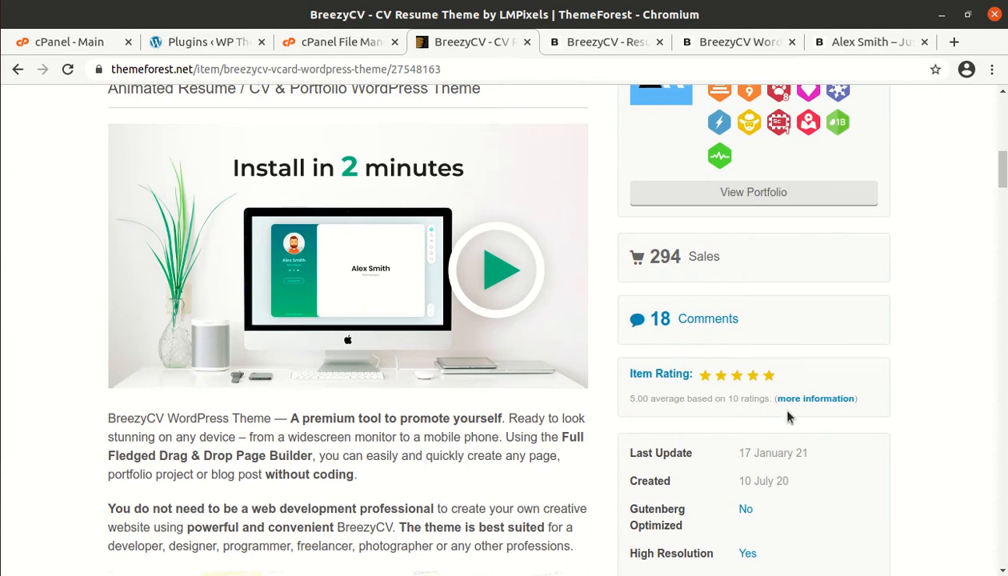
{"action": "double_click", "coordinate": [764, 481]}
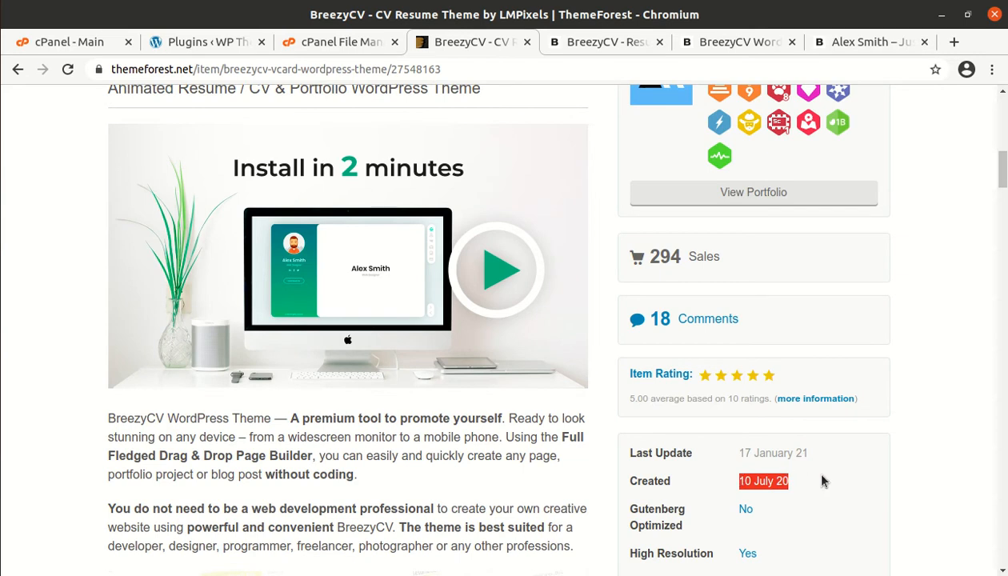
Step: Scroll through the description, specs and customer reviews, then back to the top
{"action": "scroll", "scroll_direction": "down", "scroll_amount": 3}
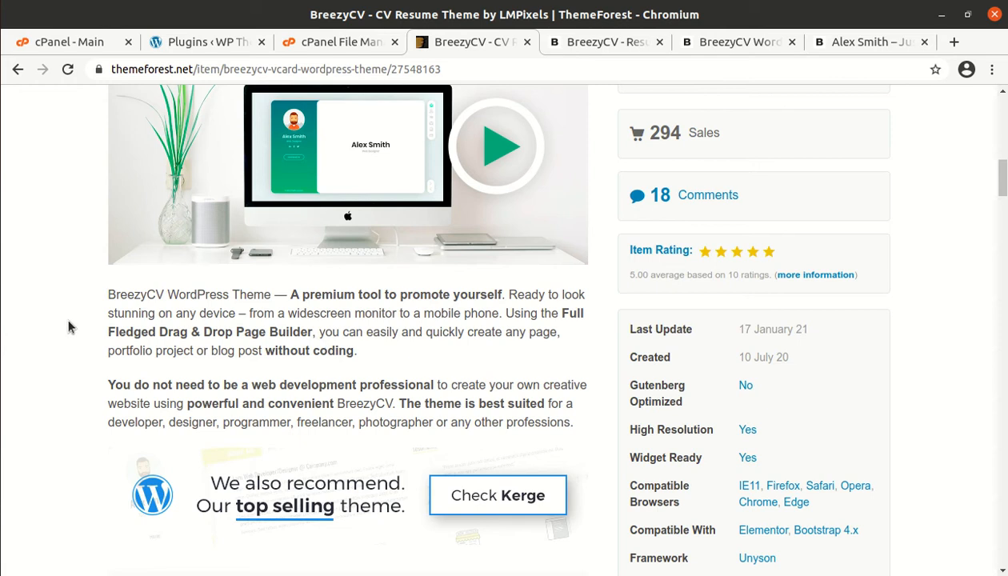
{"action": "scroll", "scroll_direction": "down", "scroll_amount": 3}
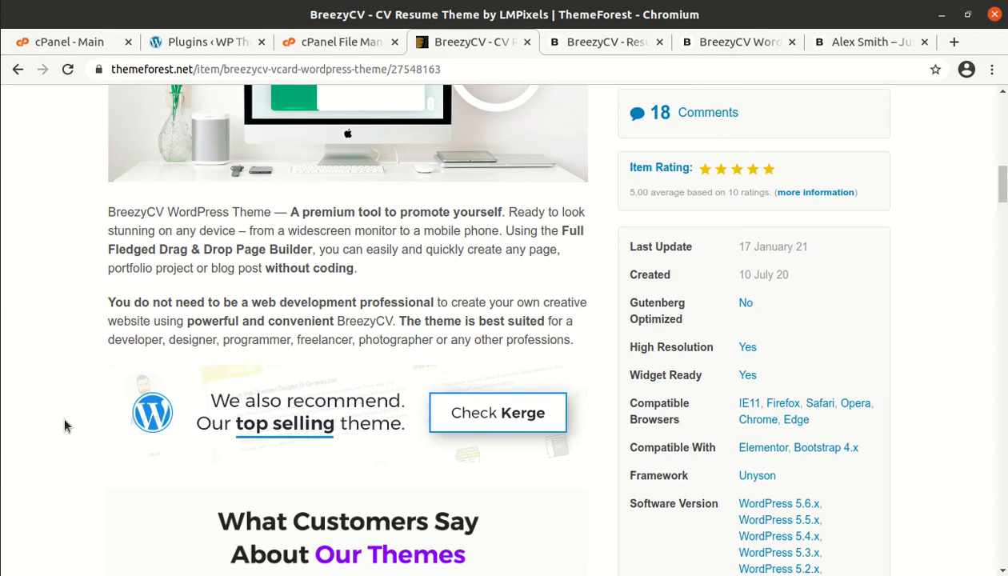
{"action": "mouse_move", "coordinate": [63, 317]}
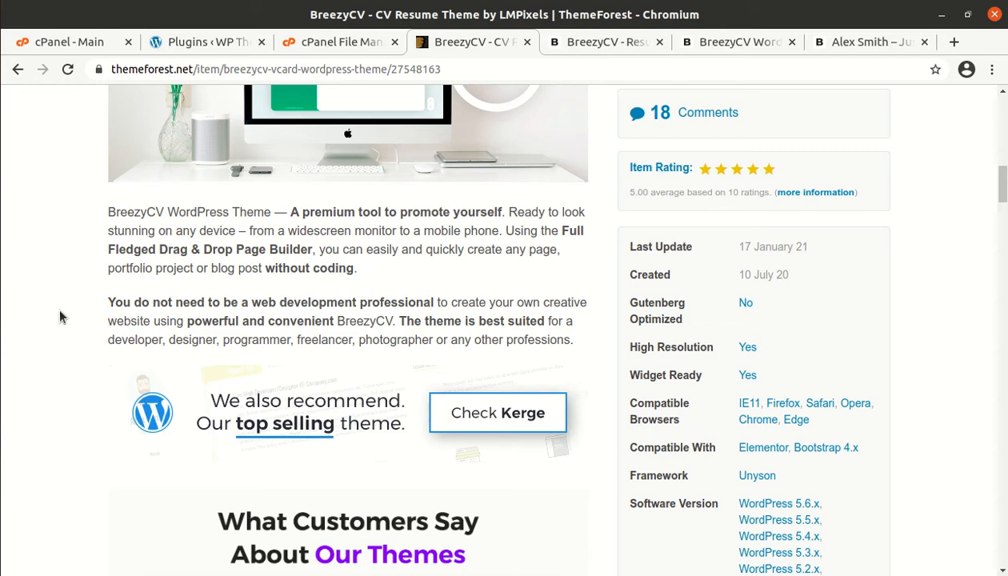
{"action": "mouse_move", "coordinate": [69, 444]}
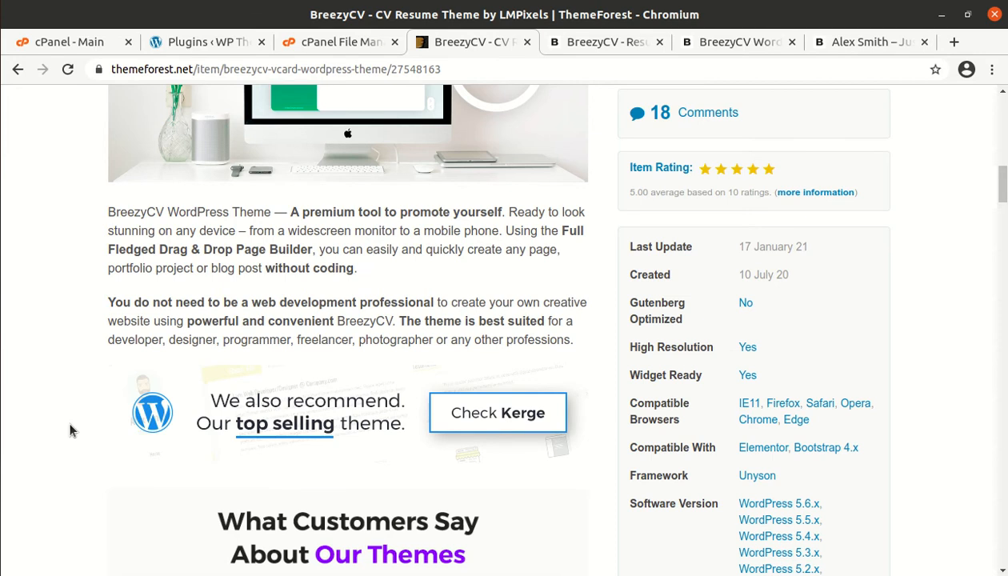
{"action": "scroll", "scroll_direction": "down", "scroll_amount": 3}
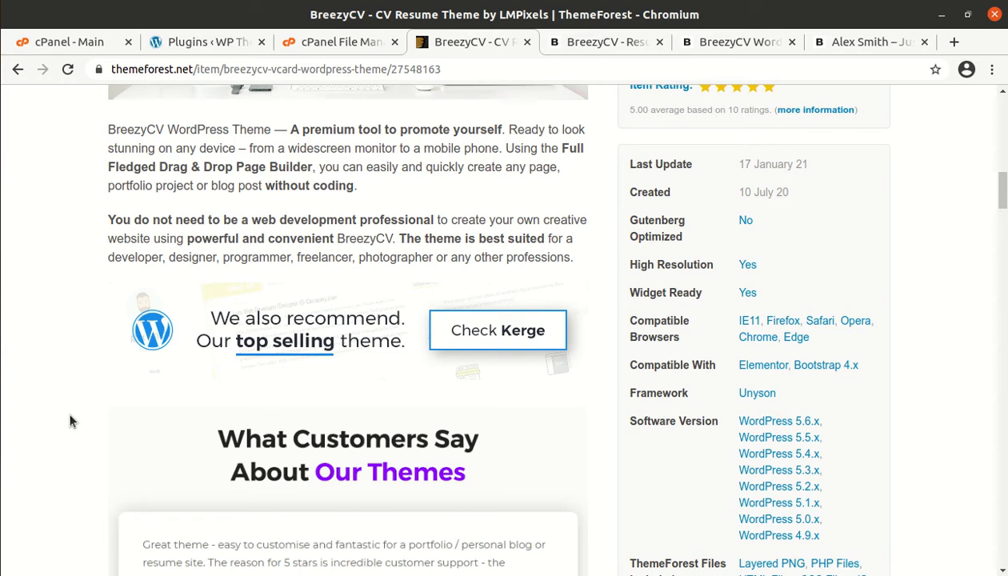
{"action": "mouse_move", "coordinate": [72, 407]}
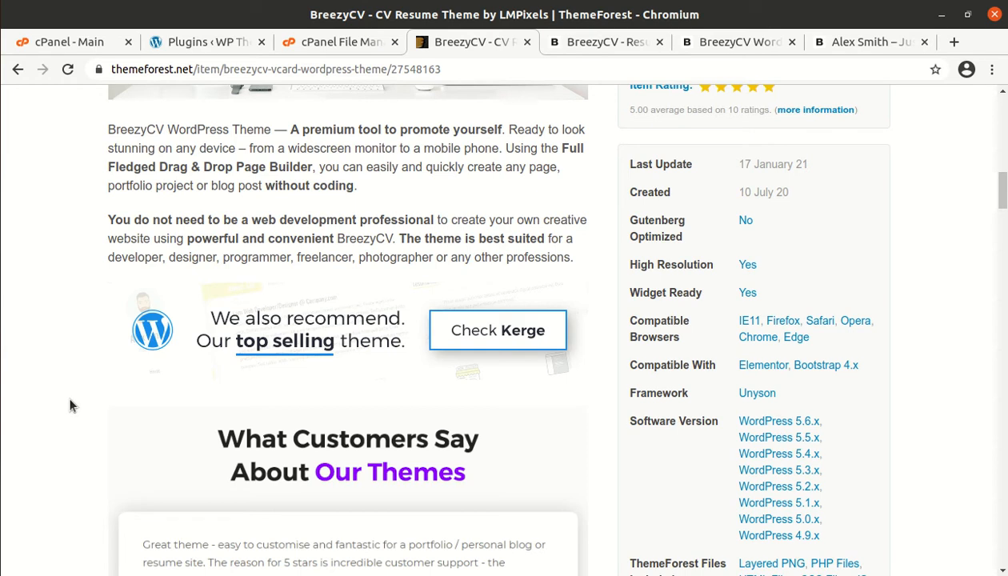
{"action": "mouse_move", "coordinate": [93, 340]}
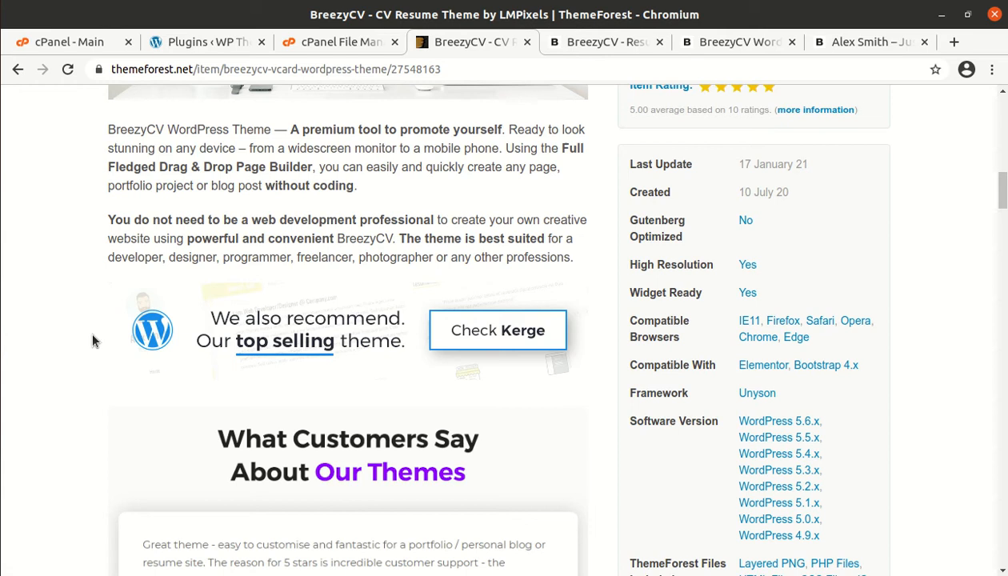
{"action": "scroll", "scroll_direction": "down", "scroll_amount": 3}
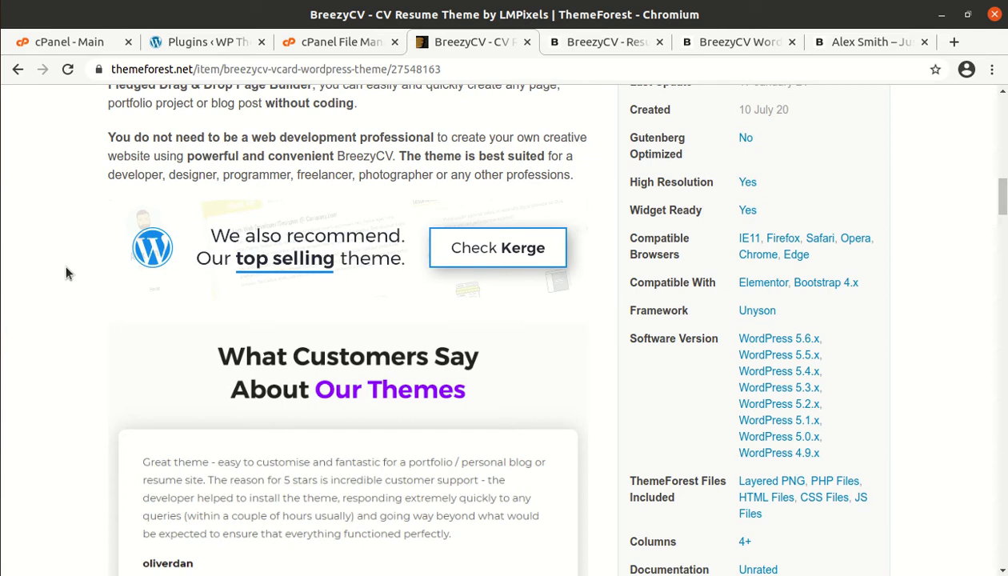
{"action": "scroll", "scroll_direction": "up", "scroll_amount": 3}
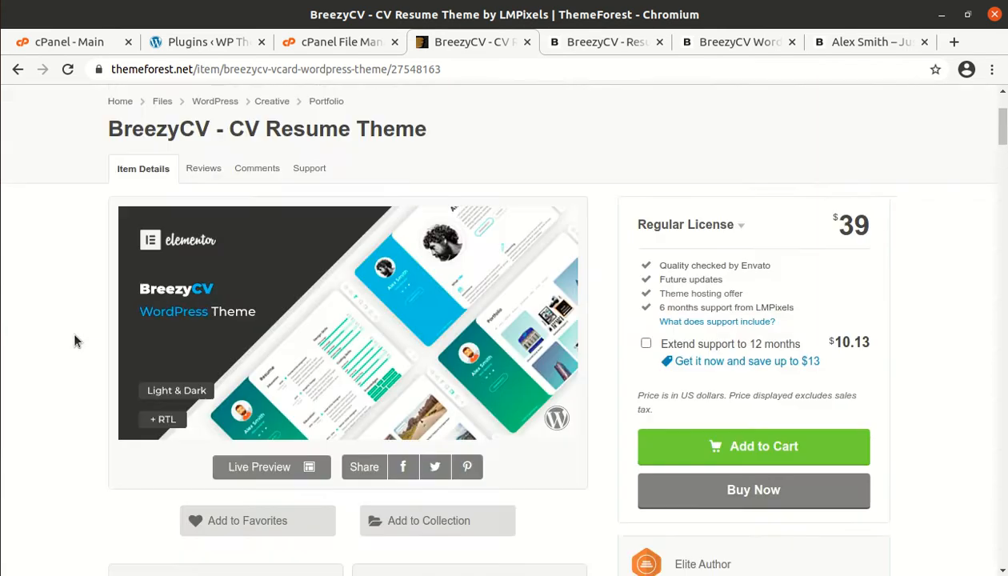
{"action": "scroll", "scroll_direction": "up", "scroll_amount": 3}
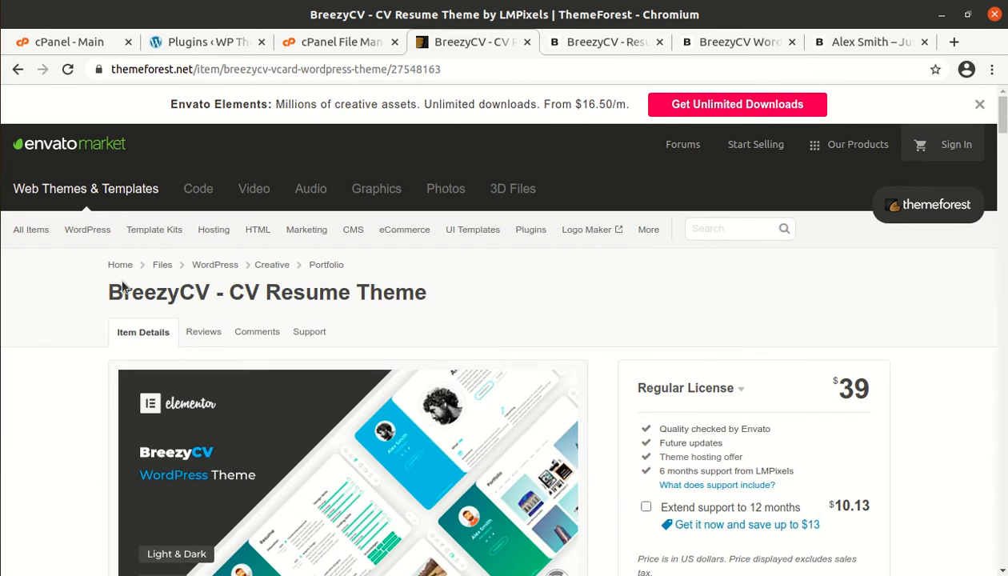
{"action": "mouse_move", "coordinate": [743, 312]}
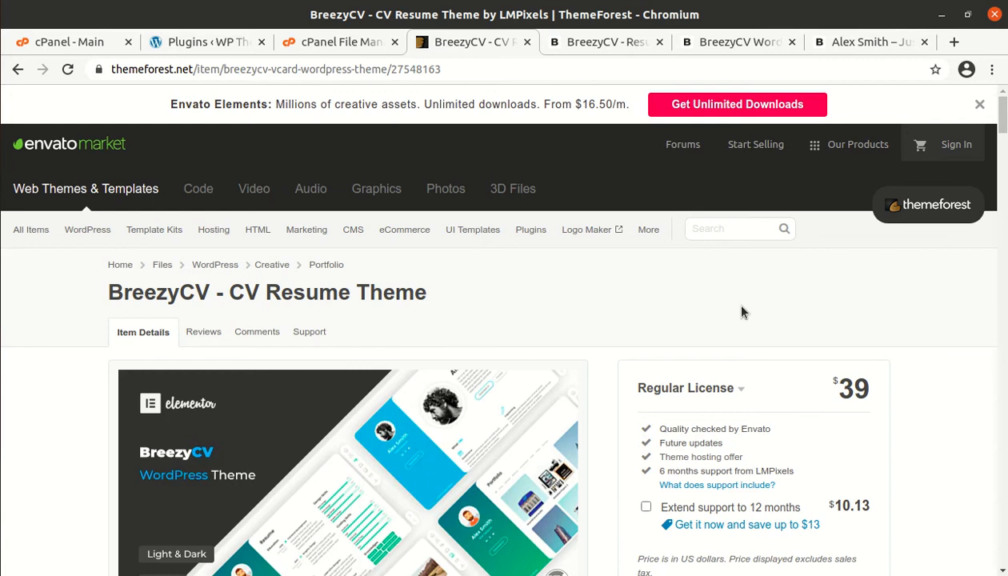
{"action": "mouse_move", "coordinate": [358, 108]}
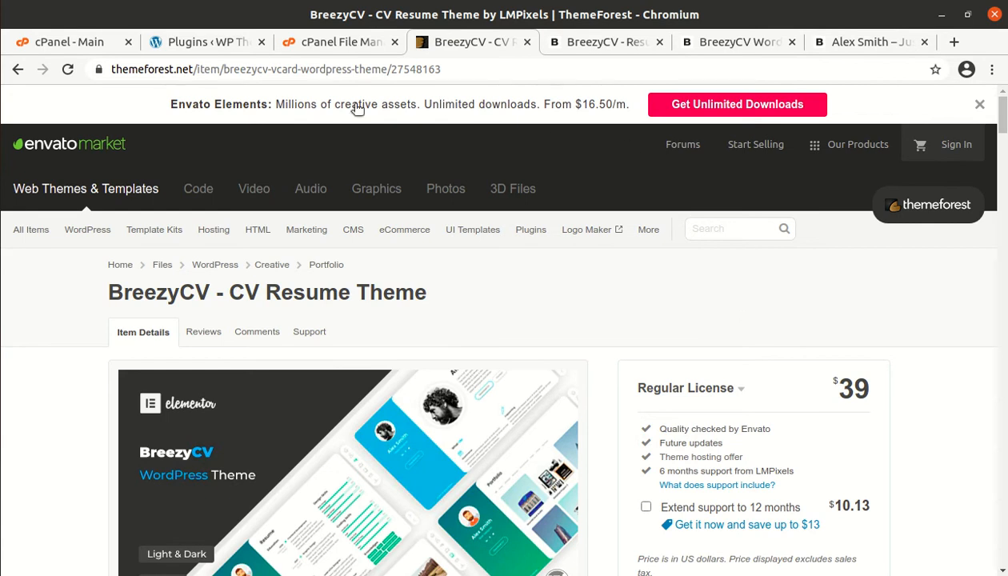
Step: Go from the WordPress dashboard to Visit Site and reload the Hello world! front page
{"action": "left_click", "coordinate": [207, 42]}
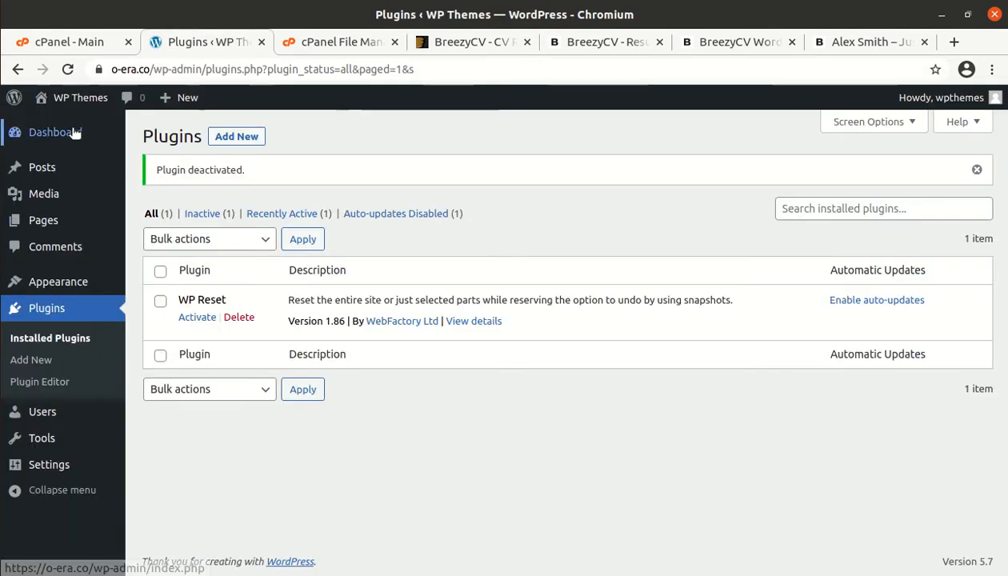
{"action": "left_click", "coordinate": [55, 132]}
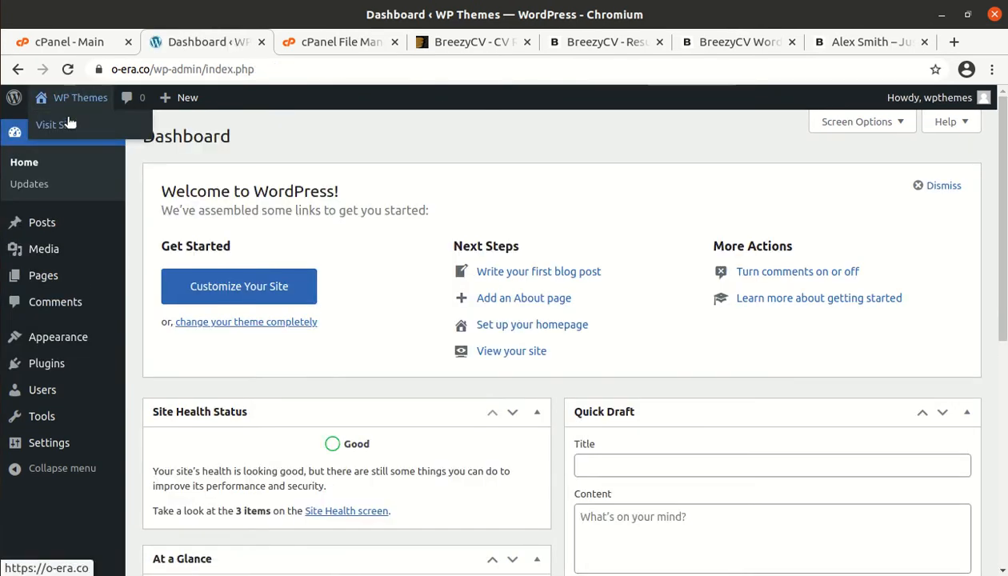
{"action": "left_click", "coordinate": [56, 124]}
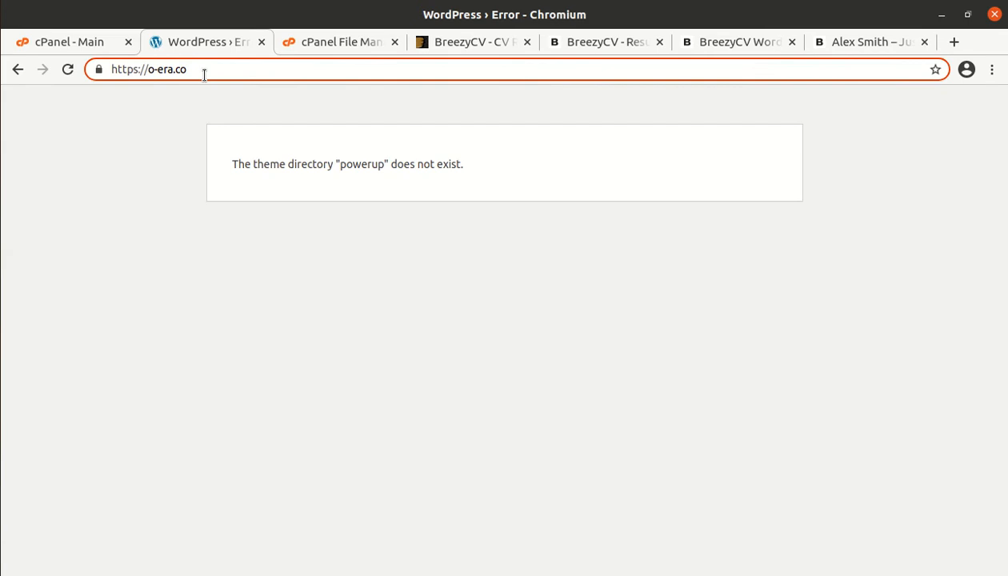
{"action": "key", "text": "Return"}
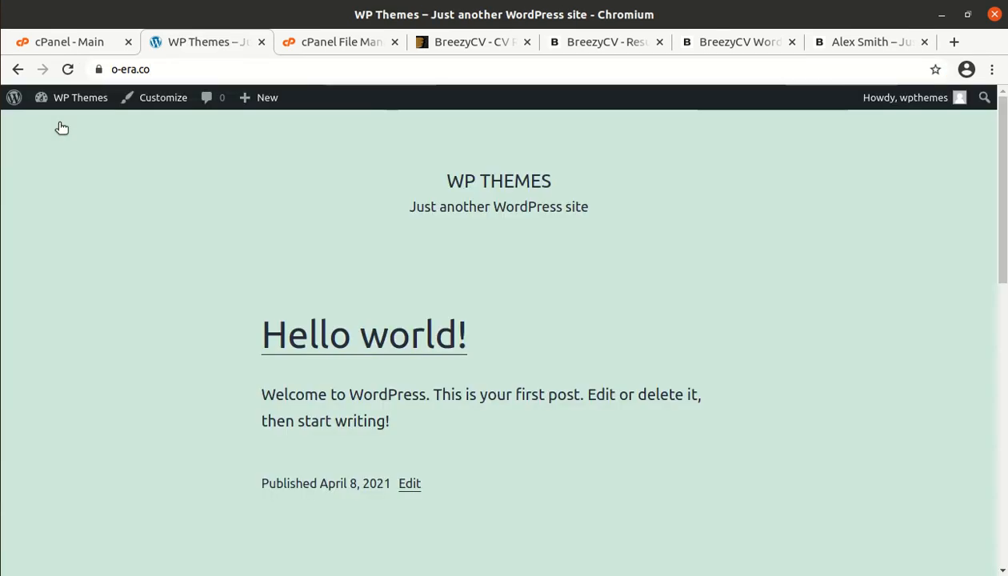
{"action": "mouse_move", "coordinate": [204, 200]}
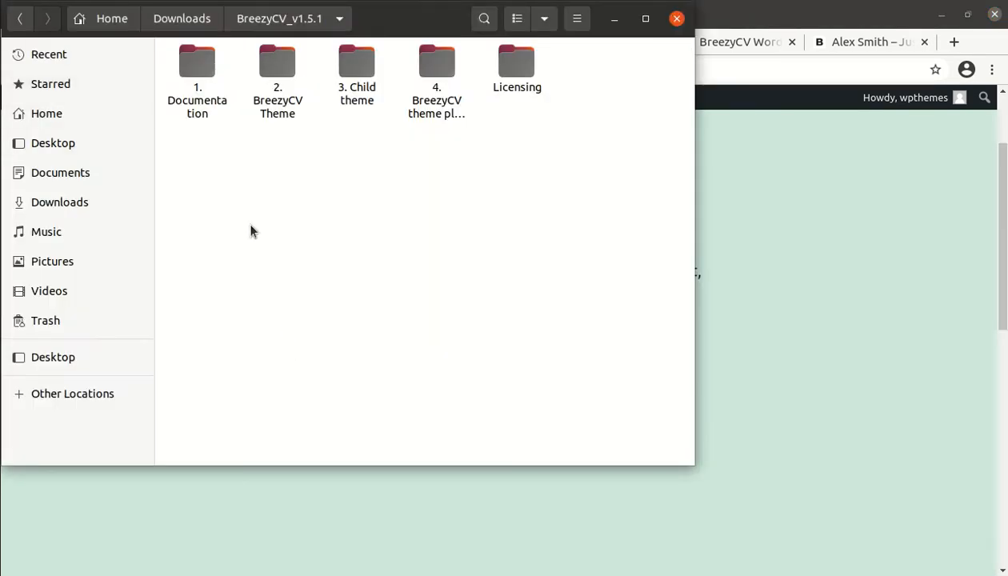
Step: Browse the BreezyCV_v1.5.1 Documentation, Theme, Child theme and plugins folders in Files
{"action": "left_click", "coordinate": [197, 80]}
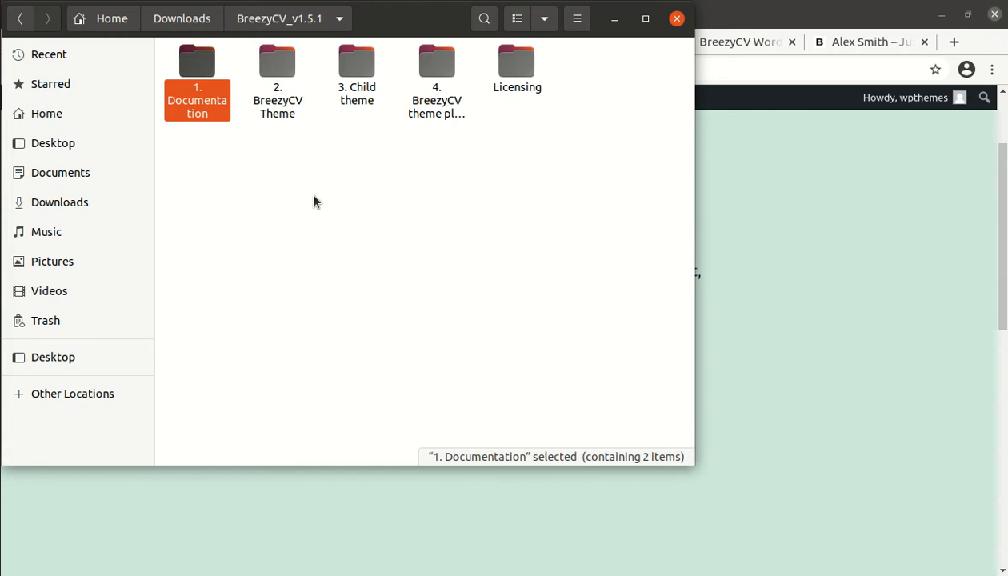
{"action": "double_click", "coordinate": [277, 72]}
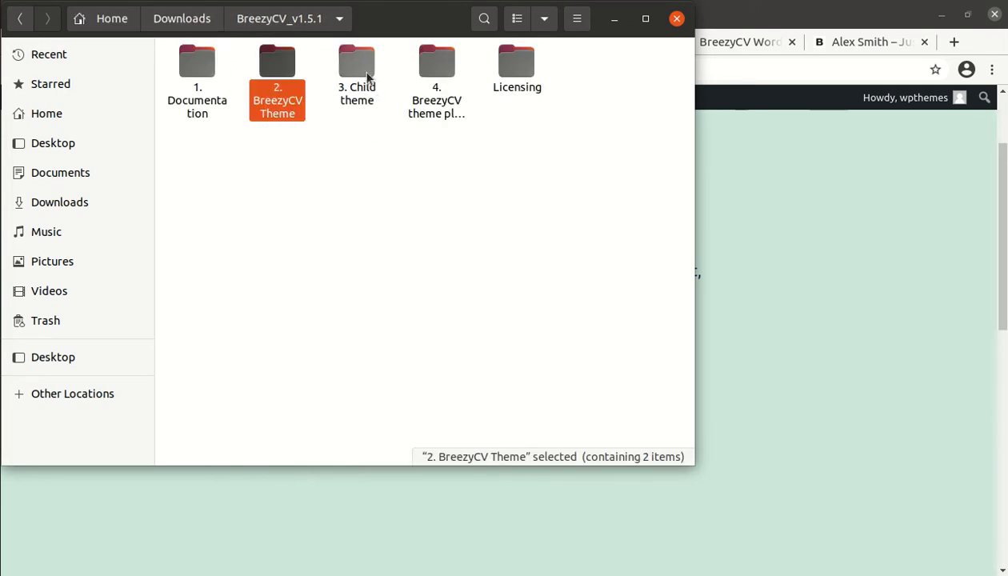
{"action": "double_click", "coordinate": [356, 70]}
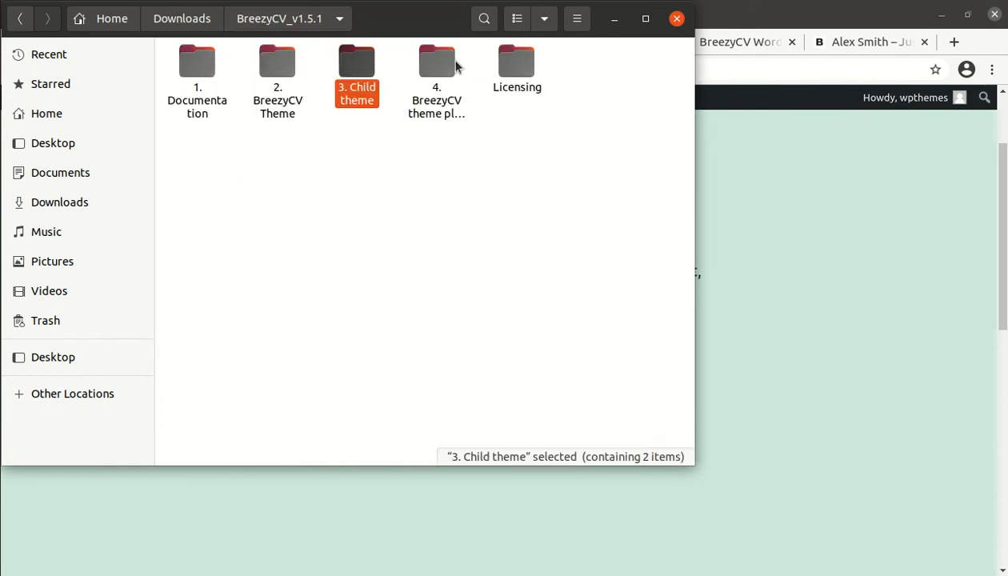
{"action": "double_click", "coordinate": [436, 60]}
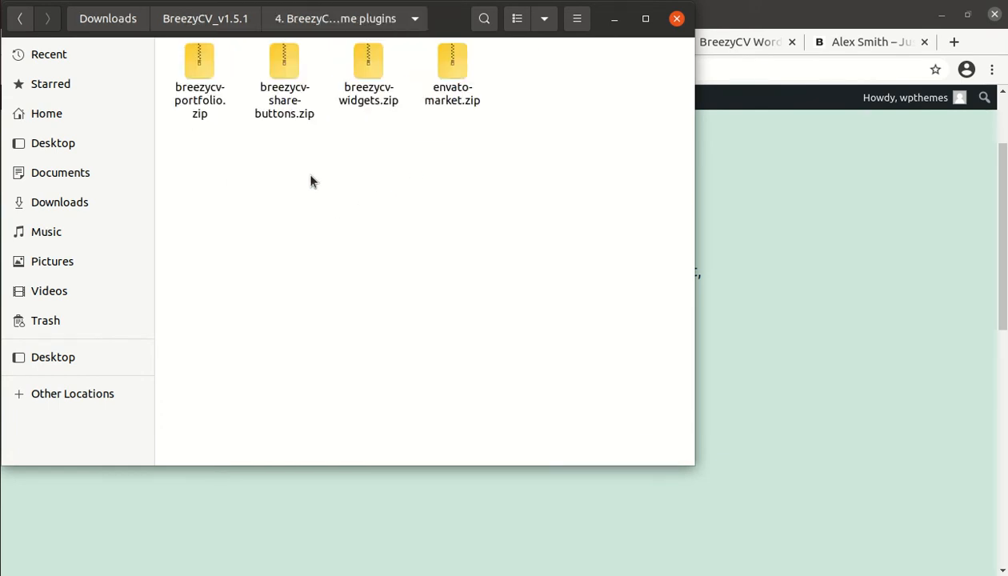
{"action": "left_click", "coordinate": [452, 72]}
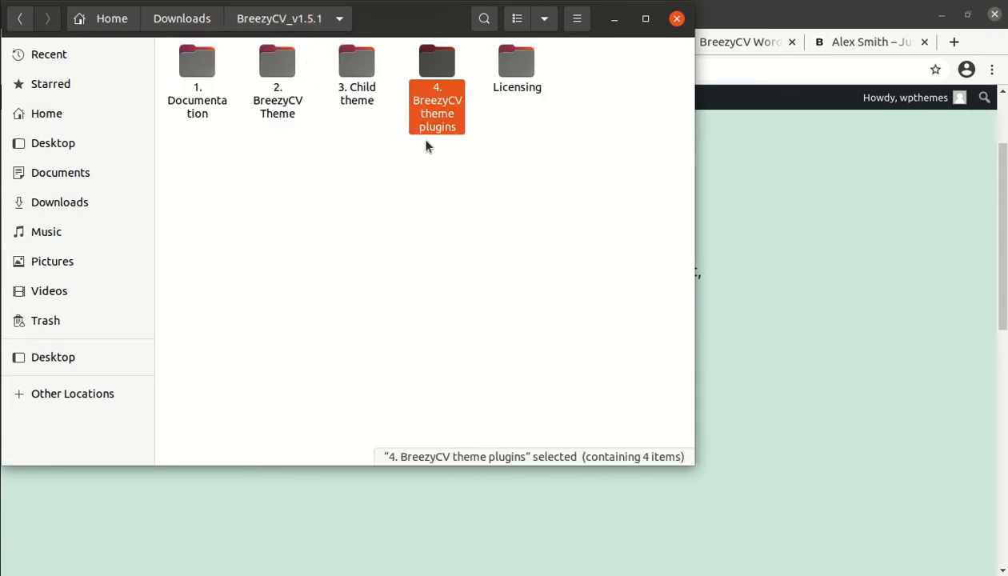
{"action": "double_click", "coordinate": [517, 67]}
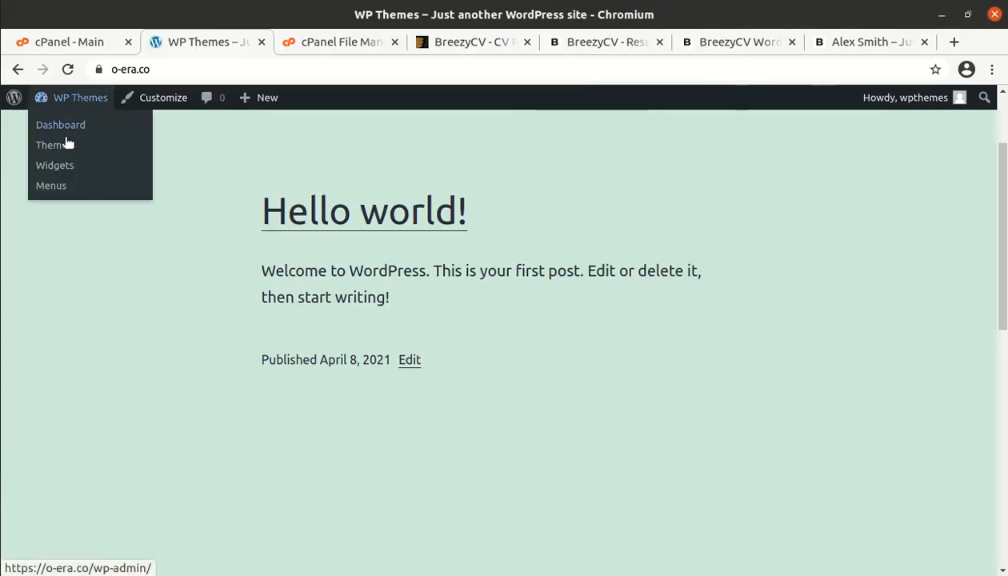
Step: Open Add Themes > Upload Theme, locate breezycv.zip in the picker, then cancel
{"action": "left_click", "coordinate": [53, 145]}
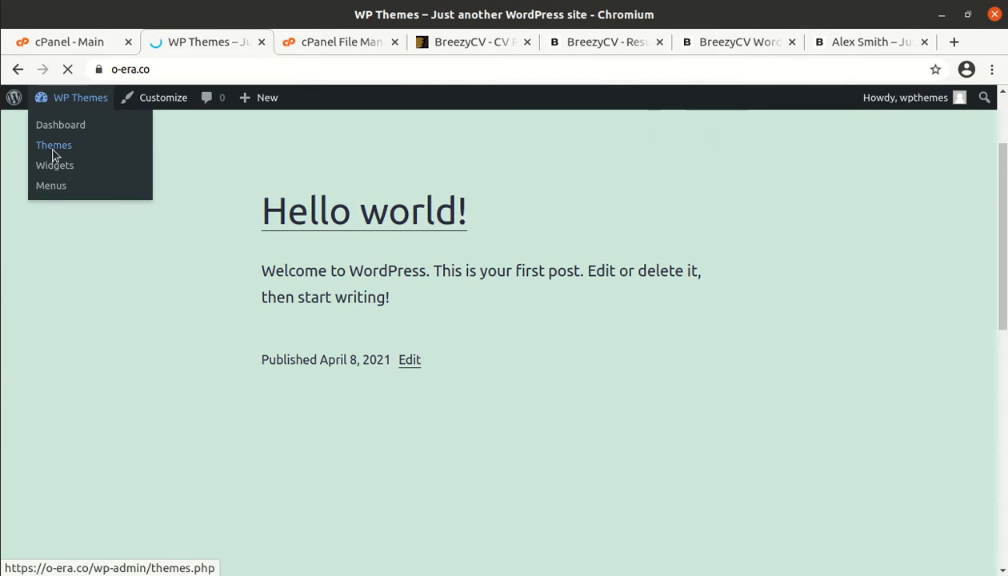
{"action": "left_click", "coordinate": [54, 145]}
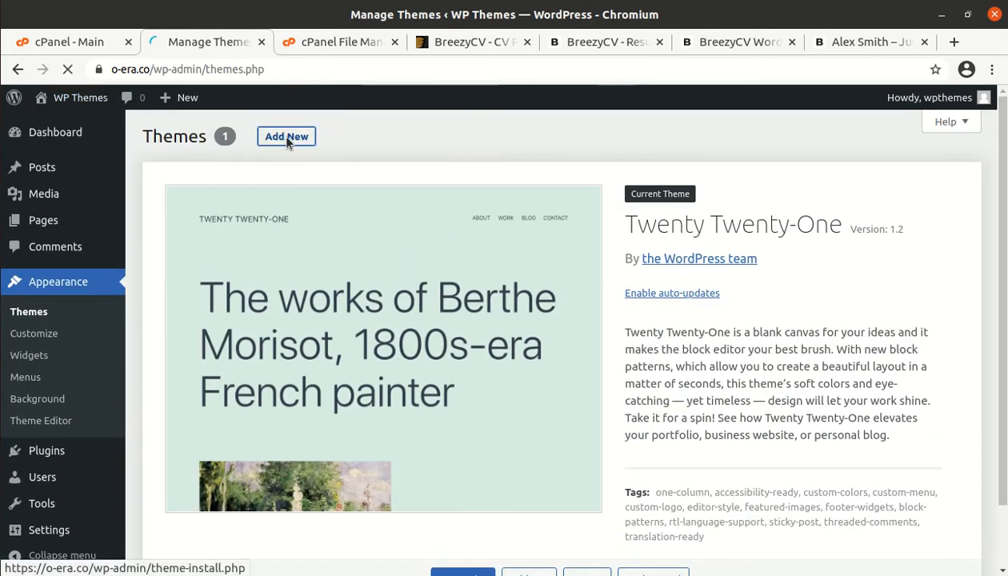
{"action": "left_click", "coordinate": [286, 136]}
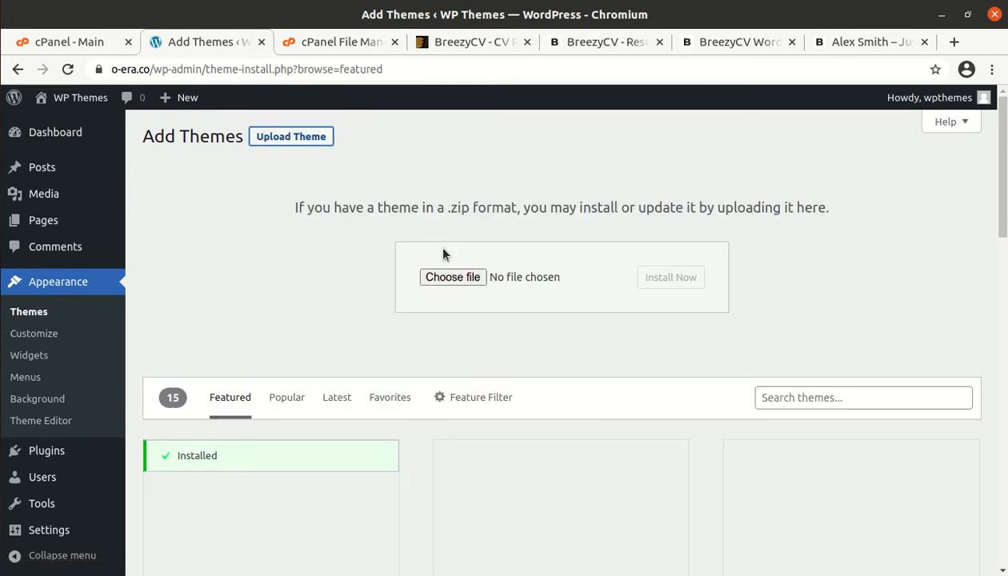
{"action": "left_click", "coordinate": [452, 277]}
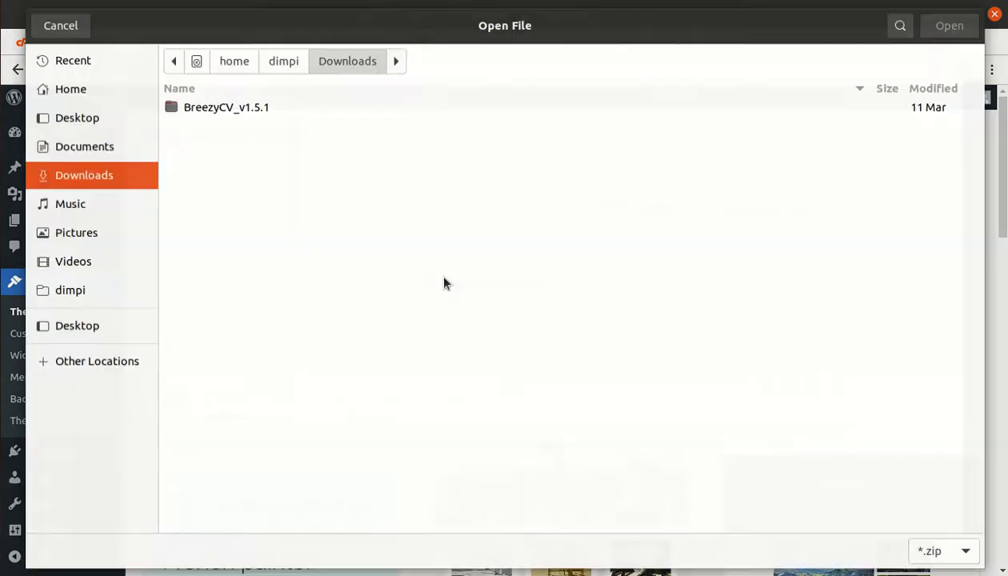
{"action": "double_click", "coordinate": [227, 106]}
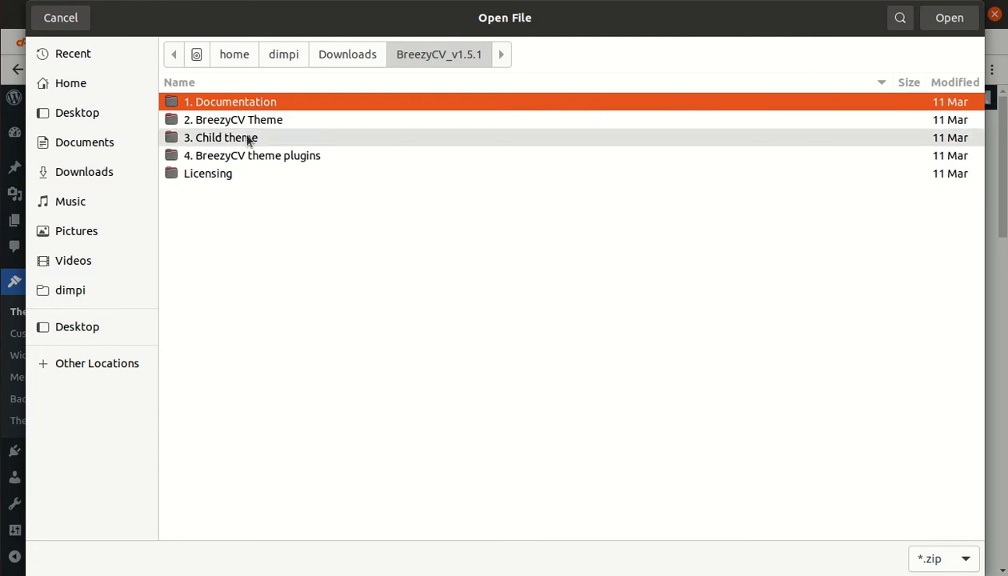
{"action": "double_click", "coordinate": [234, 120]}
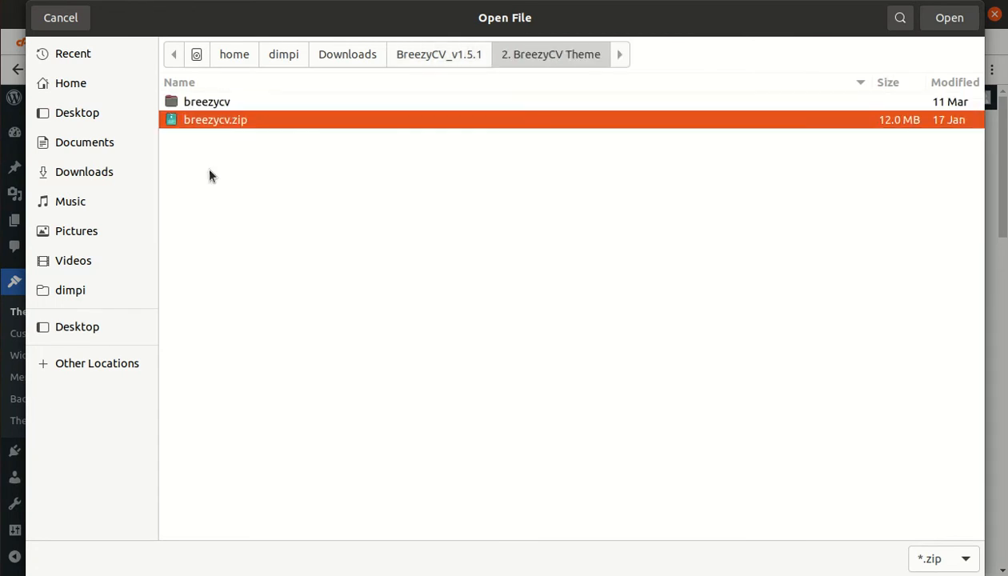
{"action": "mouse_move", "coordinate": [60, 17]}
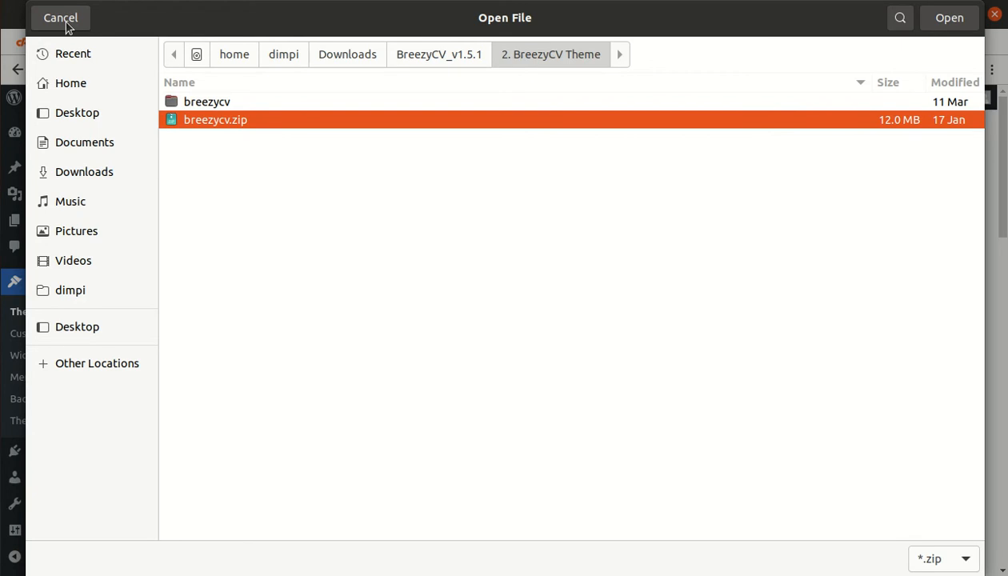
{"action": "left_click", "coordinate": [60, 18]}
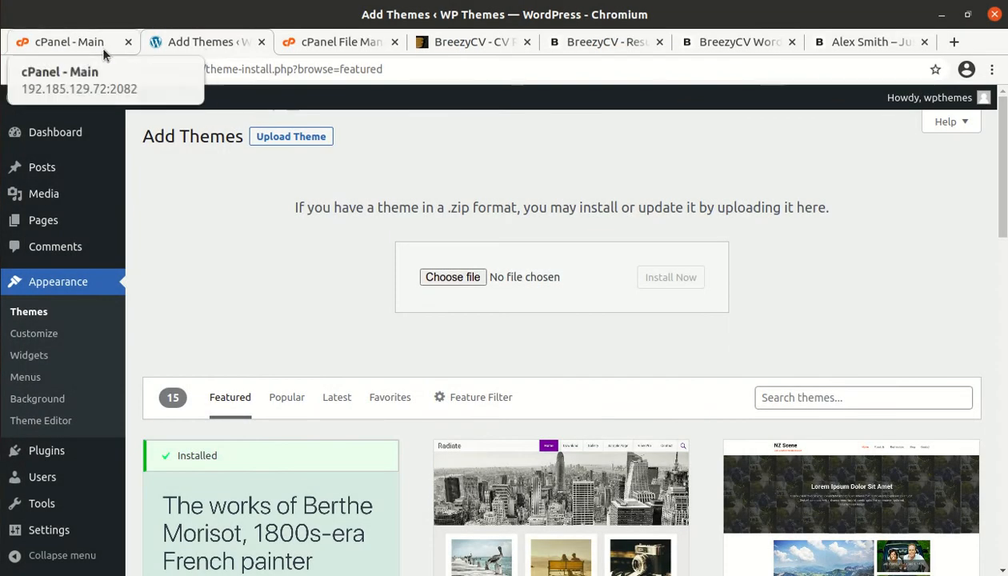
Step: Upload breezycv.zip from 2. BreezyCV Theme into wp-content/themes via File Manager
{"action": "left_click", "coordinate": [339, 42]}
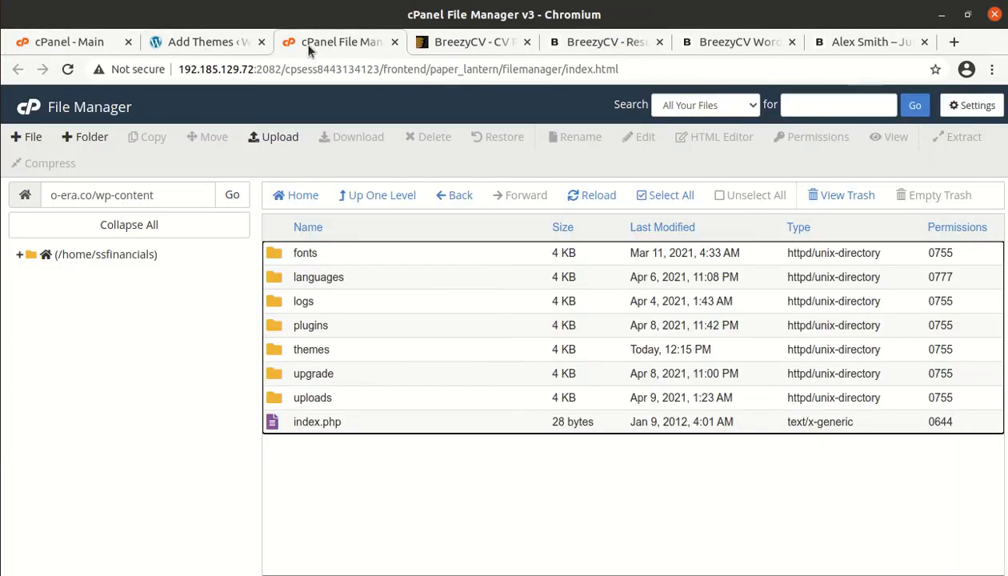
{"action": "mouse_move", "coordinate": [354, 354]}
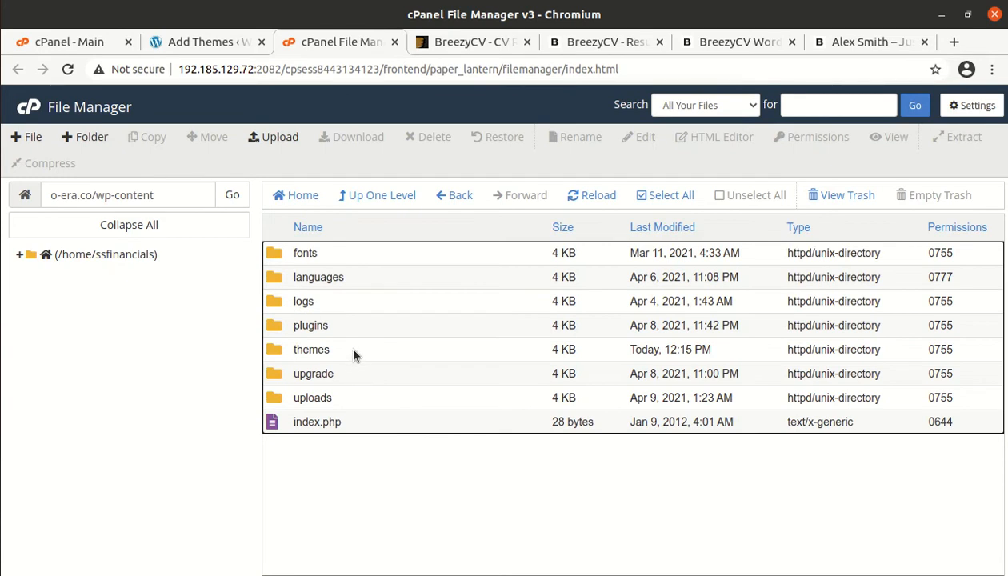
{"action": "double_click", "coordinate": [311, 349]}
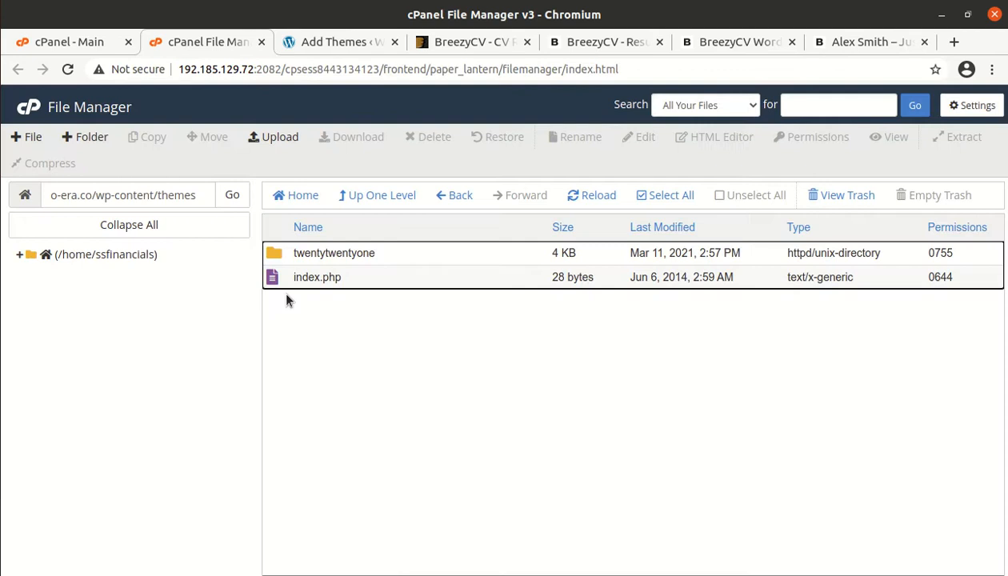
{"action": "left_click", "coordinate": [280, 136]}
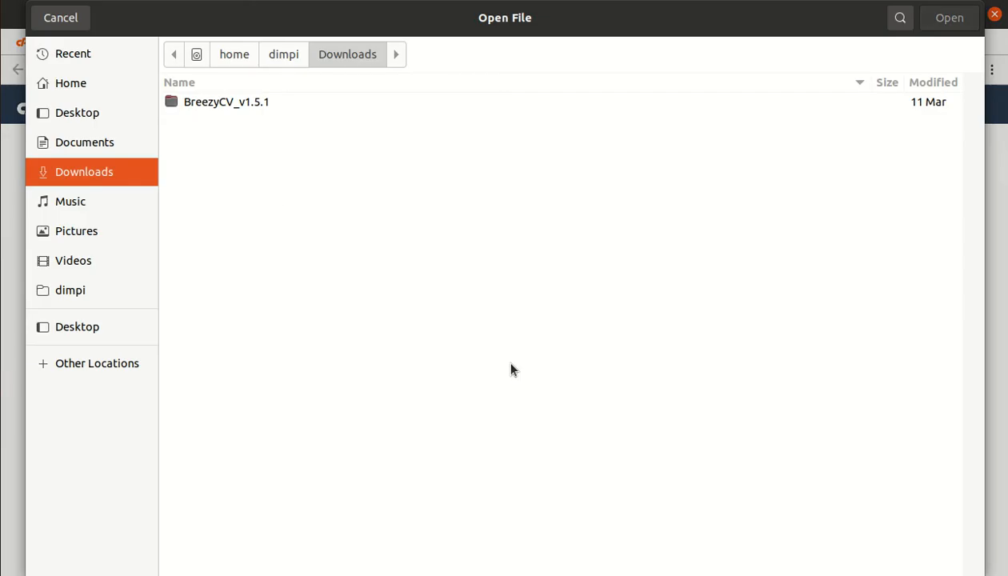
{"action": "double_click", "coordinate": [227, 102]}
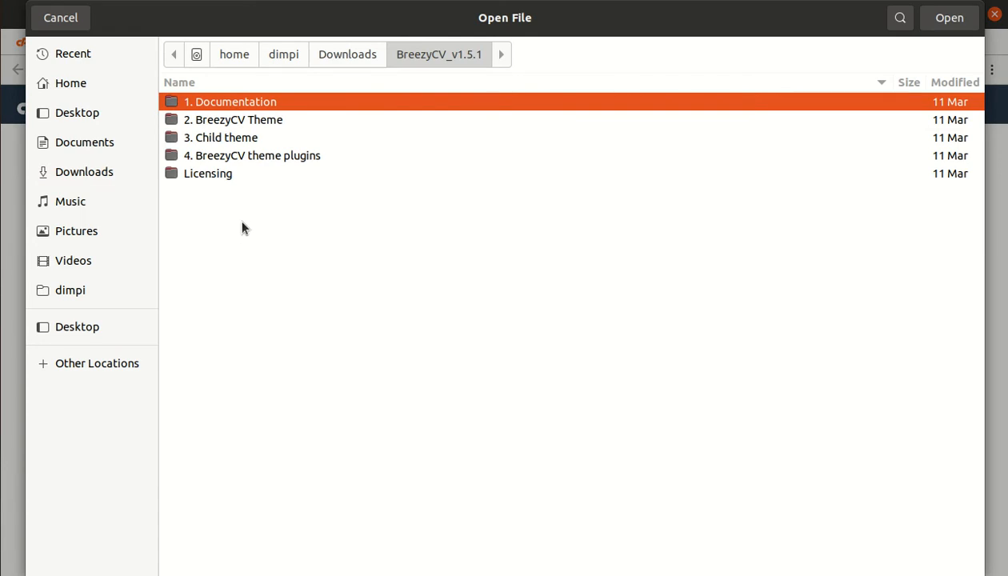
{"action": "double_click", "coordinate": [233, 120]}
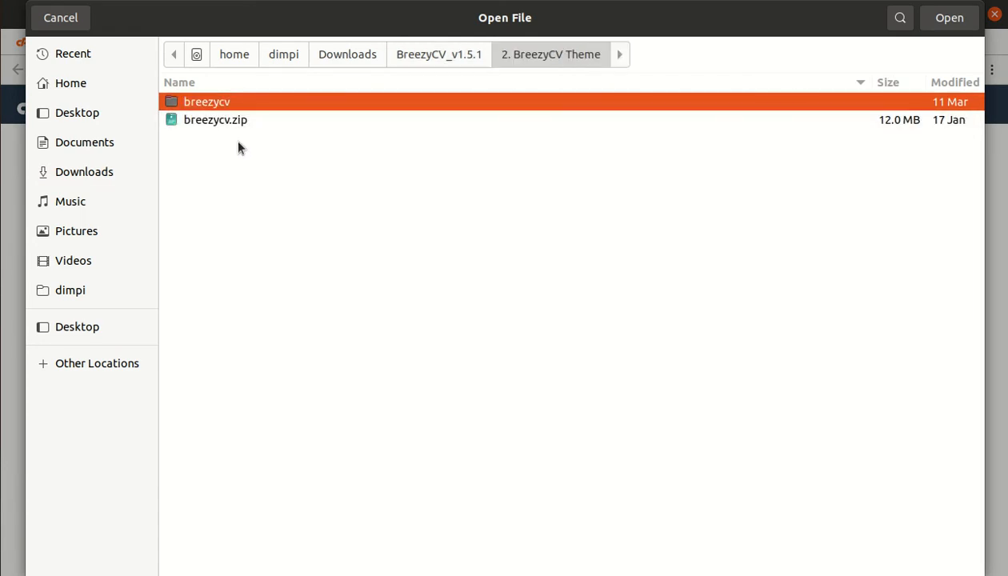
{"action": "left_click", "coordinate": [216, 119]}
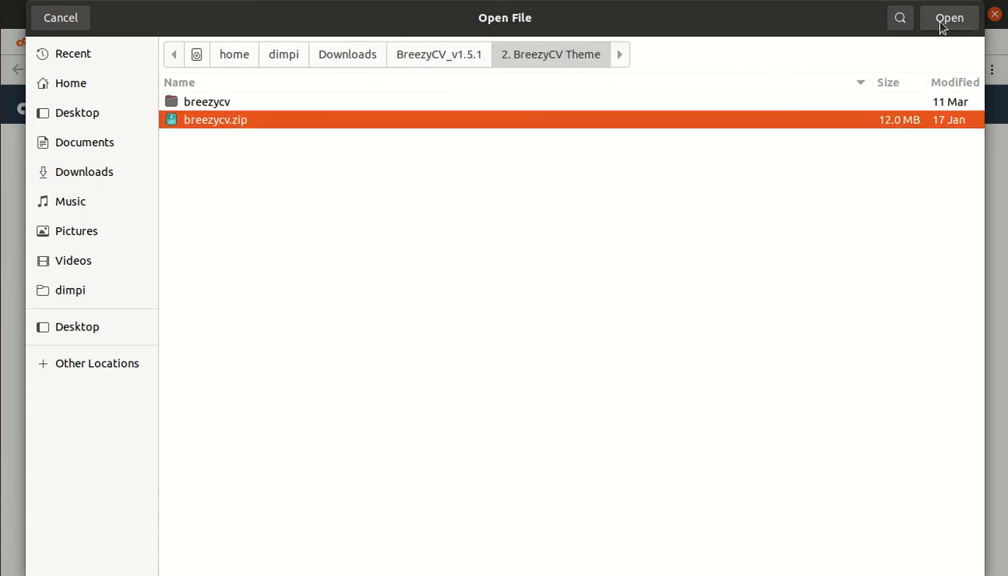
{"action": "left_click", "coordinate": [949, 18]}
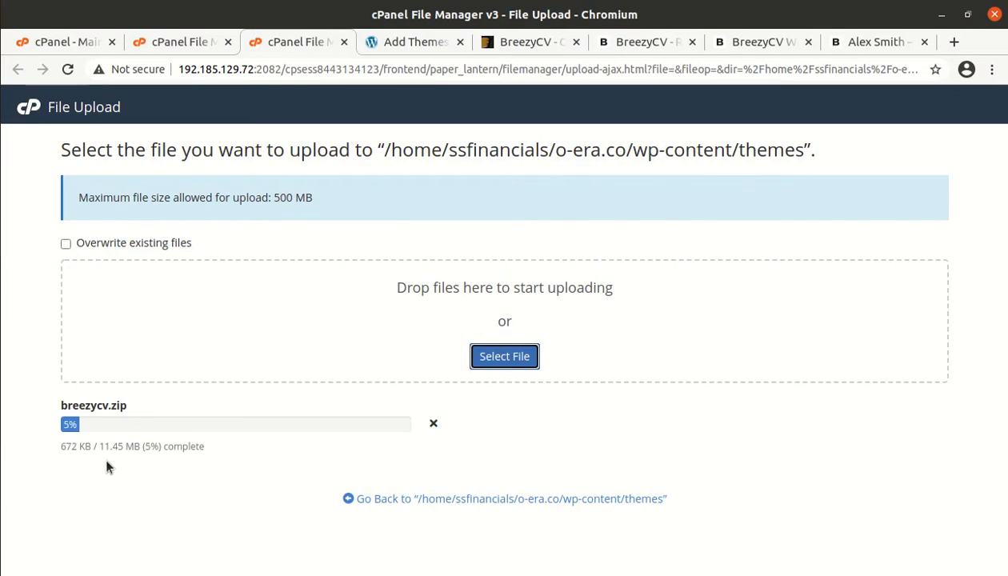
Step: Glance at the demo site's home section, then return to the upload progress at 13%
{"action": "double_click", "coordinate": [111, 446]}
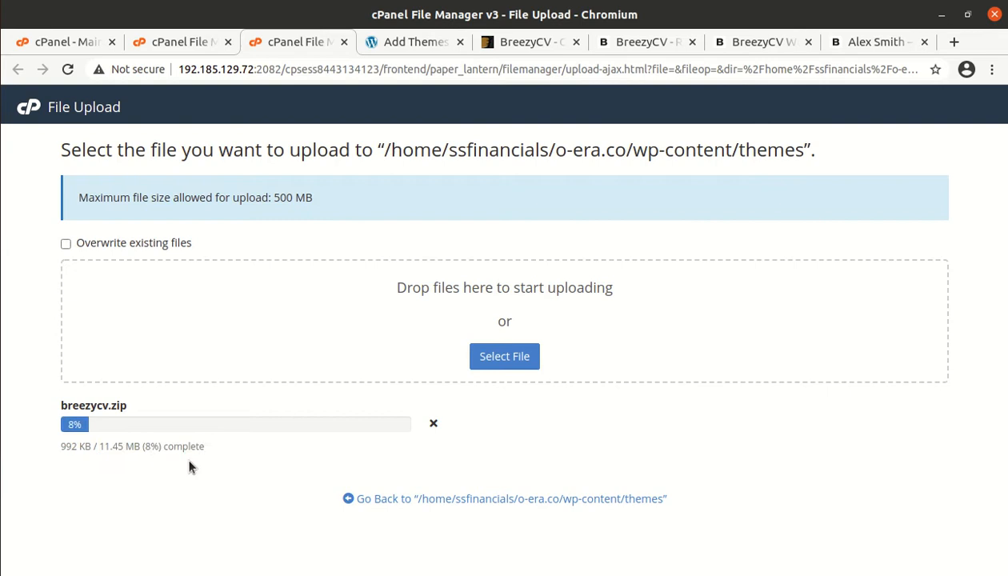
{"action": "mouse_move", "coordinate": [137, 504]}
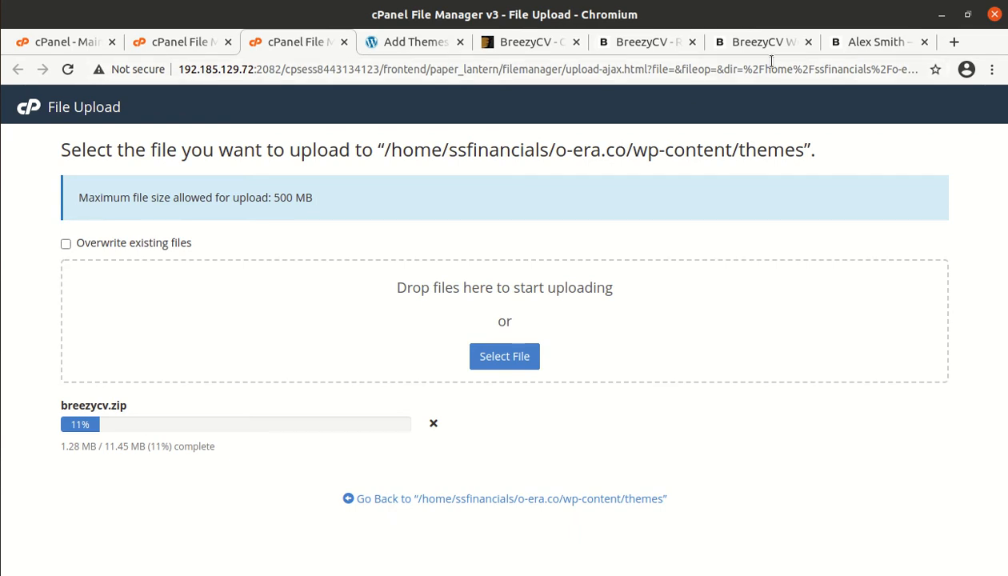
{"action": "left_click", "coordinate": [758, 41]}
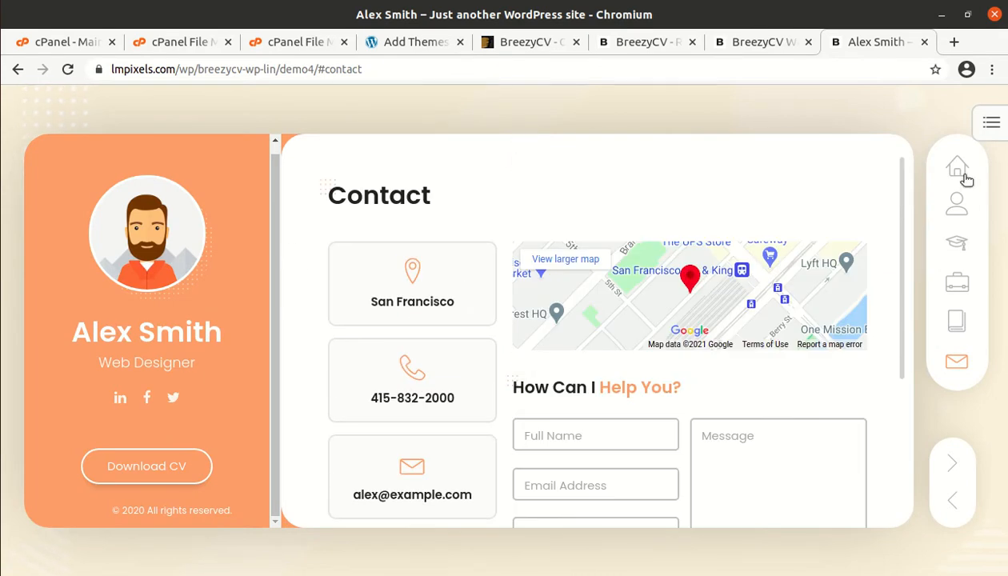
{"action": "left_click", "coordinate": [958, 168]}
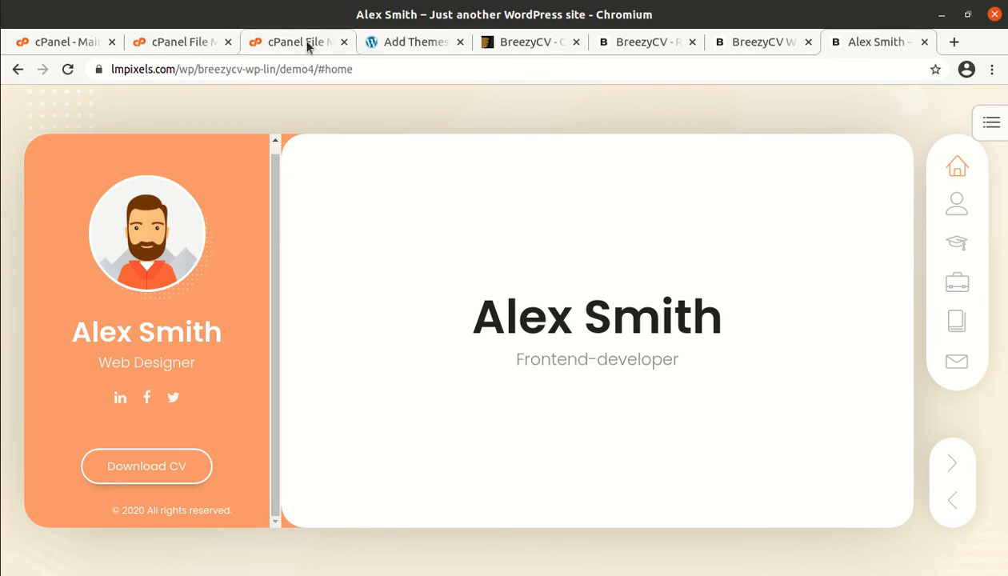
{"action": "left_click", "coordinate": [296, 42]}
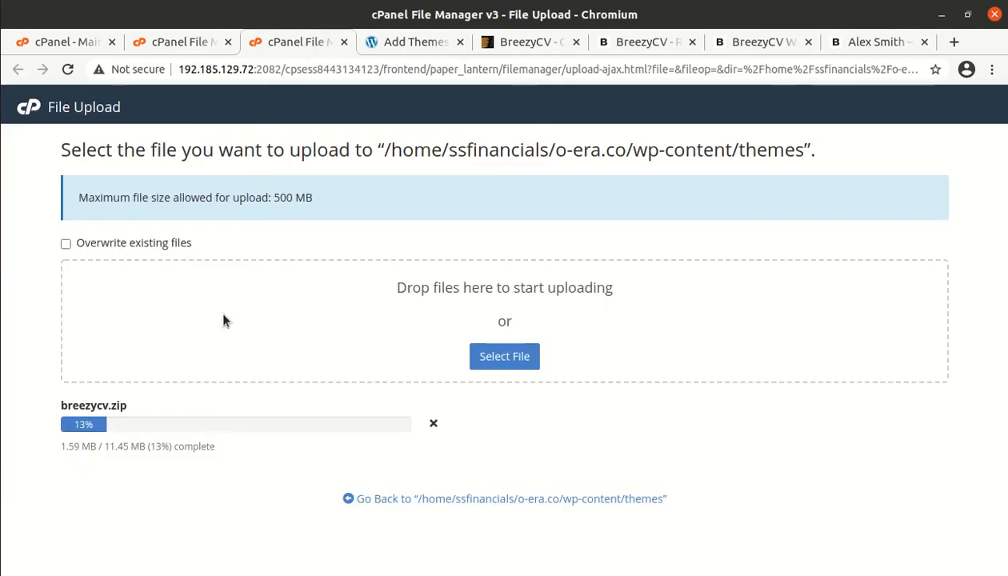
{"action": "mouse_move", "coordinate": [181, 440]}
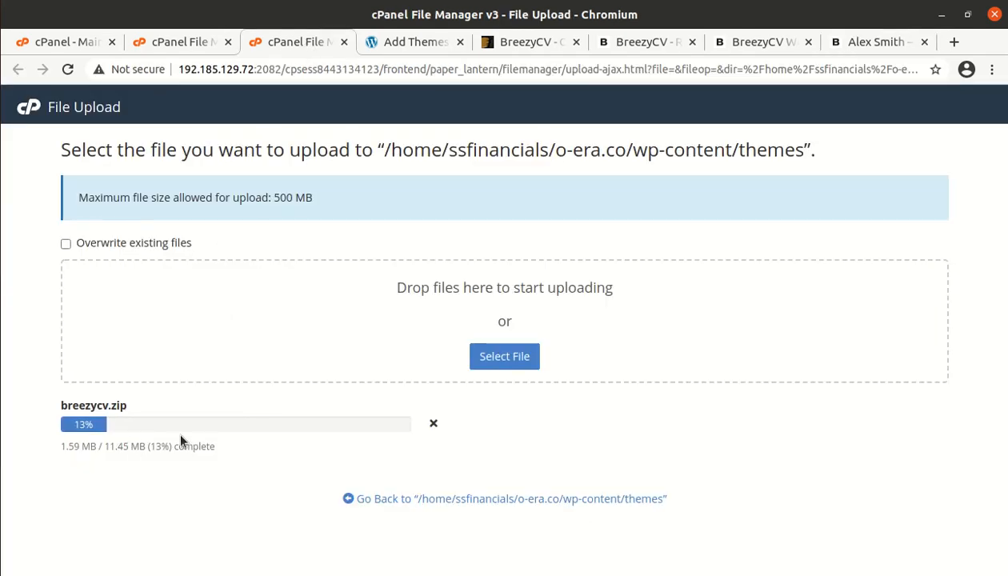
{"action": "mouse_move", "coordinate": [114, 501]}
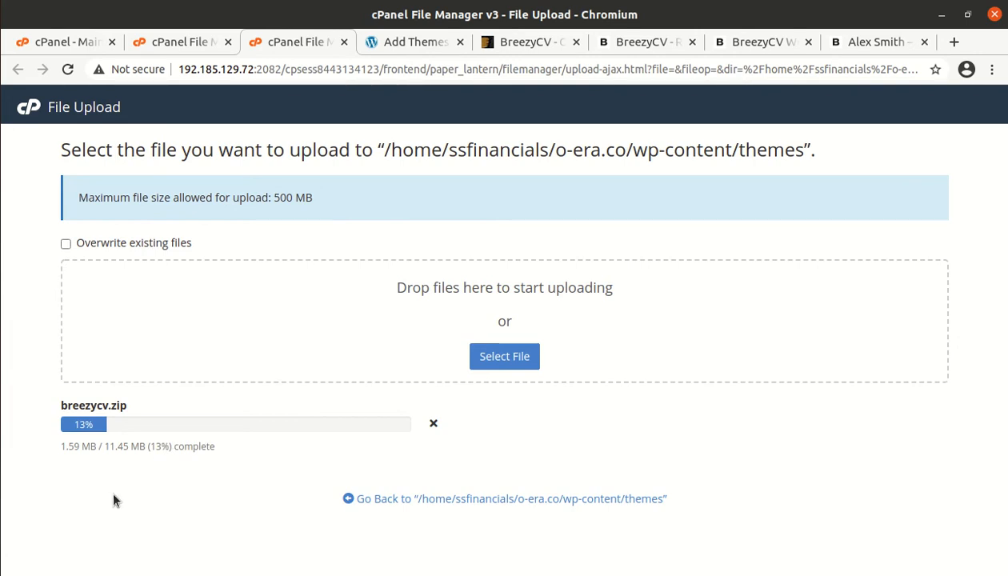
{"action": "mouse_move", "coordinate": [143, 498]}
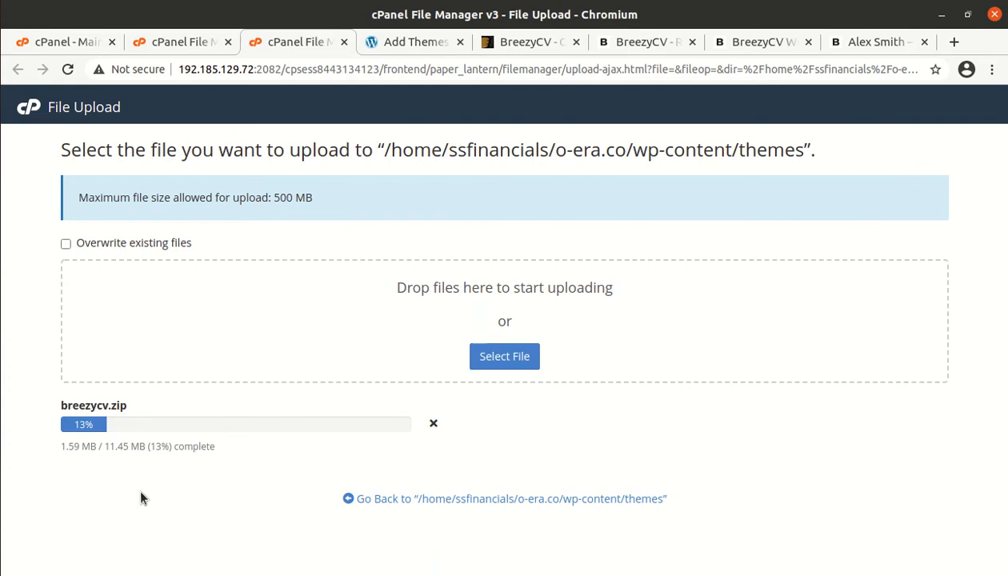
{"action": "mouse_move", "coordinate": [178, 470]}
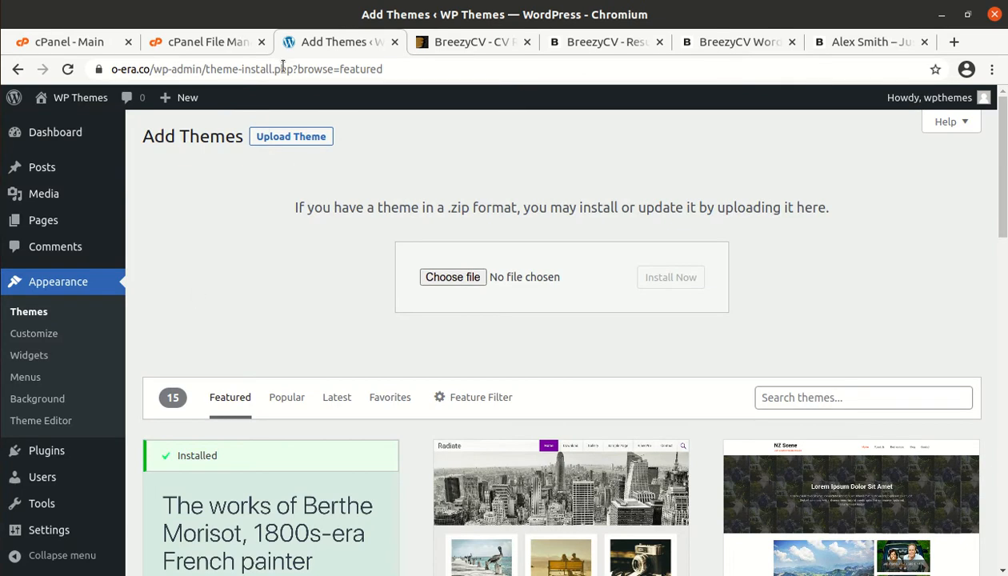
Step: Extract breezycv.zip in the themes folder and open the resulting breezycv folder
{"action": "left_click", "coordinate": [207, 42]}
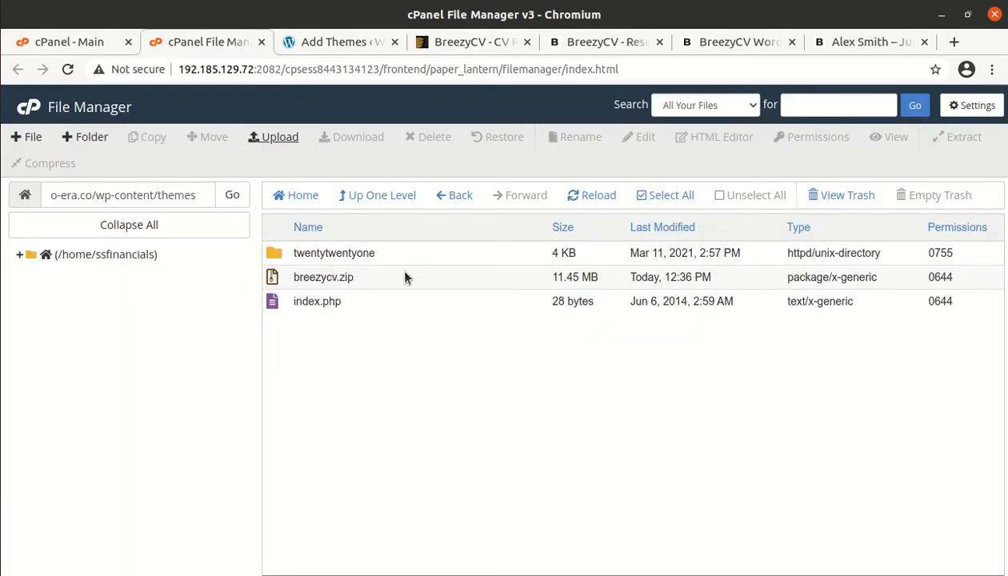
{"action": "left_click", "coordinate": [323, 277]}
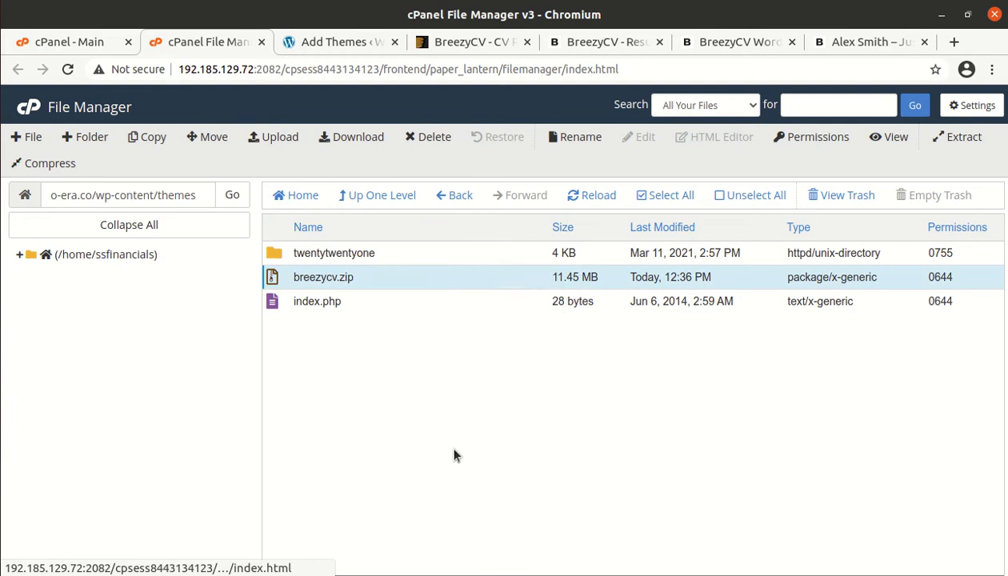
{"action": "left_click", "coordinate": [957, 136]}
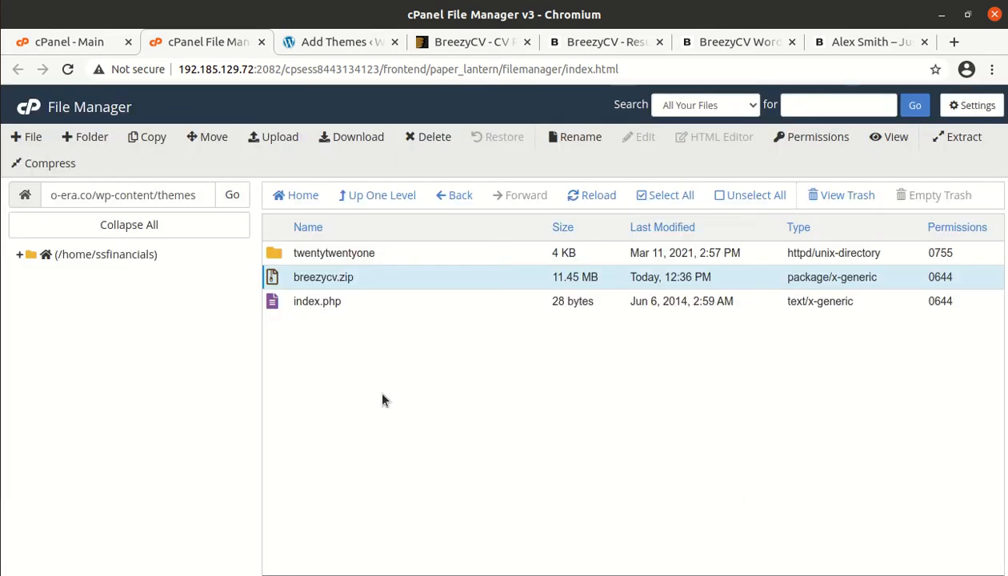
{"action": "left_click", "coordinate": [598, 194]}
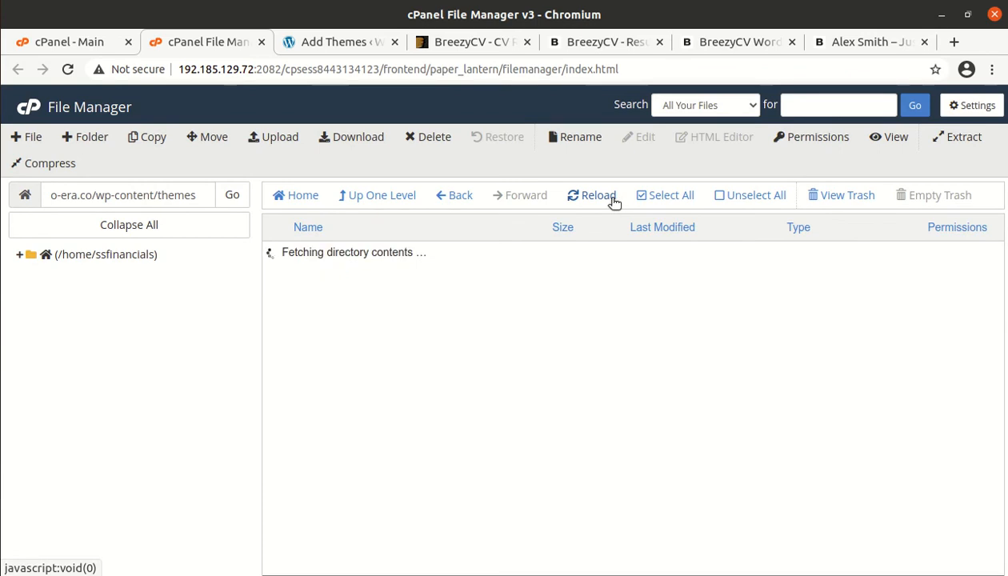
{"action": "left_click", "coordinate": [591, 194]}
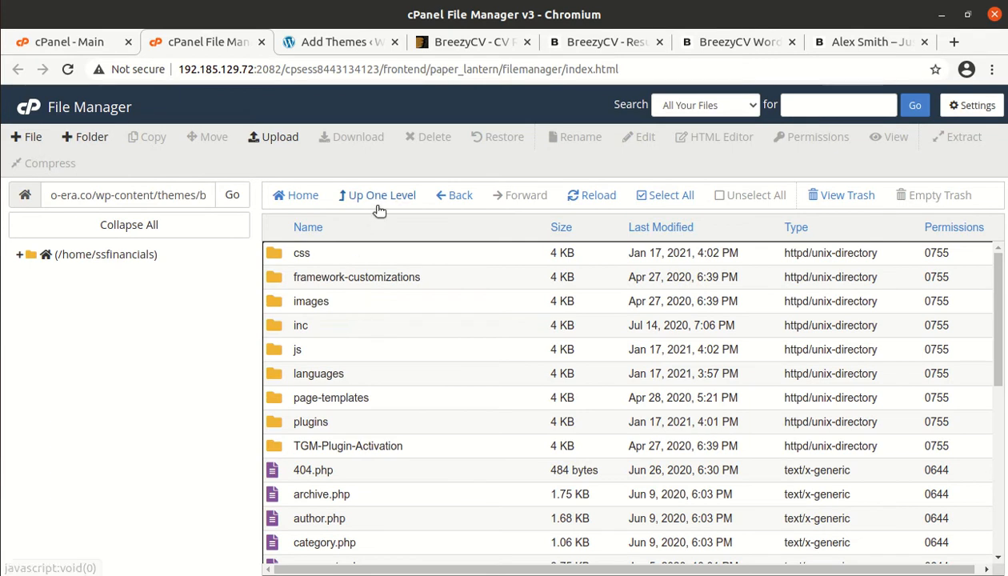
Step: Delete breezycv.zip from the themes directory and return to the WordPress Themes page
{"action": "left_click", "coordinate": [376, 195]}
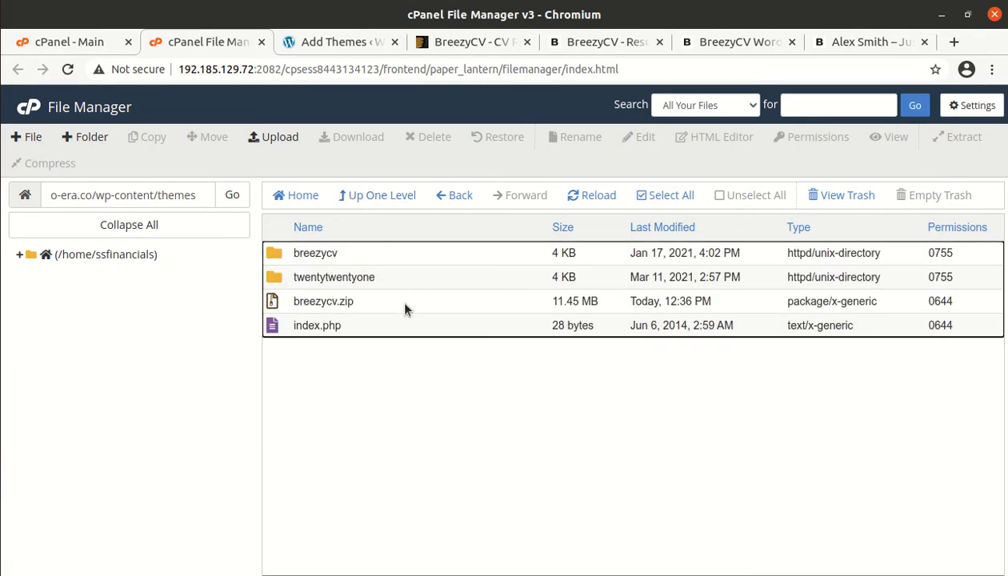
{"action": "left_click", "coordinate": [428, 136]}
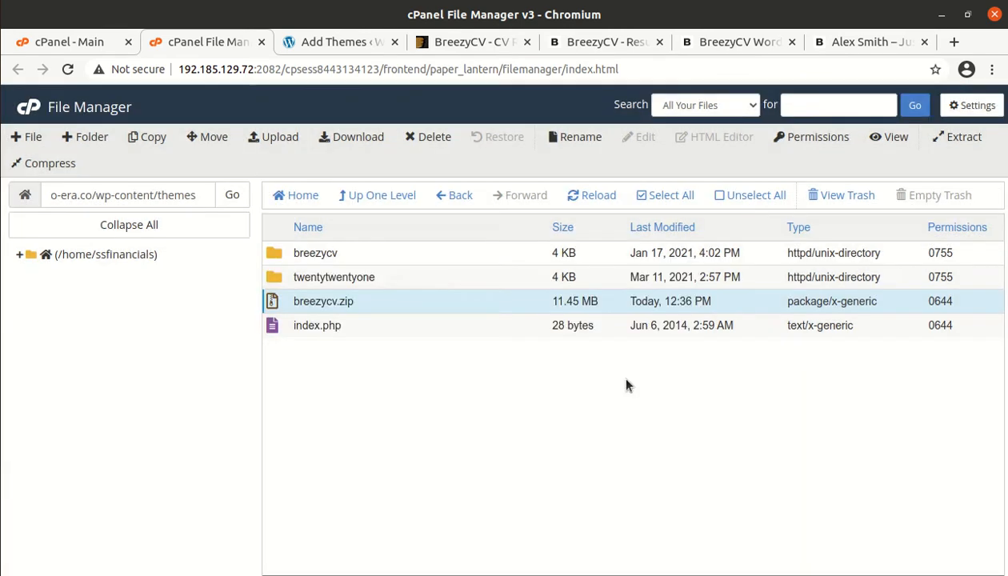
{"action": "left_click", "coordinate": [435, 136]}
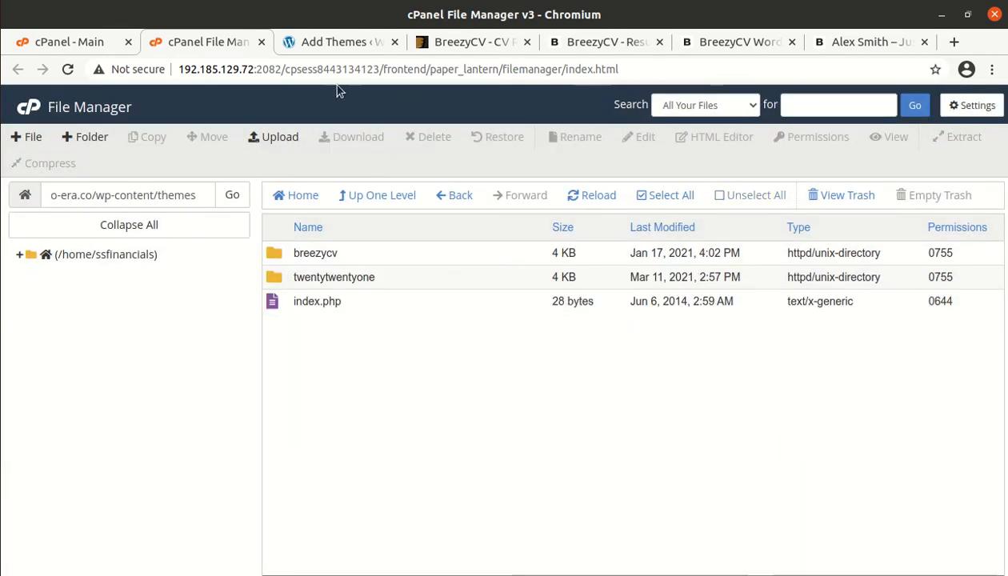
{"action": "left_click", "coordinate": [340, 41]}
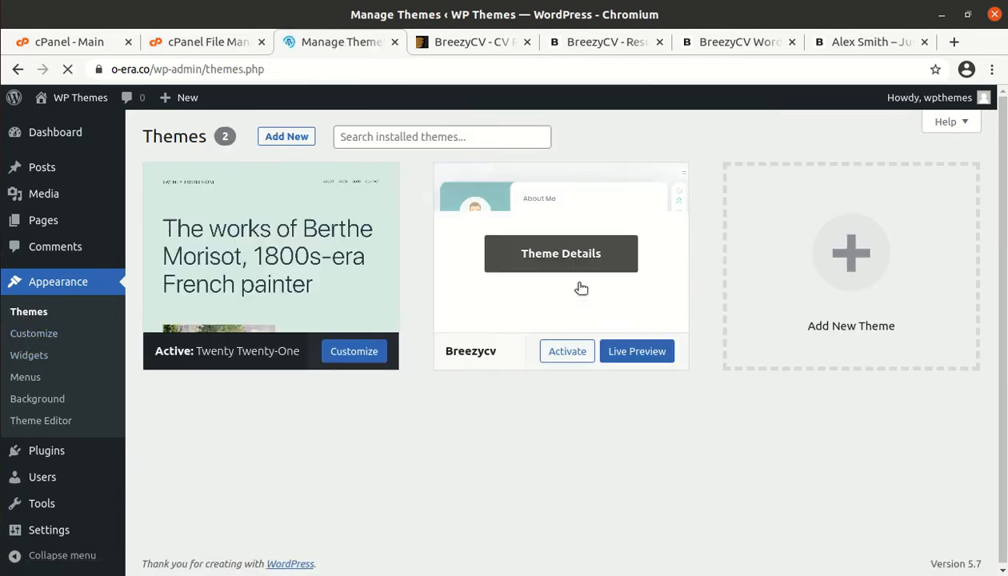
{"action": "mouse_move", "coordinate": [457, 383]}
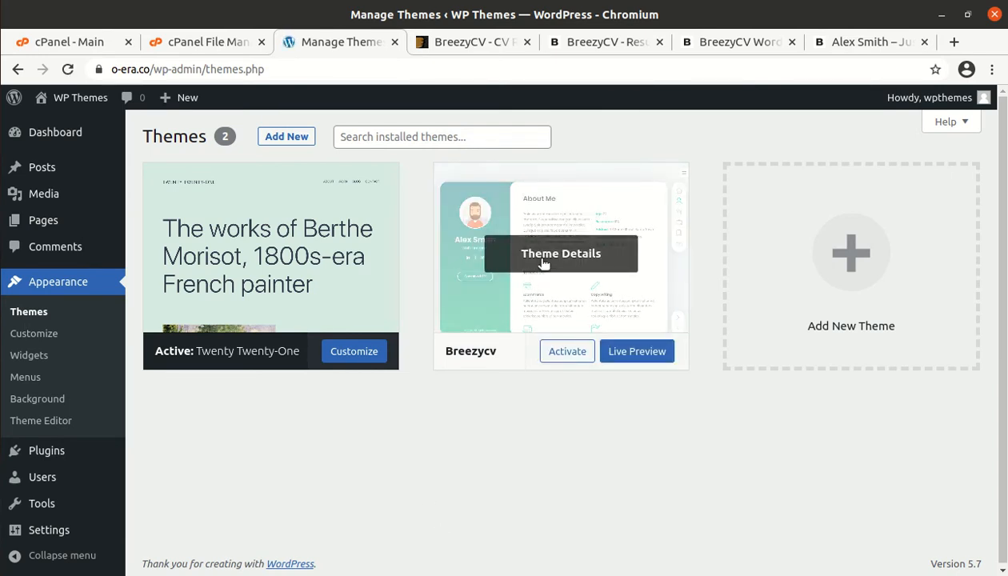
Step: Review Breezycv's theme details, including its version number, then activate the theme
{"action": "left_click", "coordinate": [561, 252]}
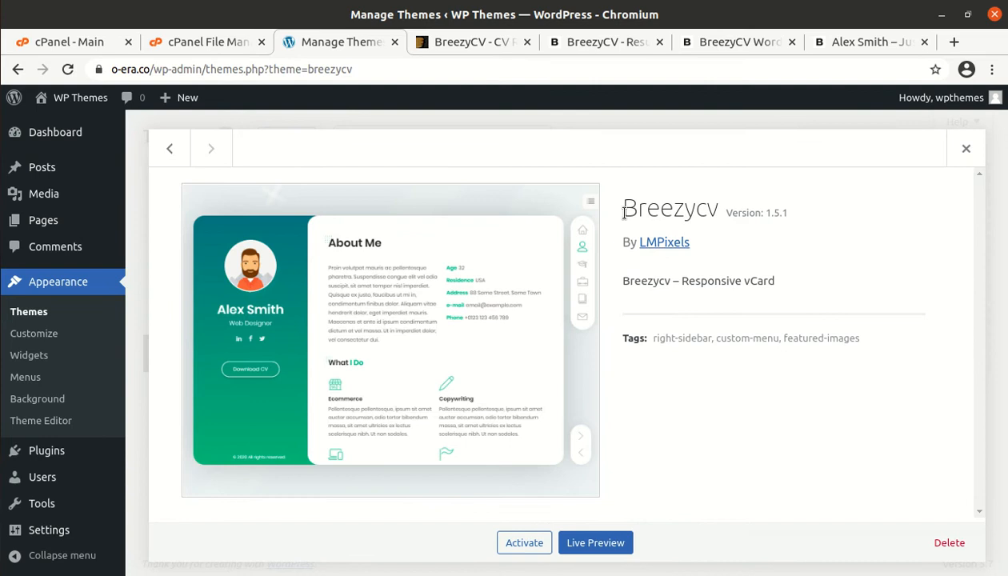
{"action": "double_click", "coordinate": [771, 213]}
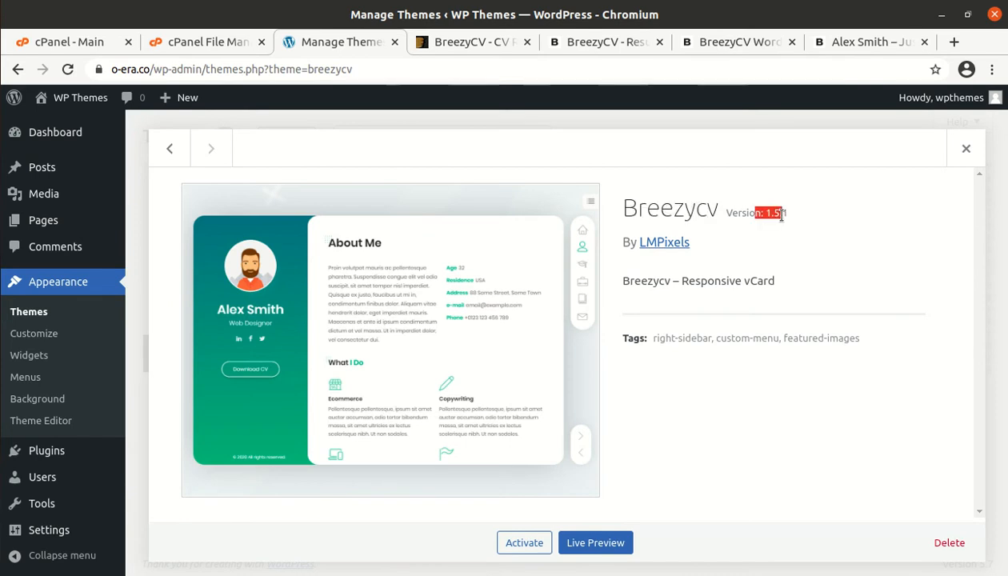
{"action": "mouse_move", "coordinate": [718, 267]}
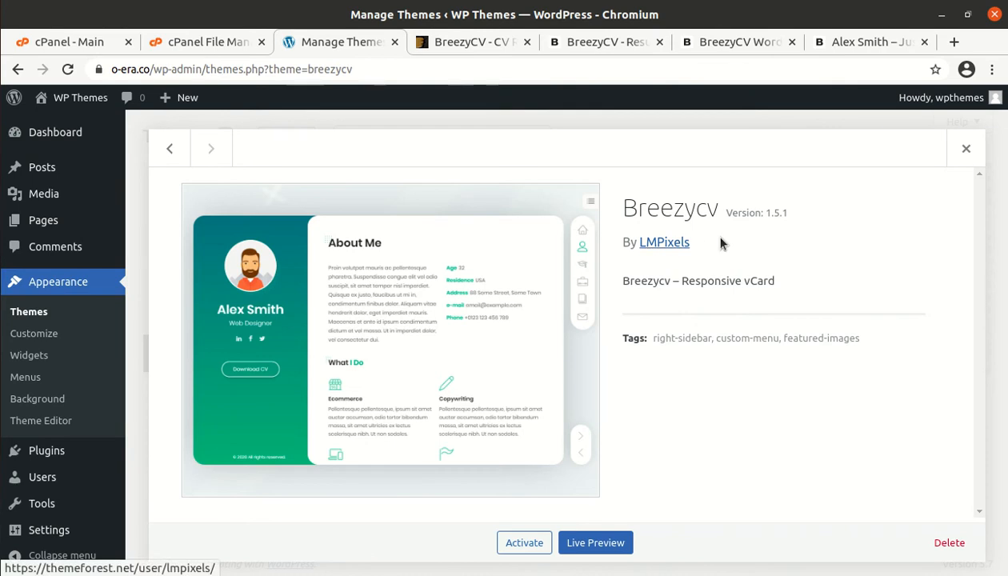
{"action": "mouse_move", "coordinate": [548, 538]}
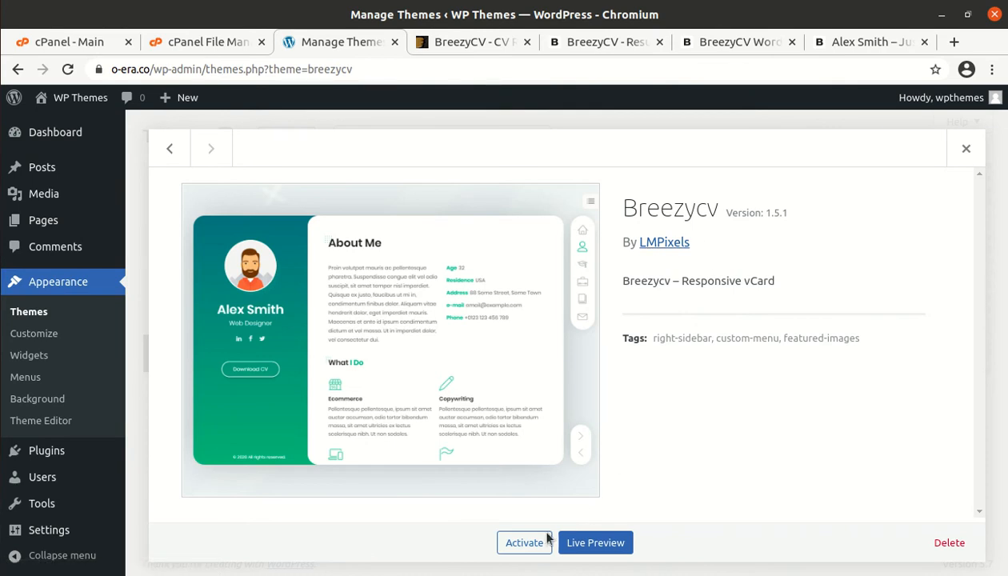
{"action": "mouse_move", "coordinate": [260, 430]}
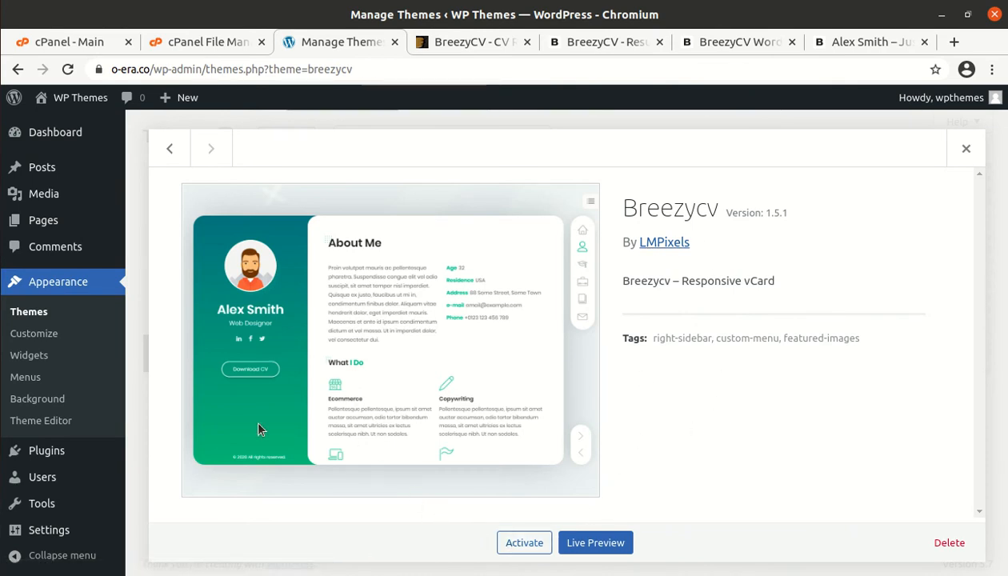
{"action": "mouse_move", "coordinate": [484, 478]}
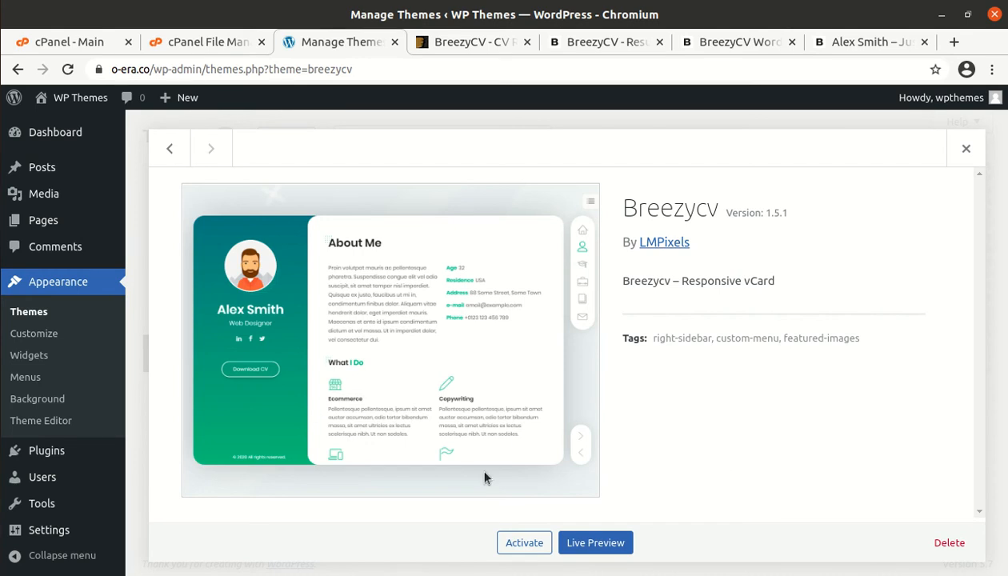
{"action": "mouse_move", "coordinate": [369, 486]}
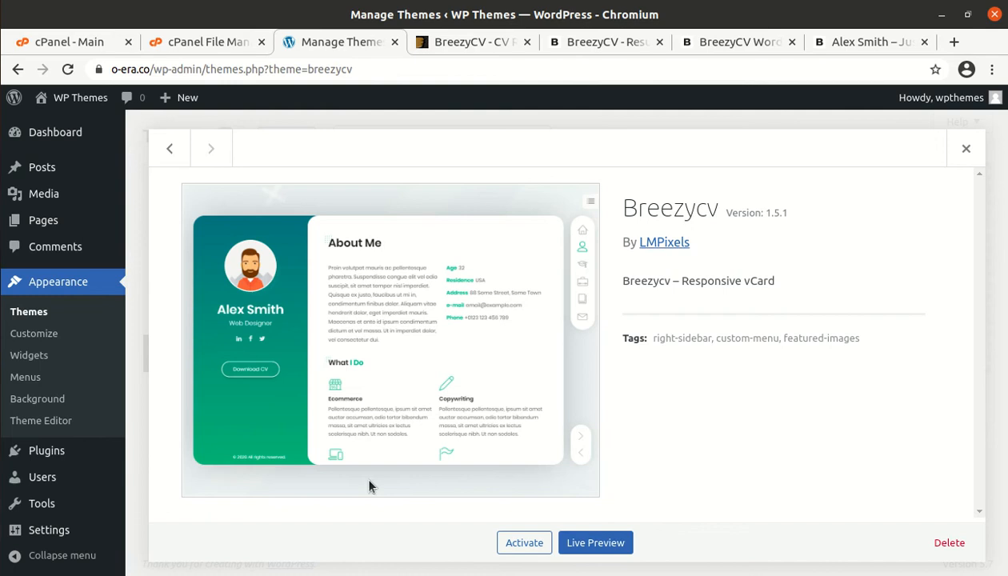
{"action": "mouse_move", "coordinate": [238, 401]}
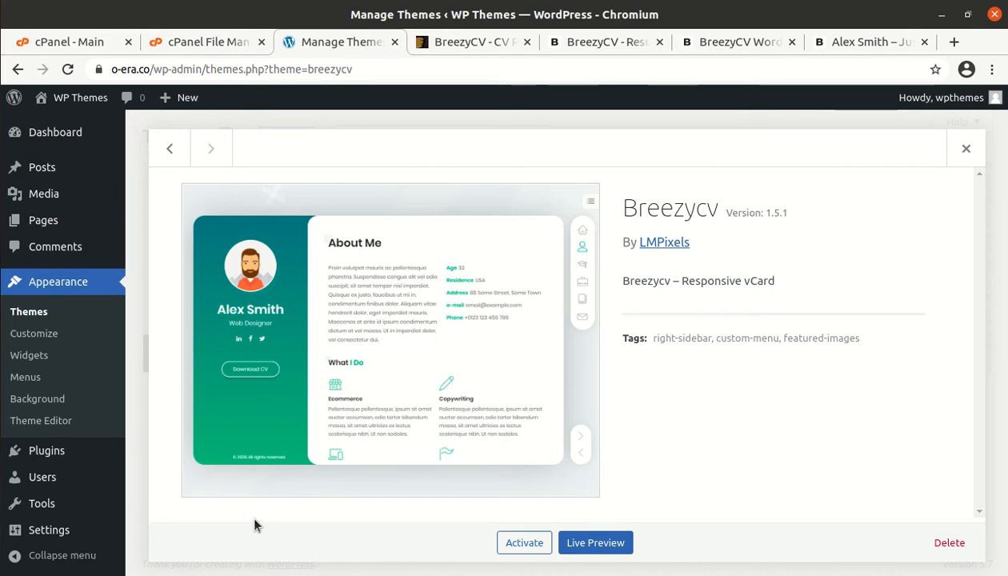
{"action": "mouse_move", "coordinate": [171, 507]}
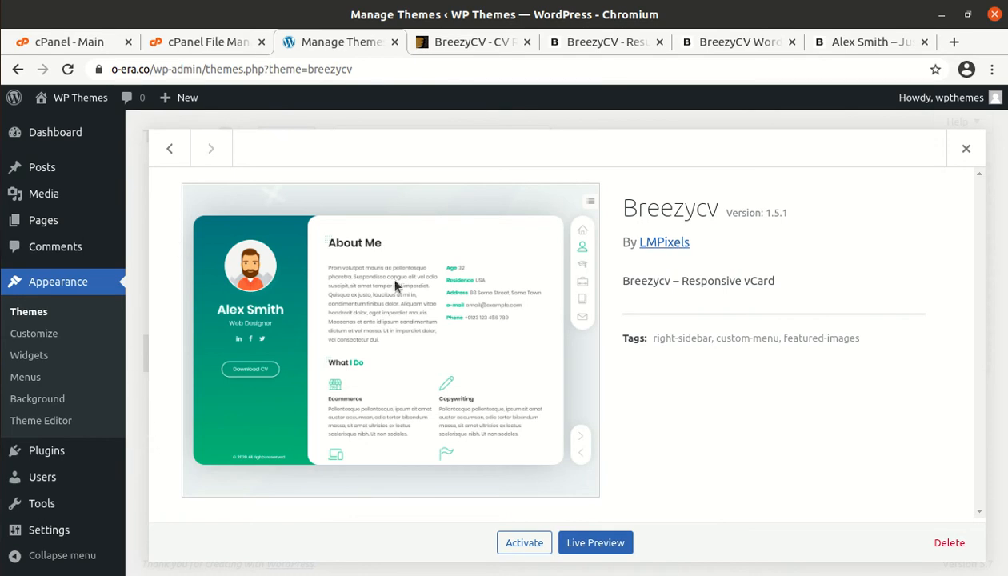
{"action": "mouse_move", "coordinate": [512, 224]}
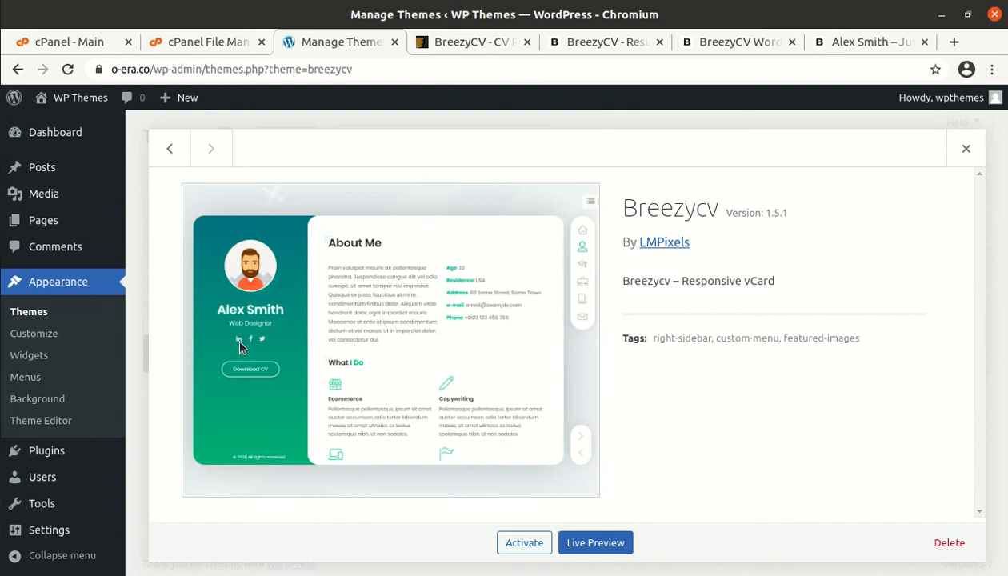
{"action": "mouse_move", "coordinate": [793, 275]}
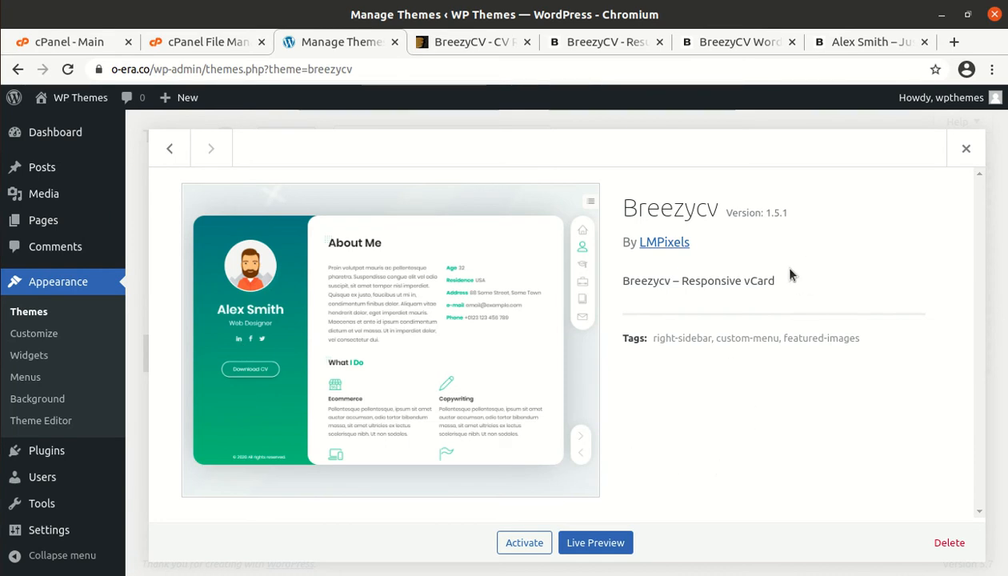
{"action": "mouse_move", "coordinate": [780, 419]}
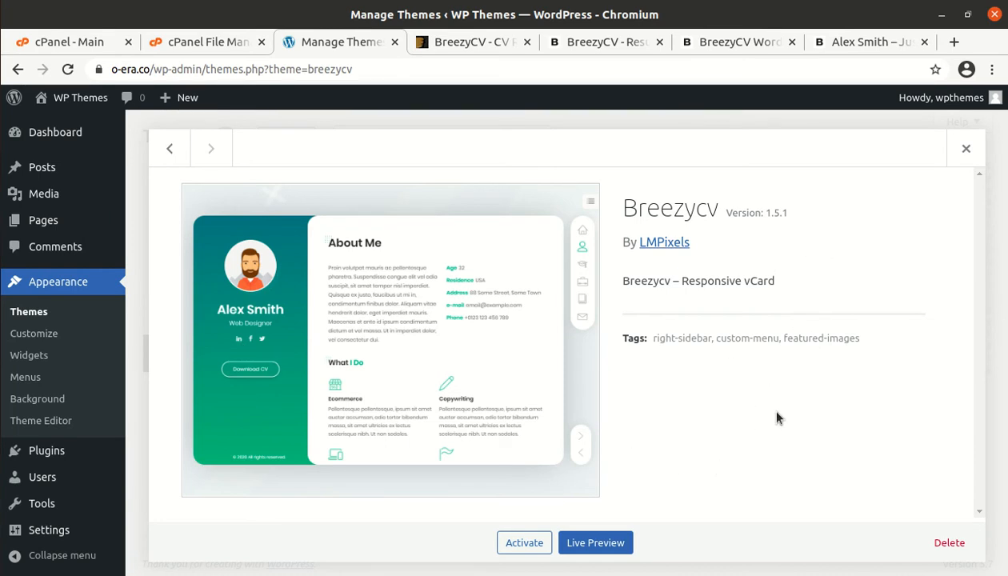
{"action": "mouse_move", "coordinate": [740, 267]}
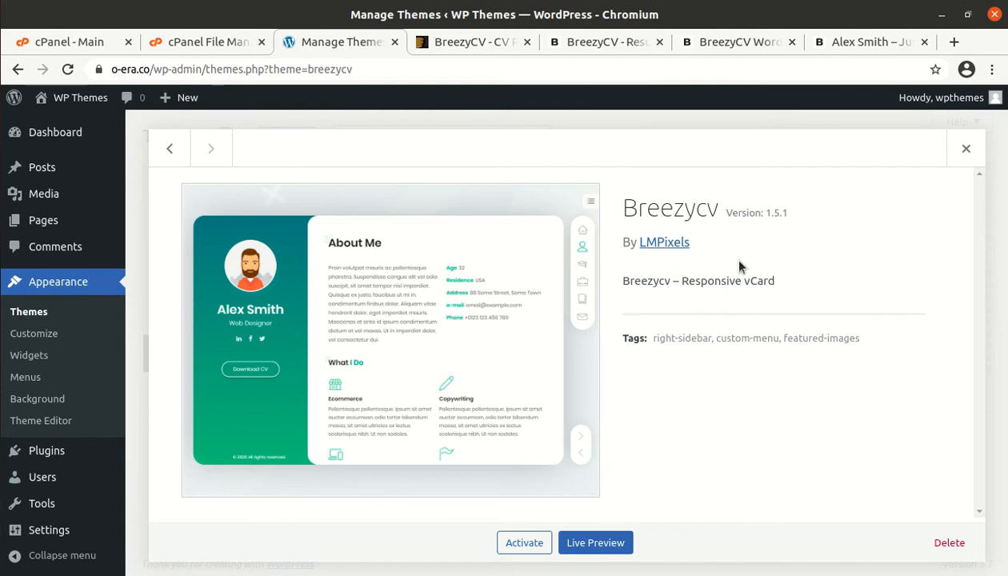
{"action": "mouse_move", "coordinate": [759, 501]}
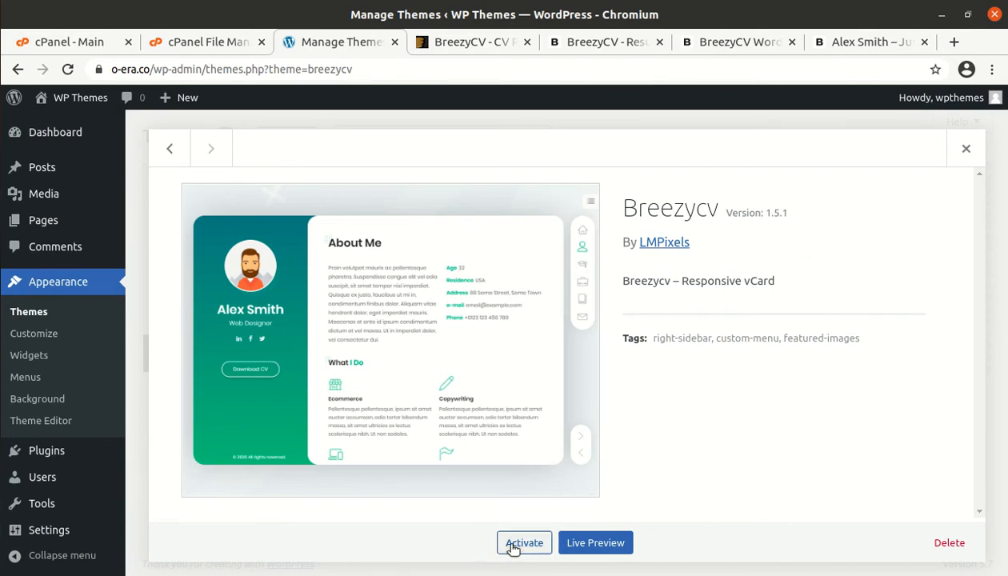
{"action": "left_click", "coordinate": [525, 542]}
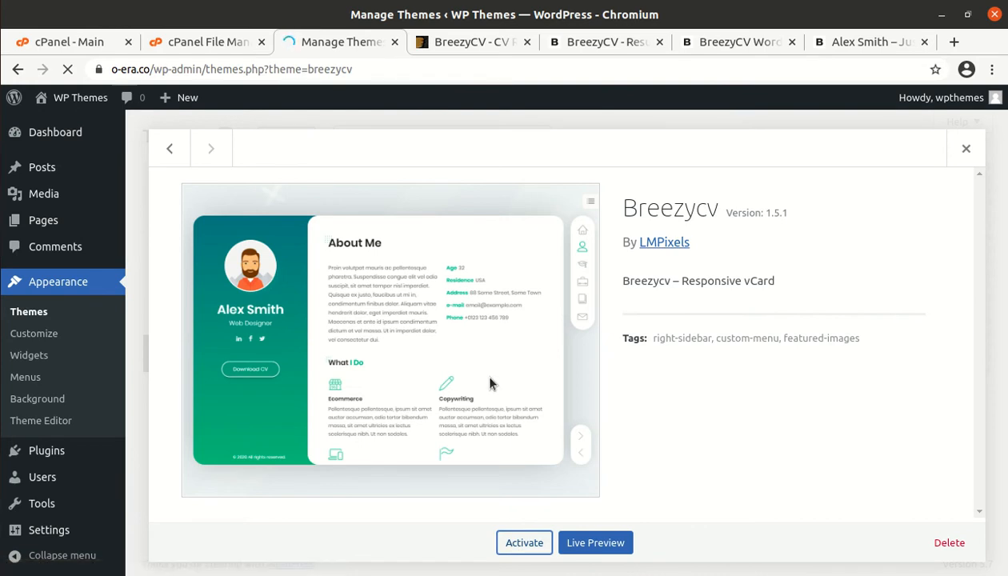
{"action": "left_click", "coordinate": [525, 543]}
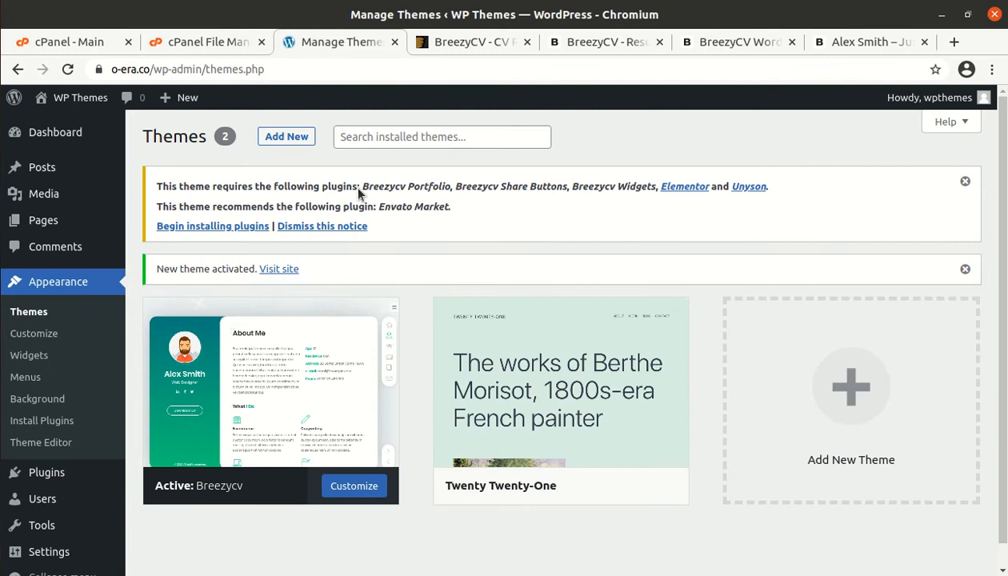
{"action": "mouse_move", "coordinate": [238, 191]}
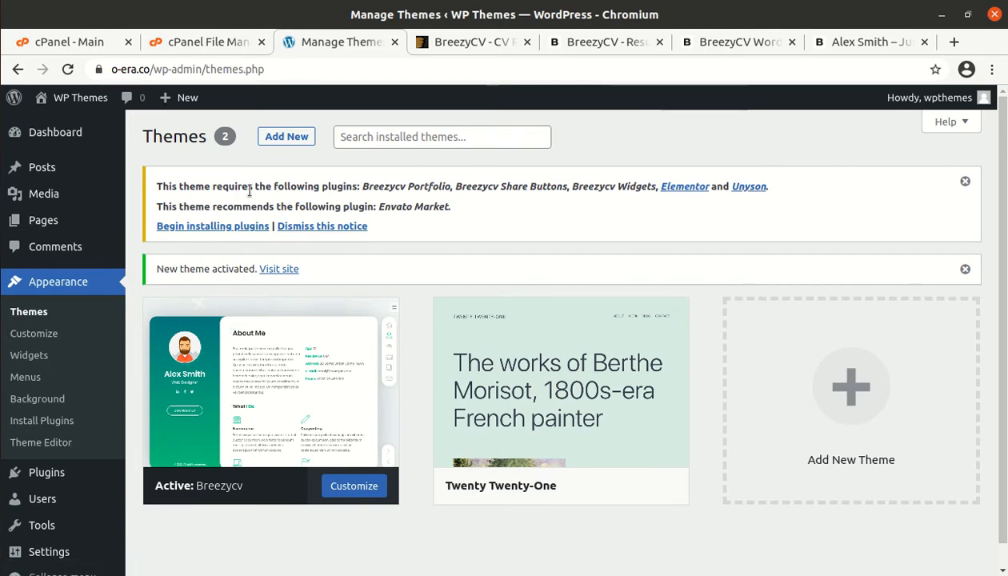
{"action": "mouse_move", "coordinate": [602, 215]}
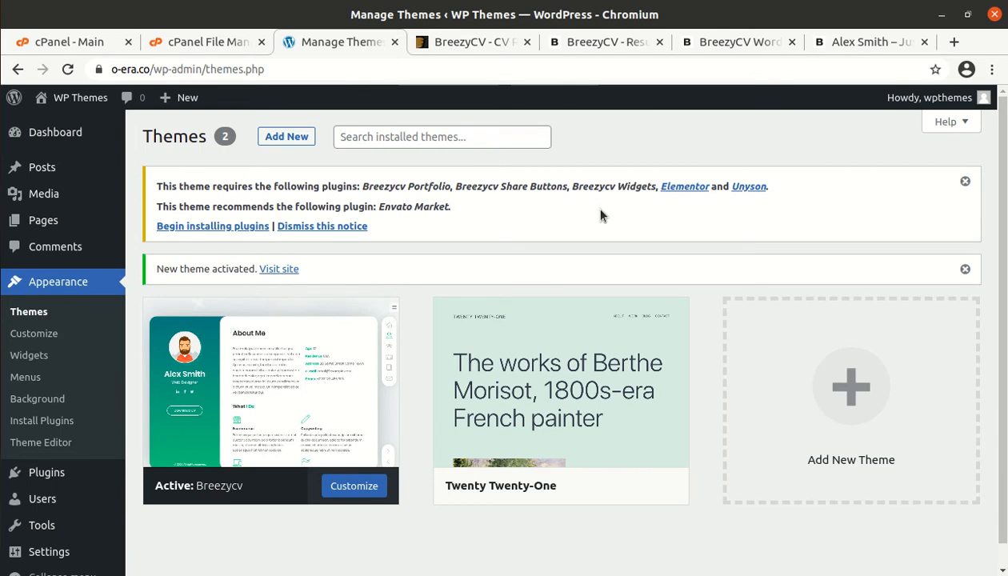
{"action": "mouse_move", "coordinate": [685, 186]}
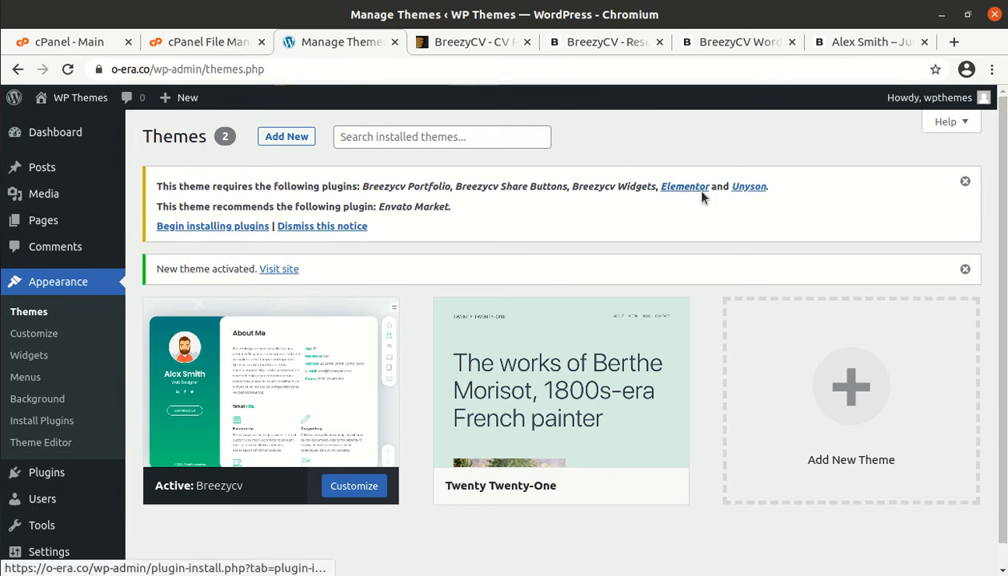
{"action": "mouse_move", "coordinate": [694, 198]}
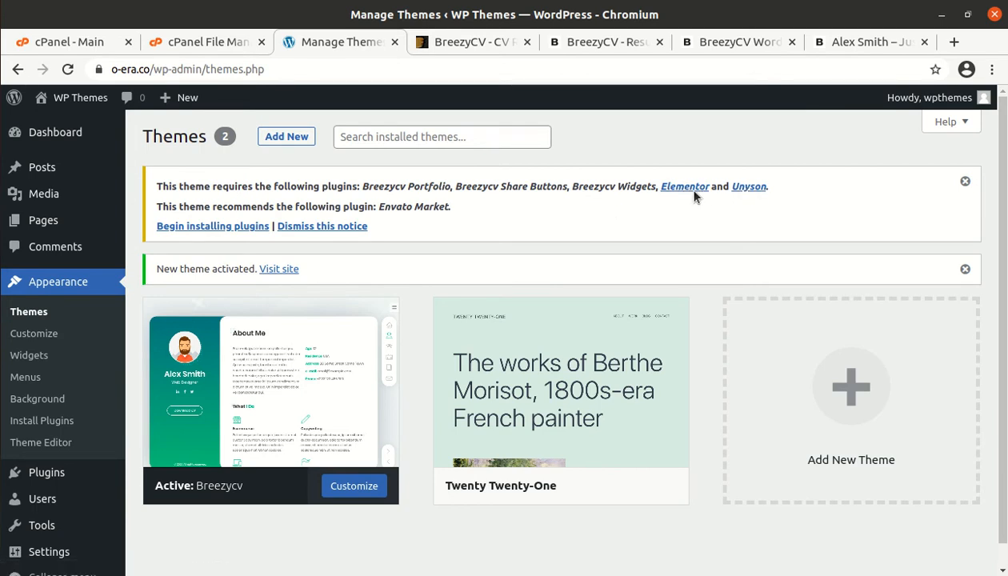
{"action": "mouse_move", "coordinate": [685, 186]}
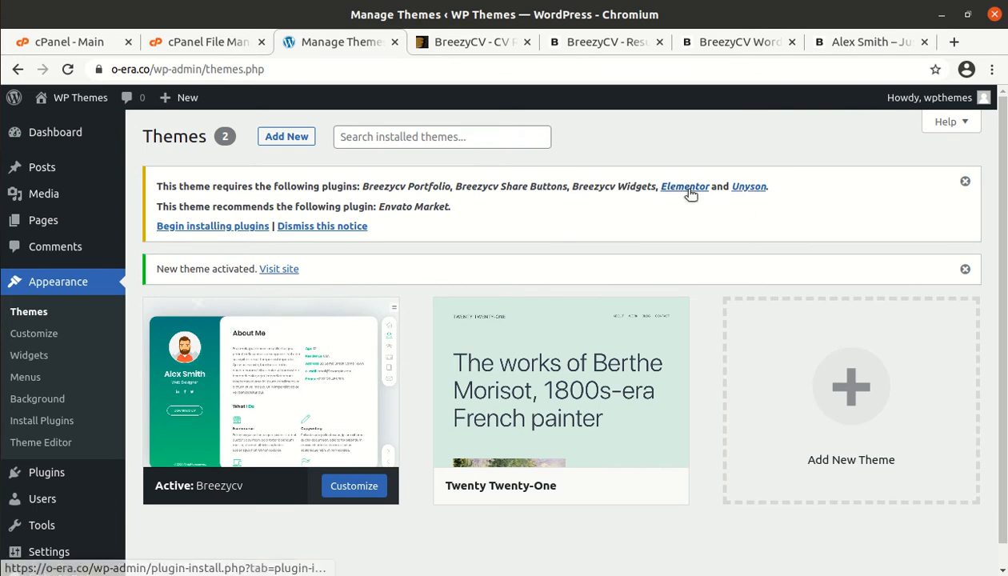
{"action": "mouse_move", "coordinate": [685, 206]}
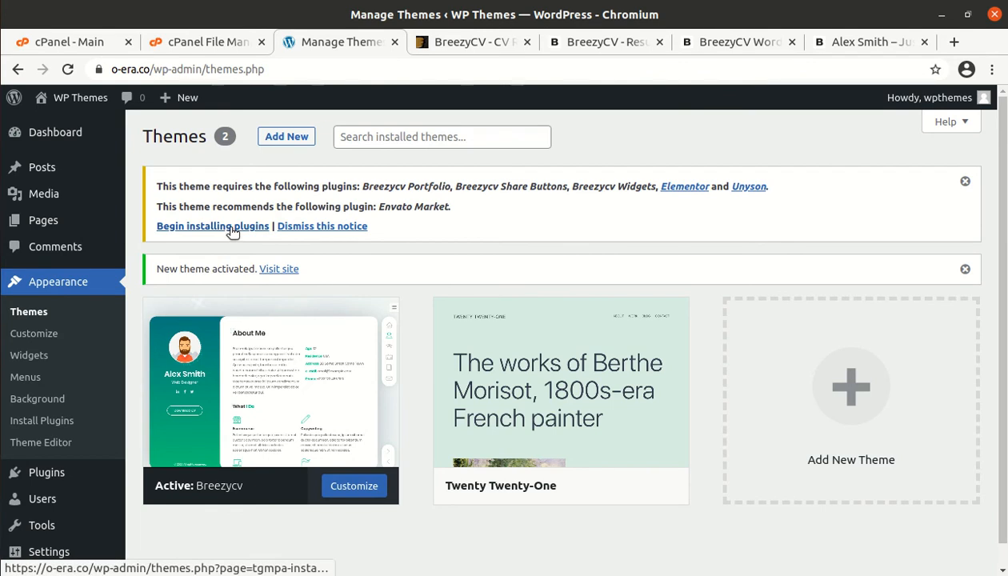
Step: Open the required plugins list from the Breezycv theme notice
{"action": "left_click", "coordinate": [212, 226]}
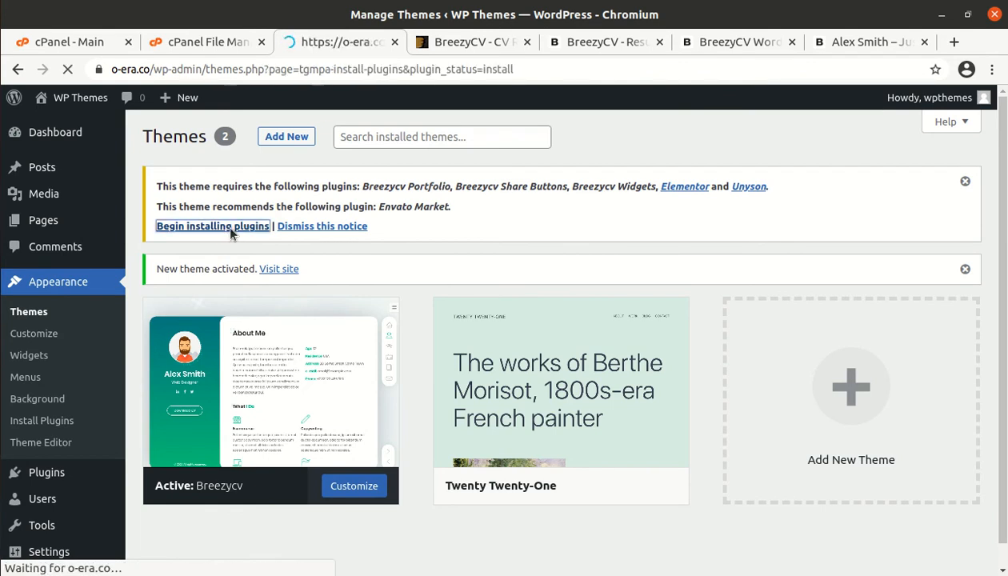
{"action": "left_click", "coordinate": [213, 225]}
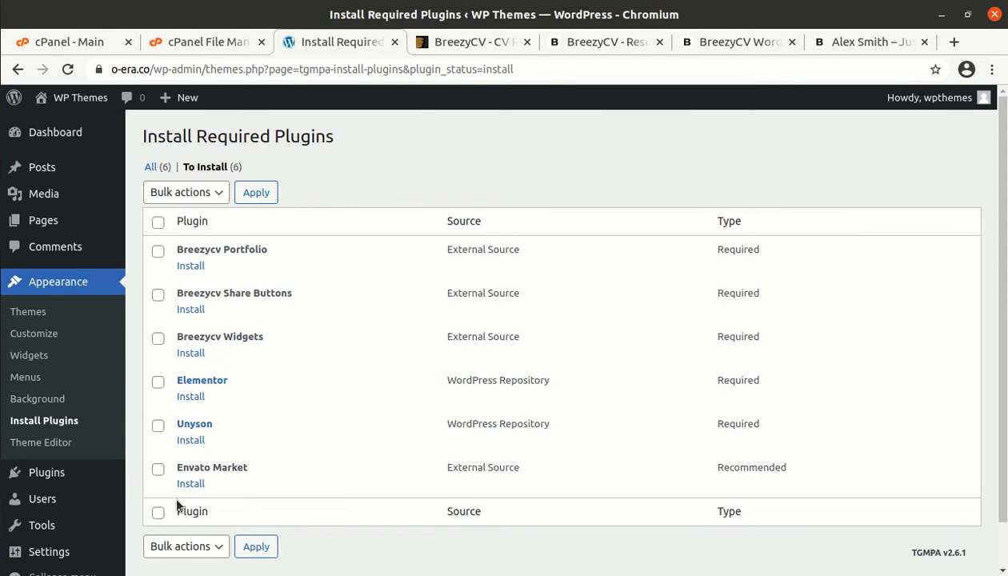
Step: Bulk-install Unyson, Elementor and the BreezyCV Portfolio, Share Buttons and Widgets plugins
{"action": "left_click", "coordinate": [157, 426]}
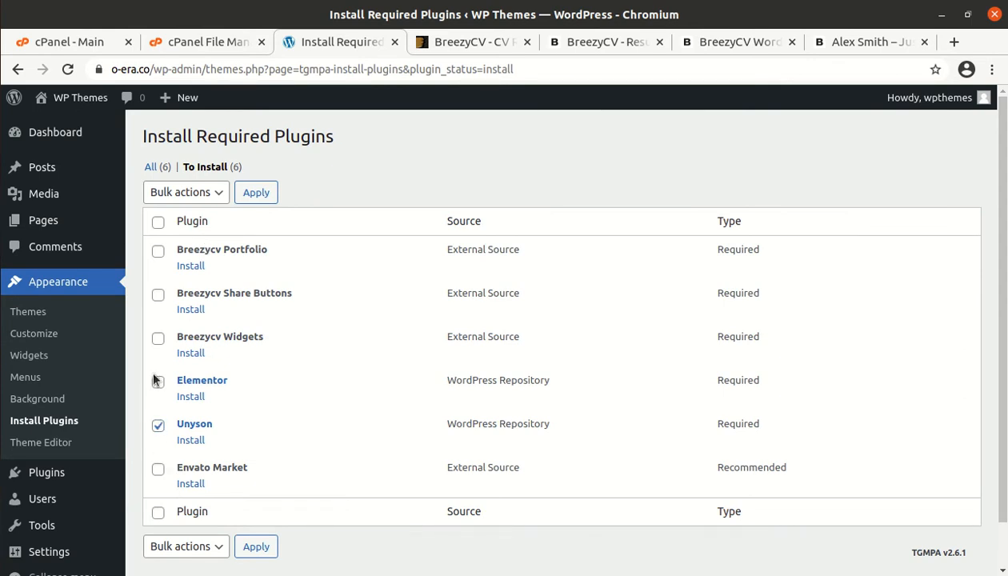
{"action": "left_click", "coordinate": [157, 383]}
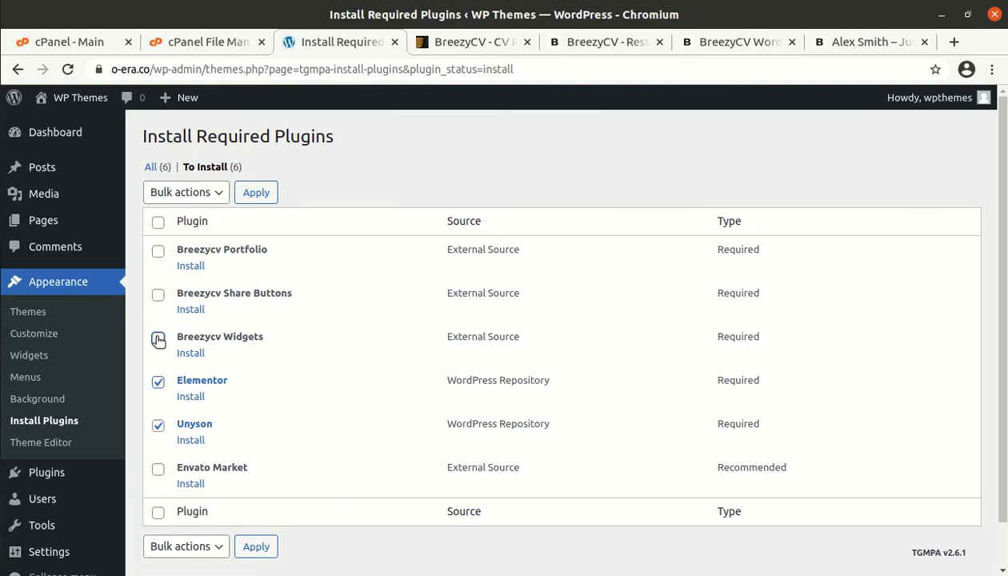
{"action": "left_click", "coordinate": [157, 251]}
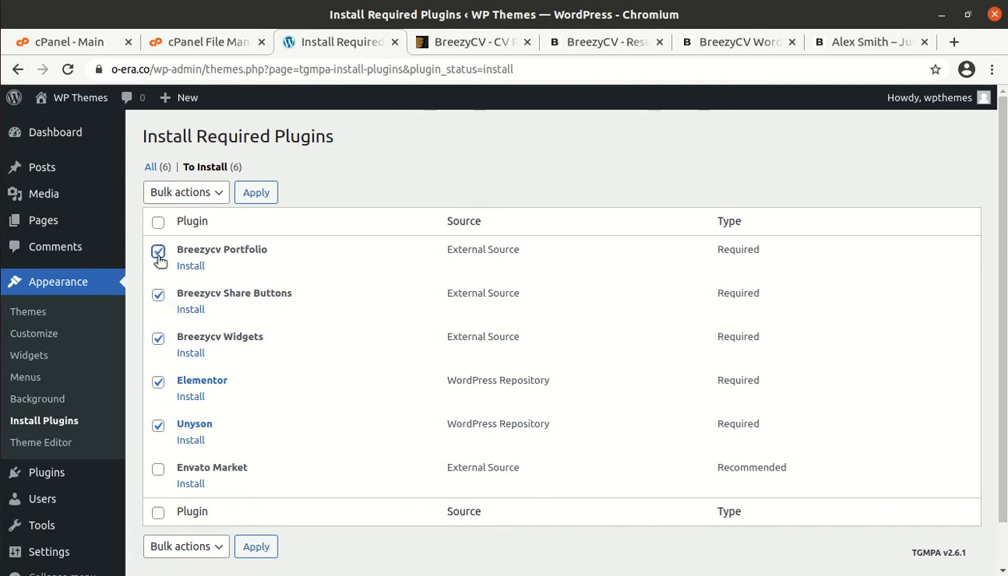
{"action": "left_click", "coordinate": [186, 192]}
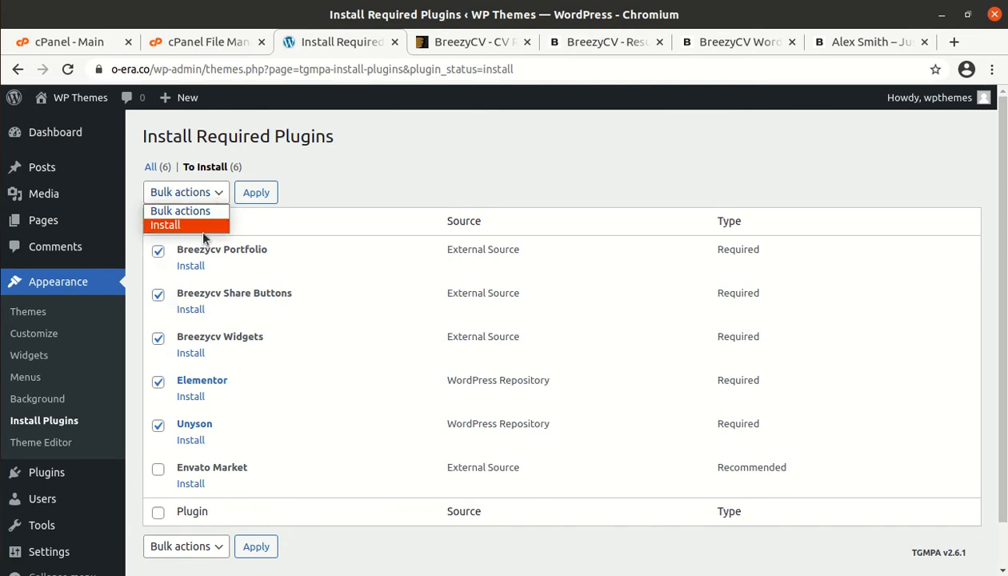
{"action": "left_click", "coordinate": [165, 225]}
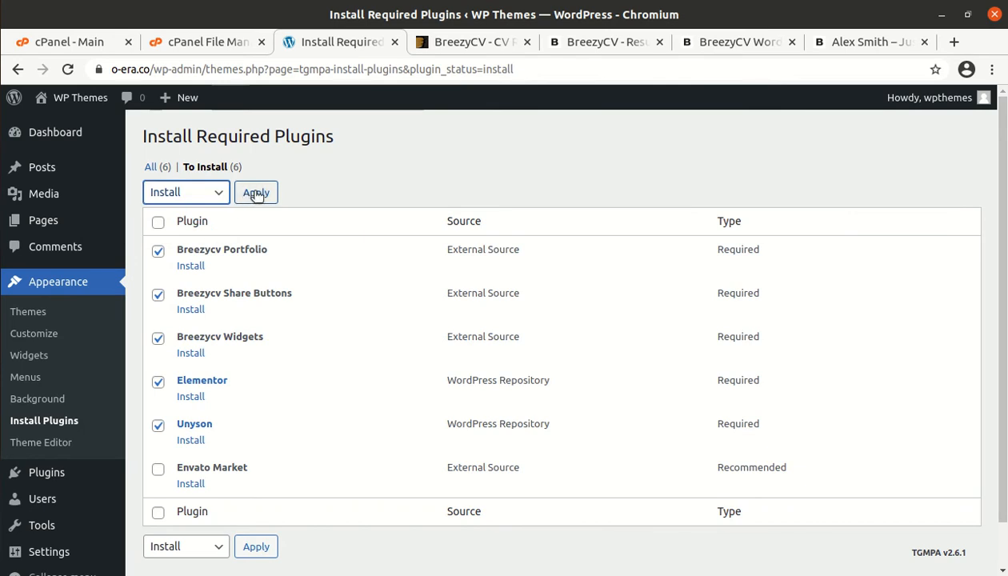
{"action": "left_click", "coordinate": [256, 192]}
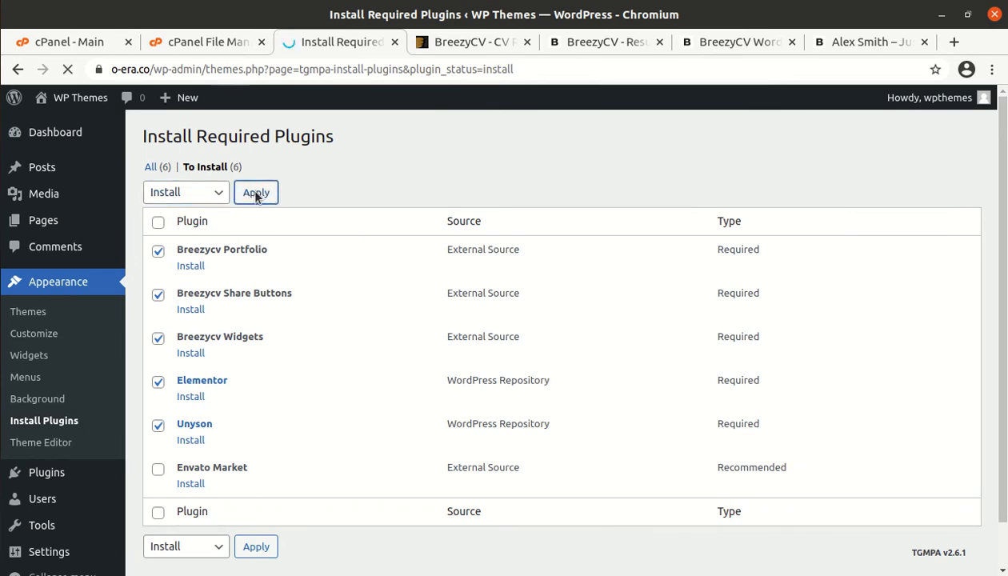
{"action": "left_click", "coordinate": [256, 192]}
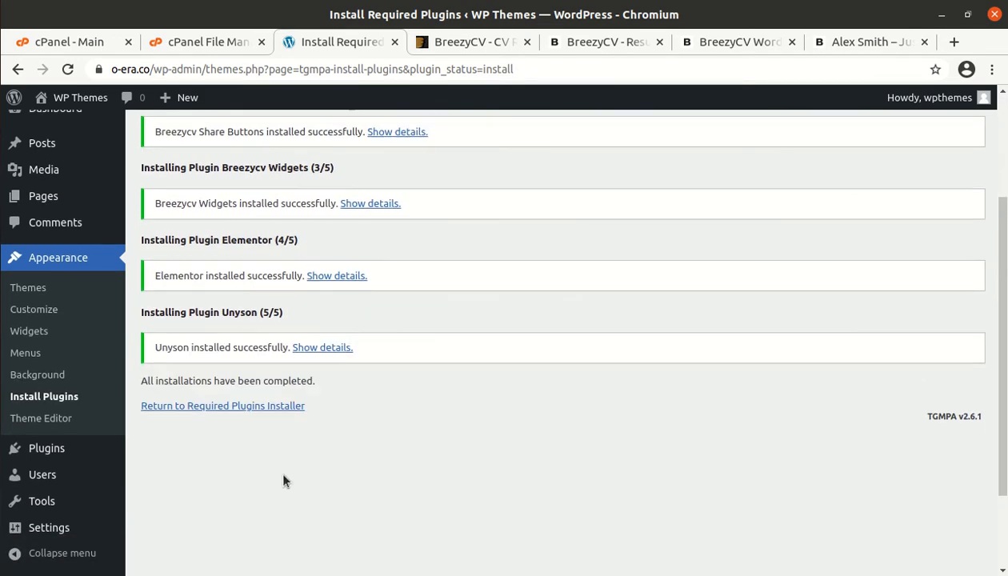
{"action": "left_click", "coordinate": [222, 406]}
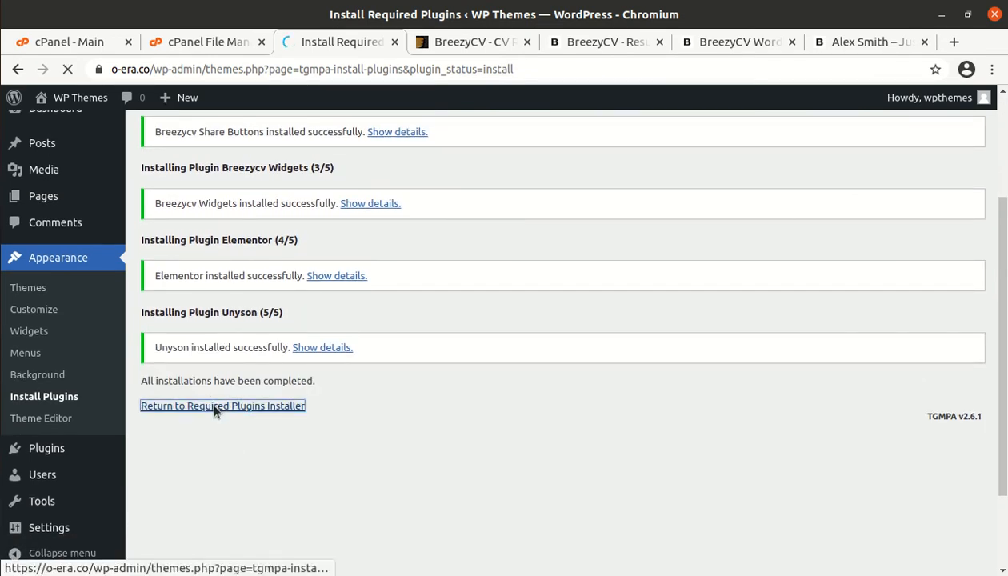
{"action": "left_click", "coordinate": [223, 406]}
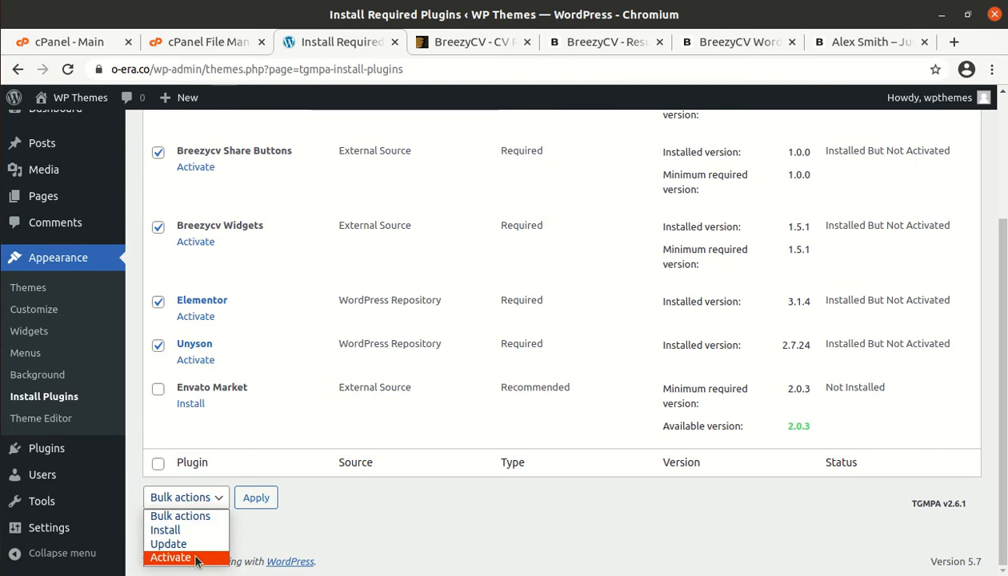
Step: Bulk-activate the five installed required plugins, then go to the dashboard
{"action": "left_click", "coordinate": [168, 557]}
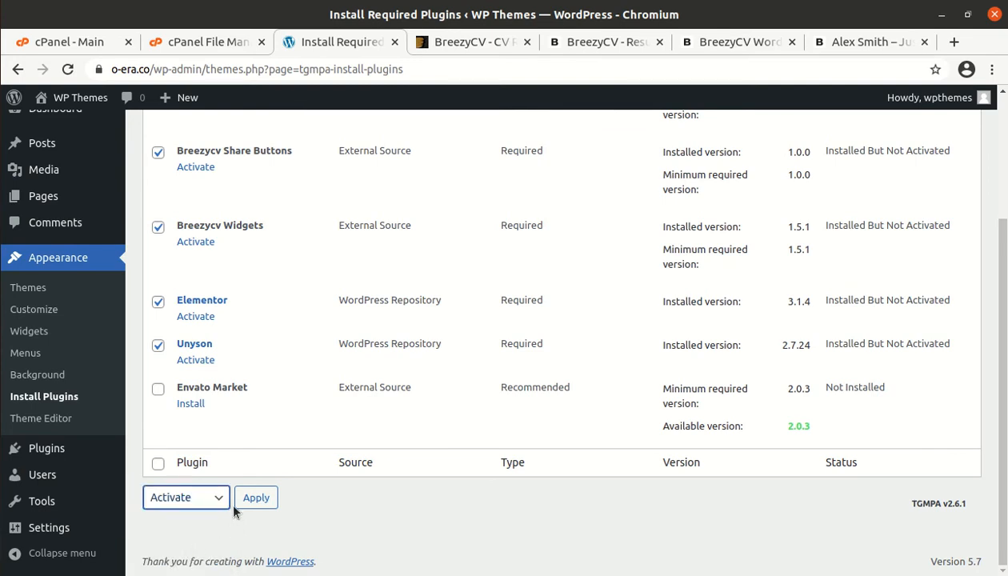
{"action": "left_click", "coordinate": [256, 497]}
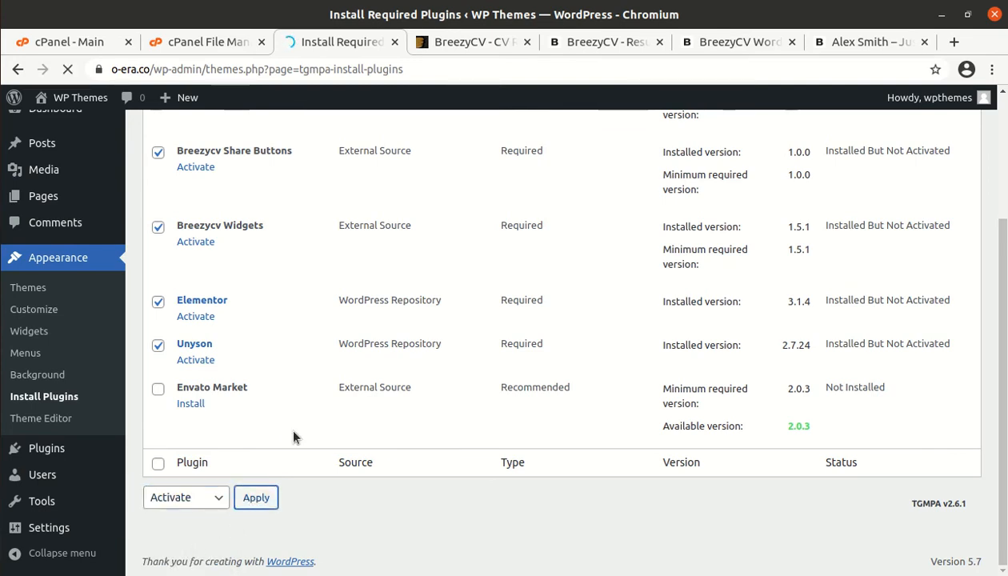
{"action": "left_click", "coordinate": [256, 497]}
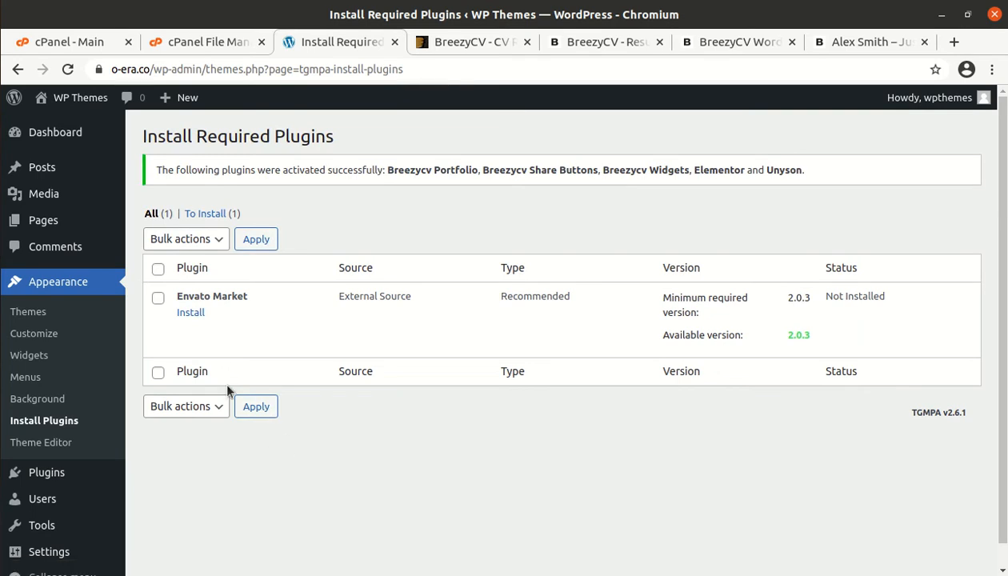
{"action": "left_click", "coordinate": [79, 97]}
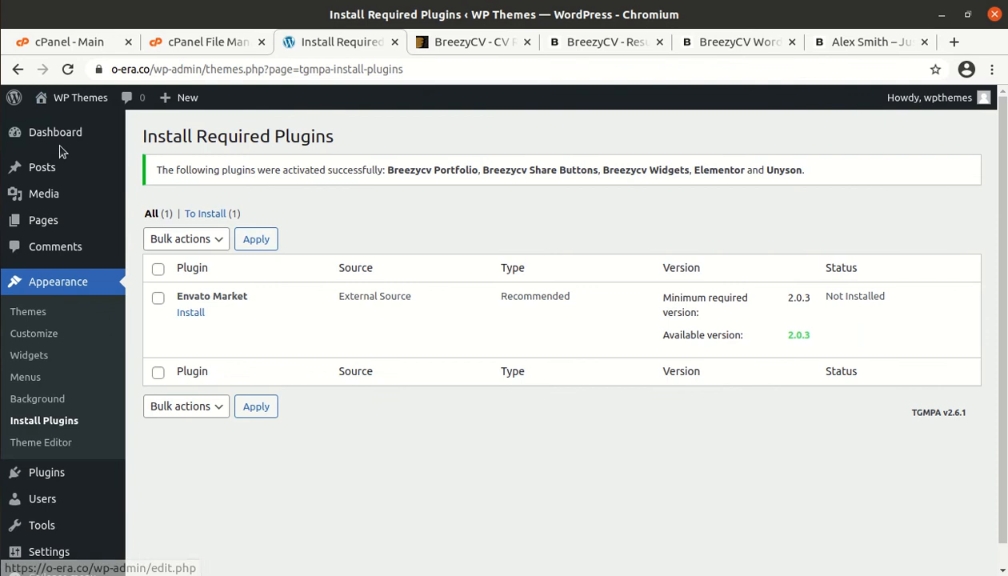
{"action": "left_click", "coordinate": [55, 132]}
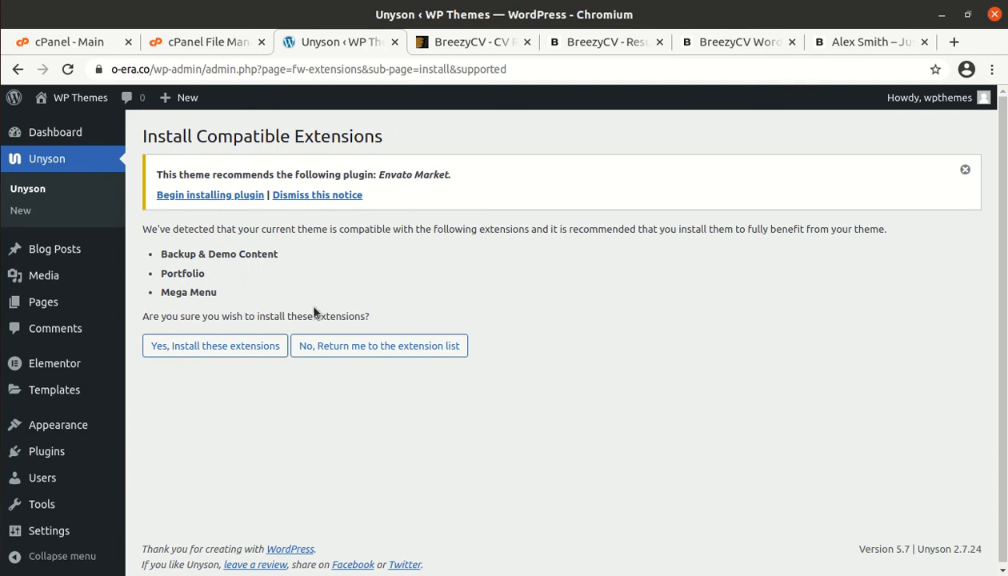
{"action": "mouse_move", "coordinate": [481, 280]}
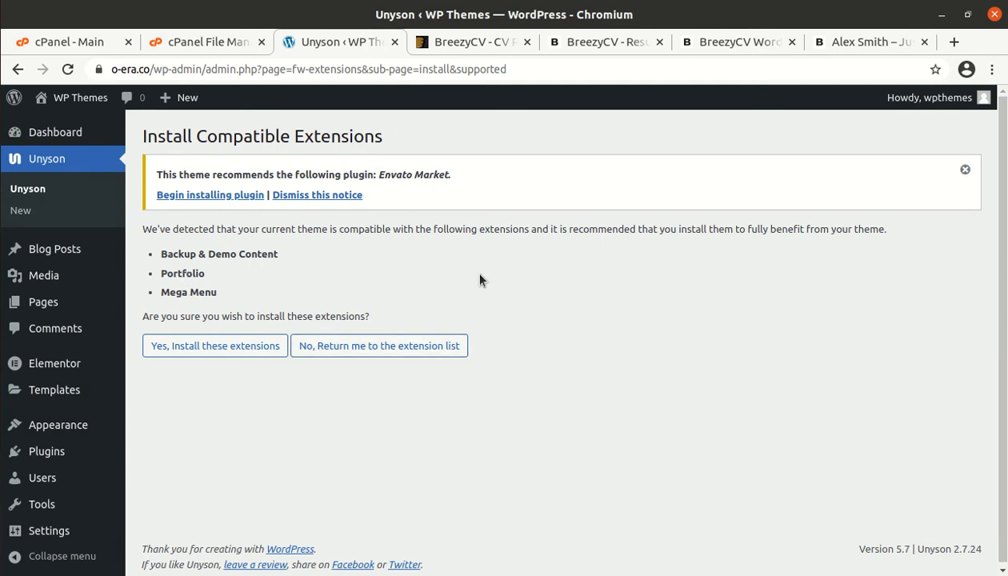
Step: Accept installing the Backup & Demo Content, Portfolio and Mega Menu extensions, then return to the dashboard
{"action": "double_click", "coordinate": [219, 253]}
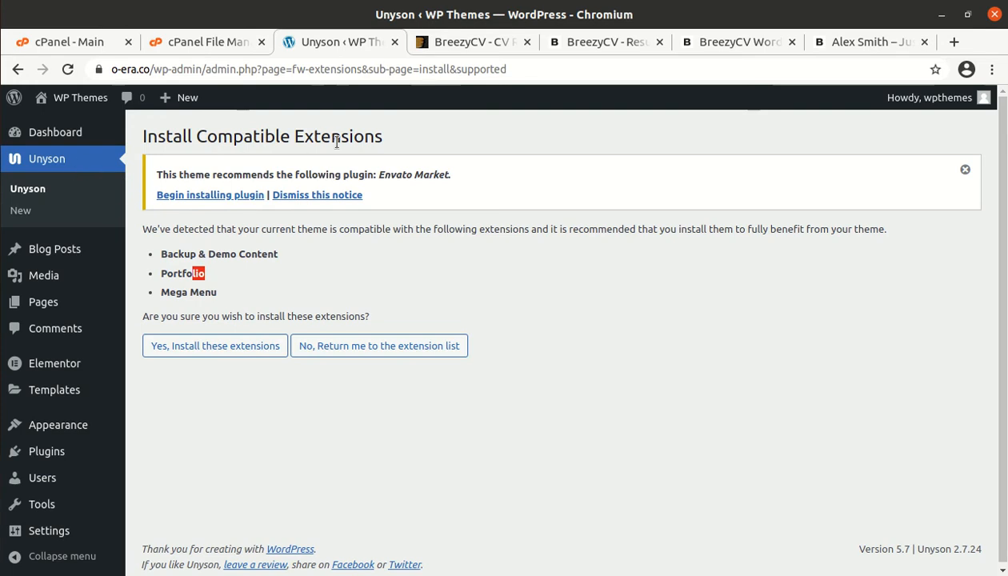
{"action": "left_click", "coordinate": [214, 345]}
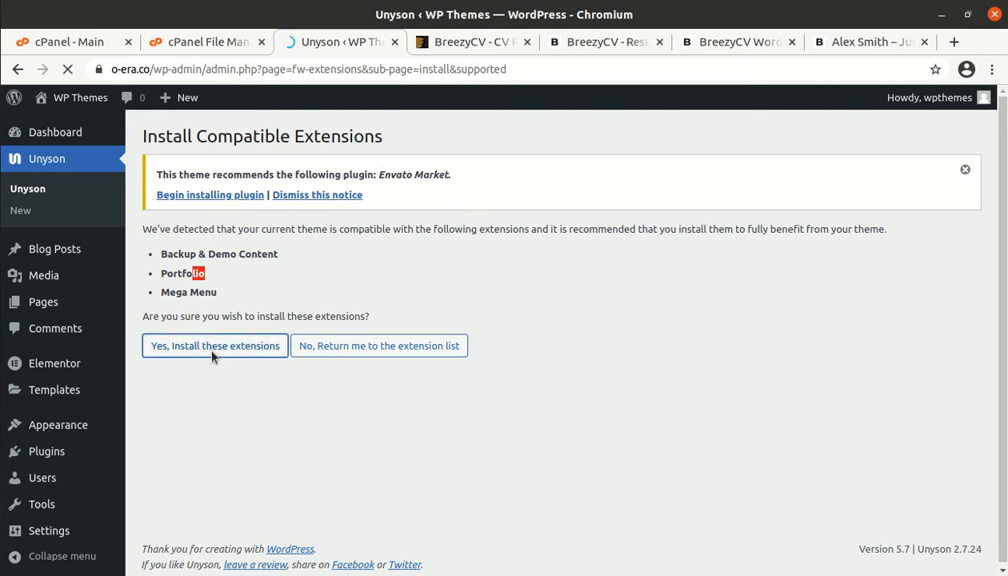
{"action": "left_click", "coordinate": [214, 345]}
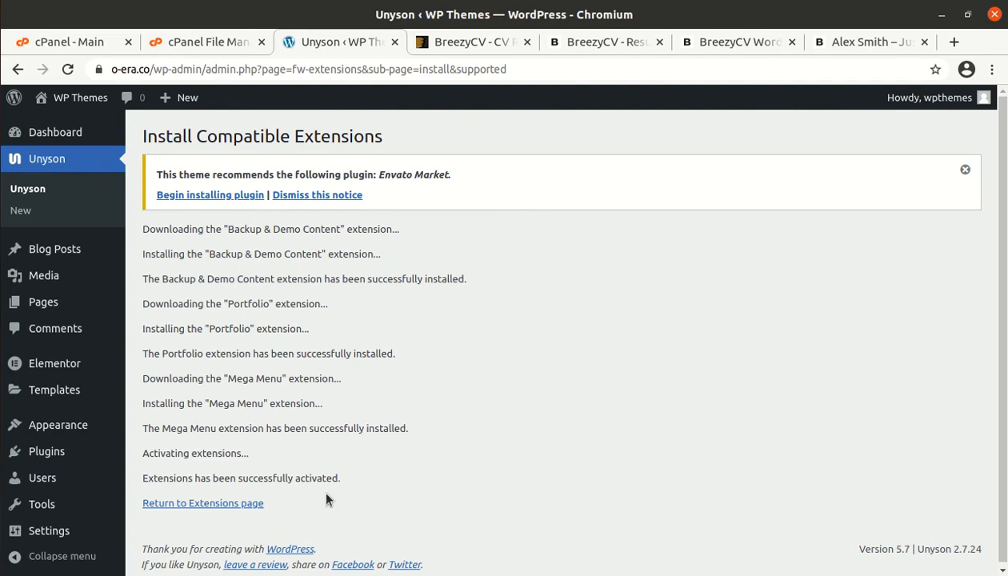
{"action": "left_click", "coordinate": [56, 132]}
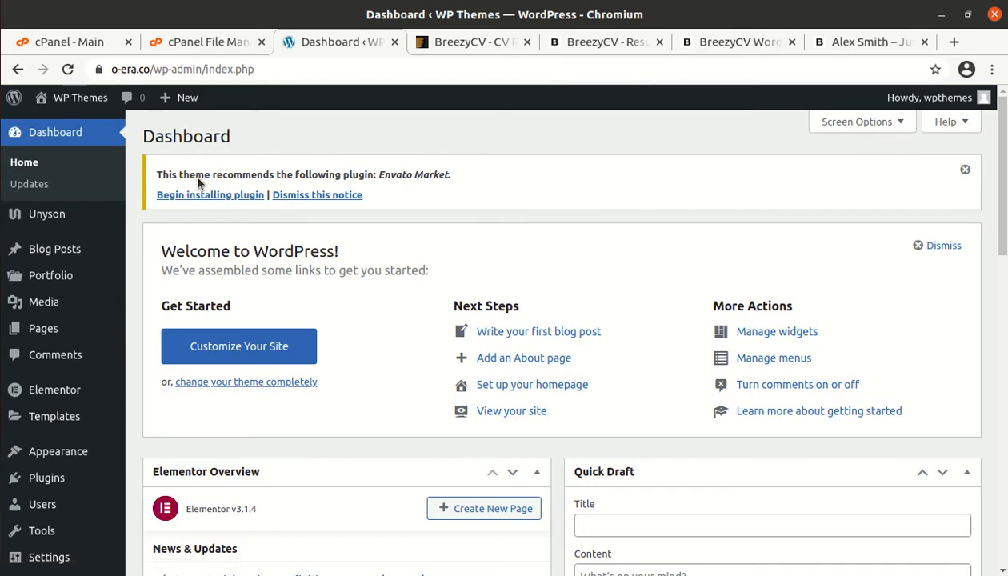
{"action": "mouse_move", "coordinate": [244, 122]}
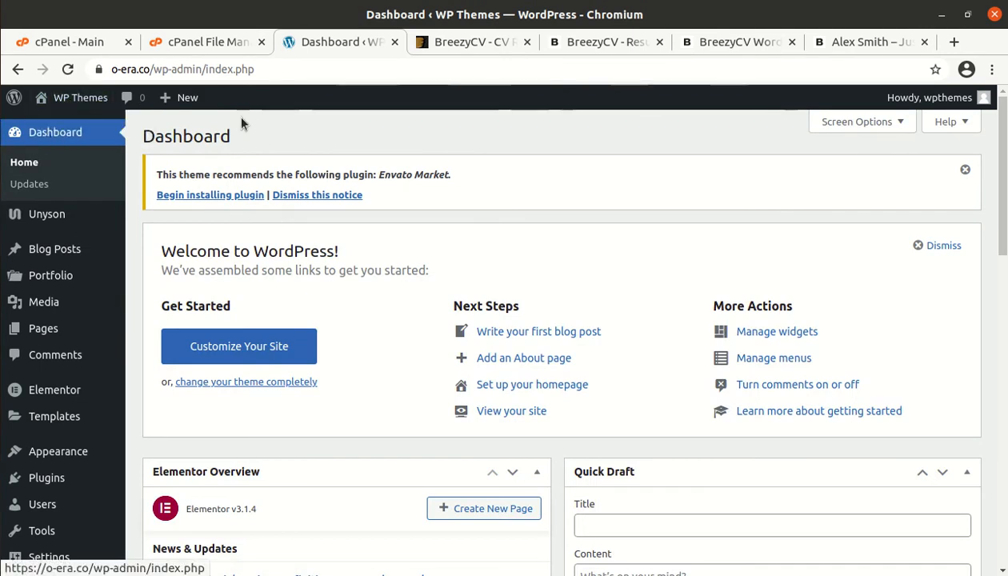
{"action": "mouse_move", "coordinate": [71, 97]}
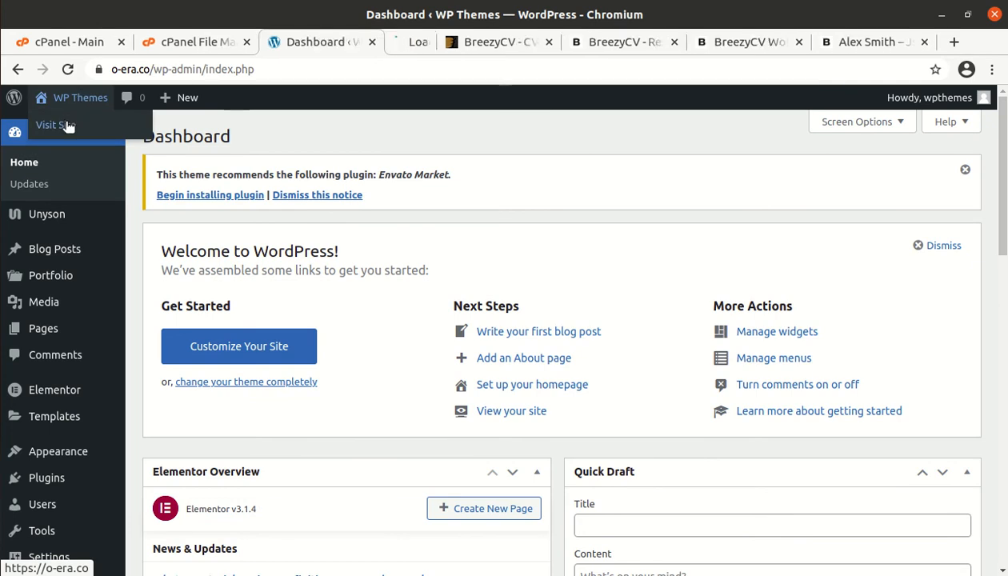
Step: Visit the live WP Themes site in a new tab from the admin bar
{"action": "left_click", "coordinate": [51, 124]}
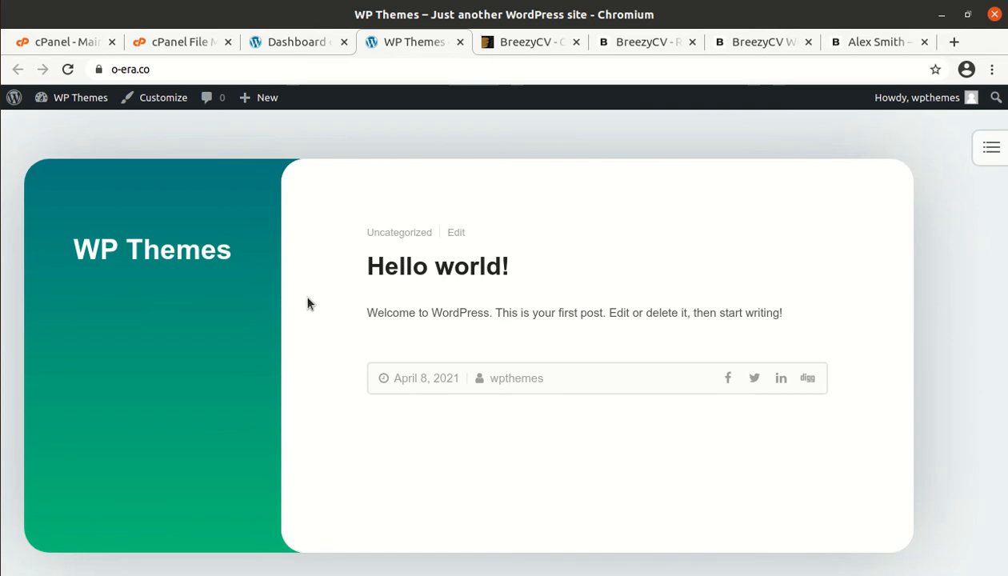
{"action": "mouse_move", "coordinate": [248, 221]}
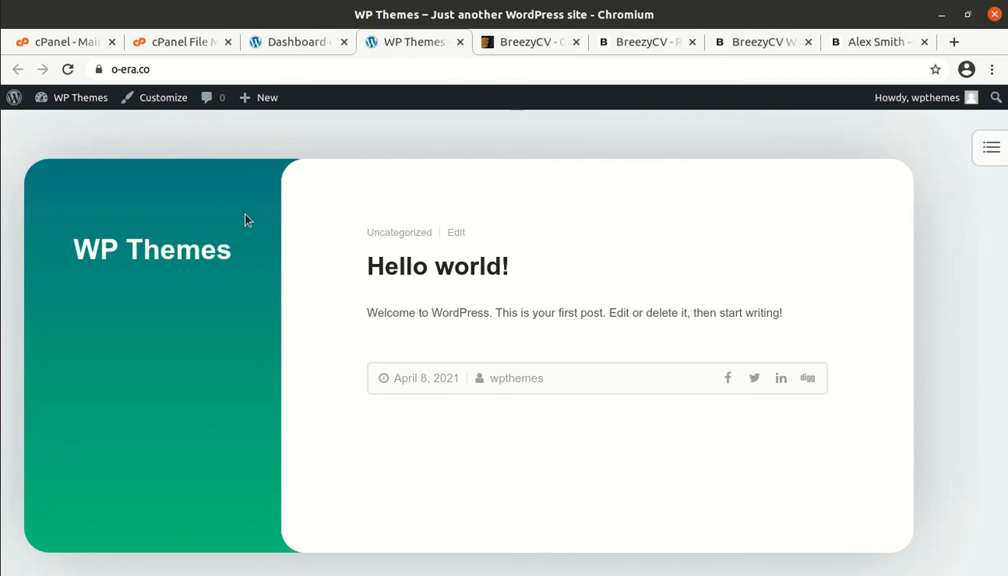
{"action": "mouse_move", "coordinate": [408, 408]}
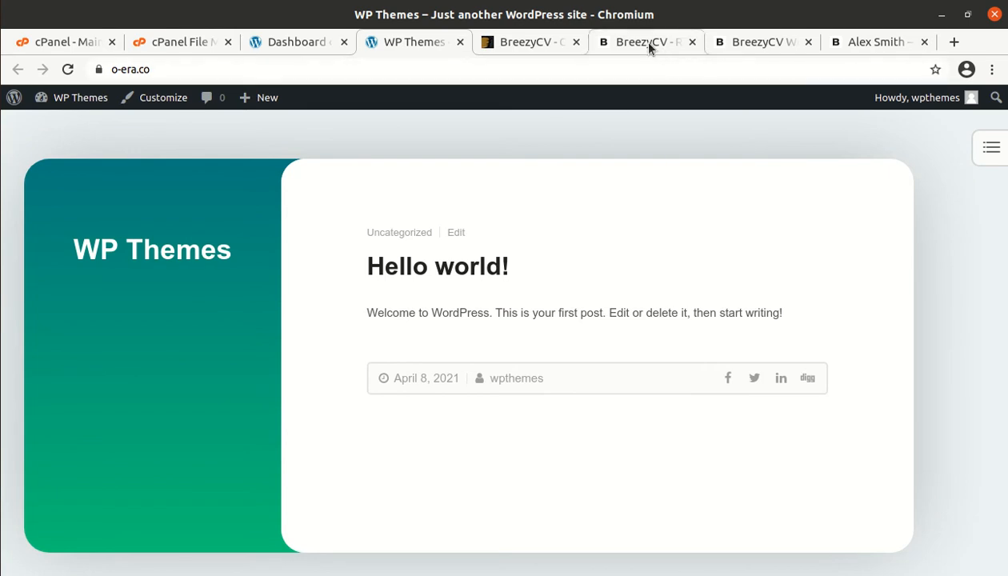
Step: Browse the BreezyCV demos page, then switch through the WP Themes tab to the dashboard
{"action": "left_click", "coordinate": [640, 41]}
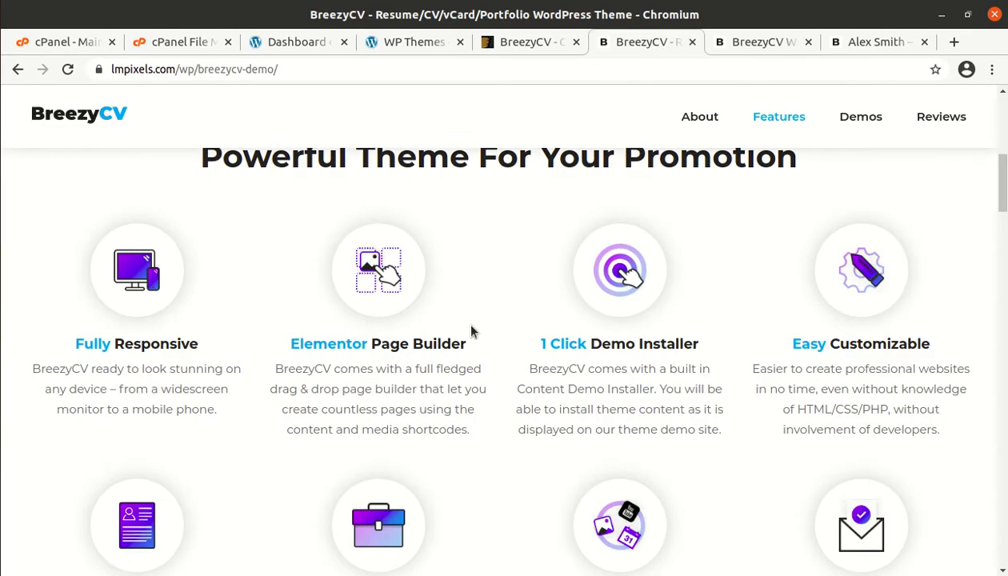
{"action": "left_click", "coordinate": [860, 116]}
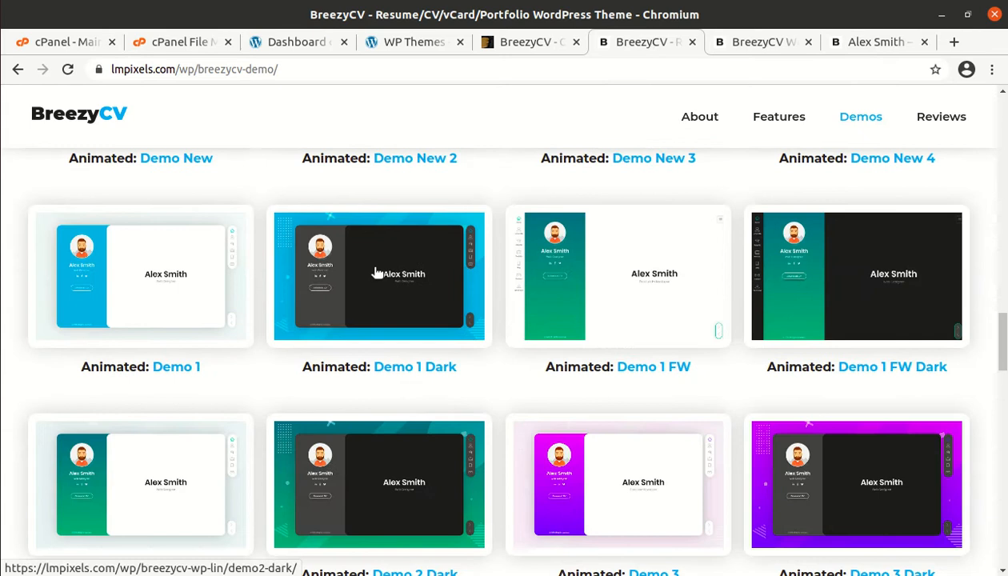
{"action": "scroll", "scroll_direction": "up", "scroll_amount": 3}
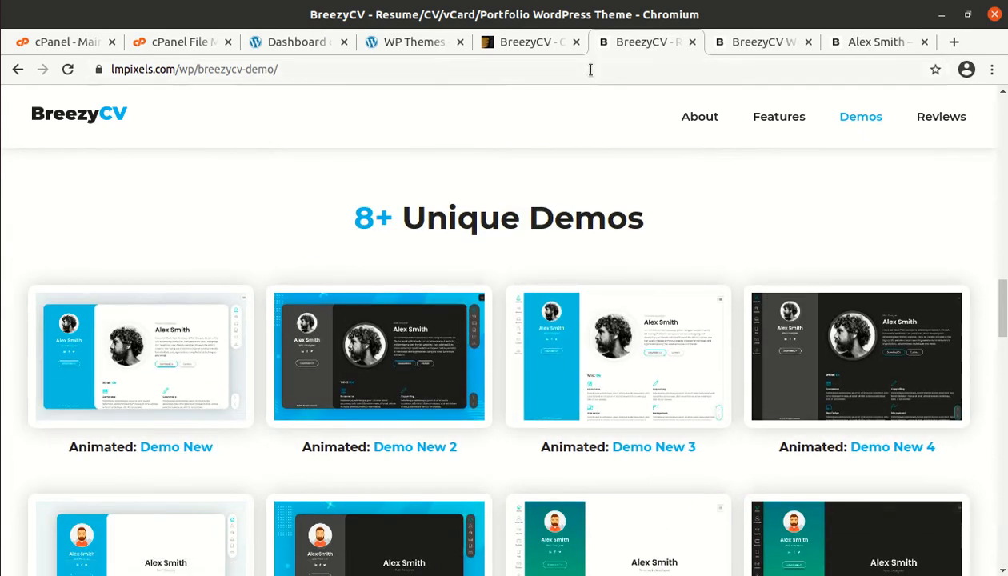
{"action": "left_click", "coordinate": [415, 42]}
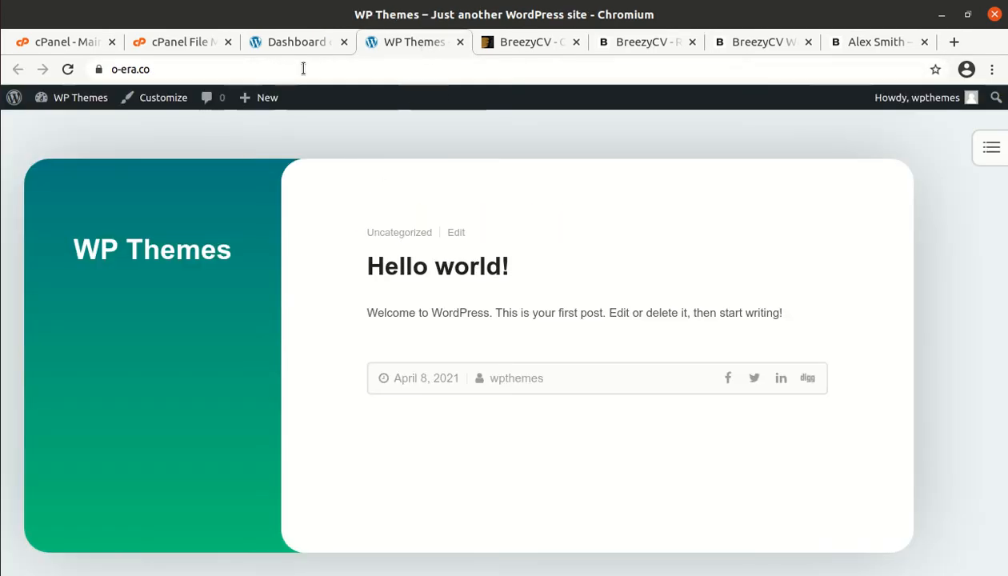
{"action": "left_click", "coordinate": [296, 41]}
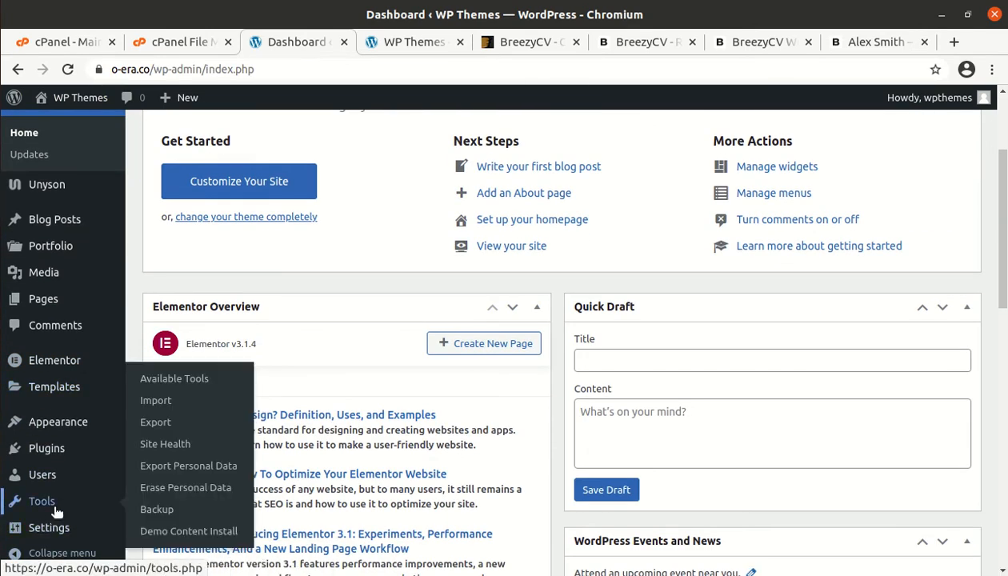
{"action": "mouse_move", "coordinate": [90, 515]}
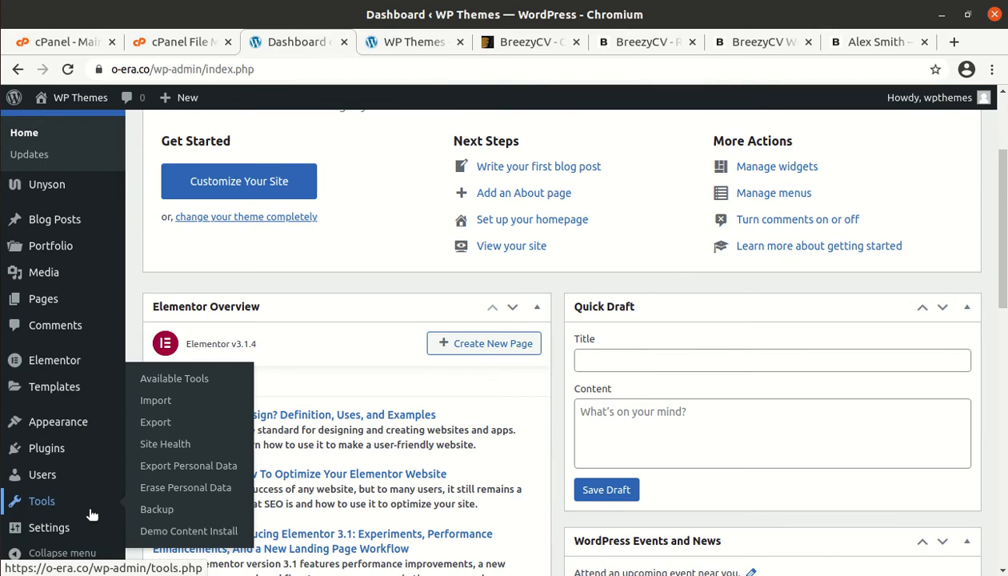
{"action": "mouse_move", "coordinate": [189, 531]}
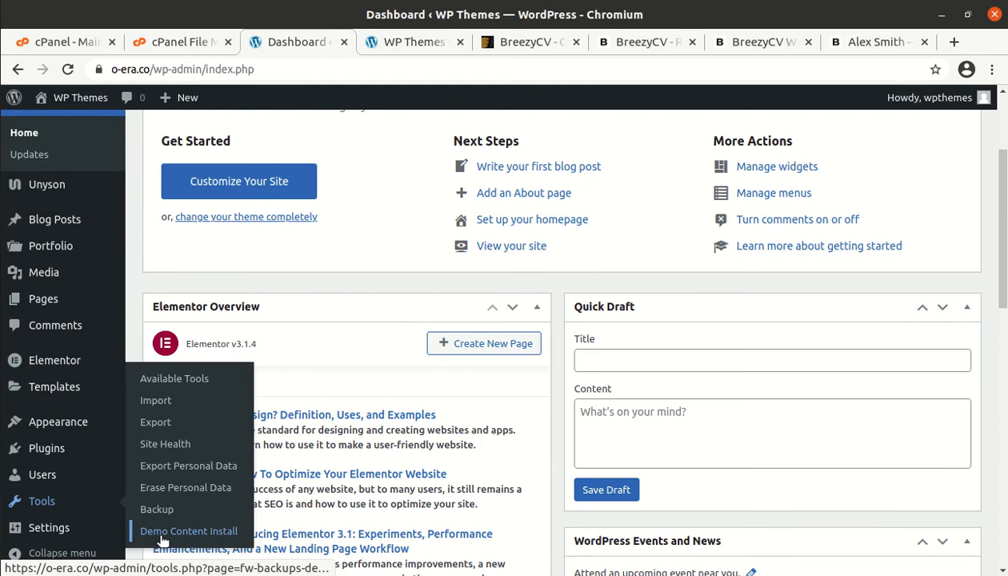
Step: Choose Tools > Demo Content Install from the dashboard sidebar
{"action": "left_click", "coordinate": [189, 531]}
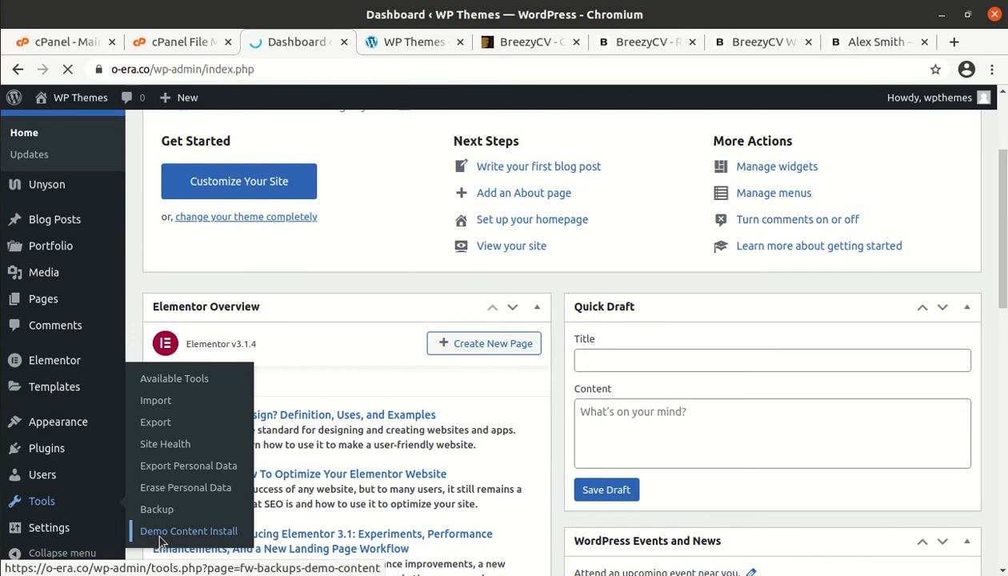
{"action": "left_click", "coordinate": [188, 530]}
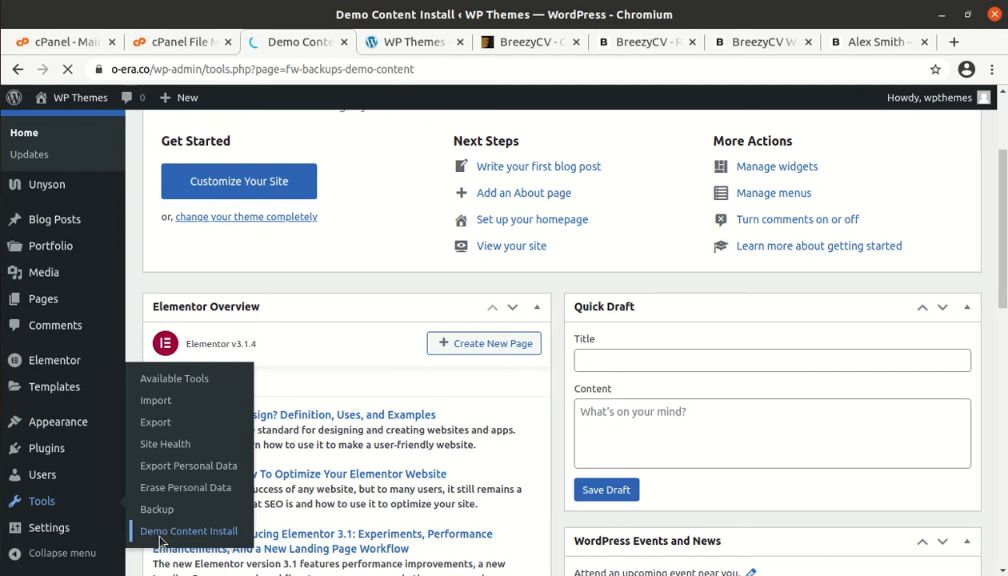
{"action": "left_click", "coordinate": [189, 530]}
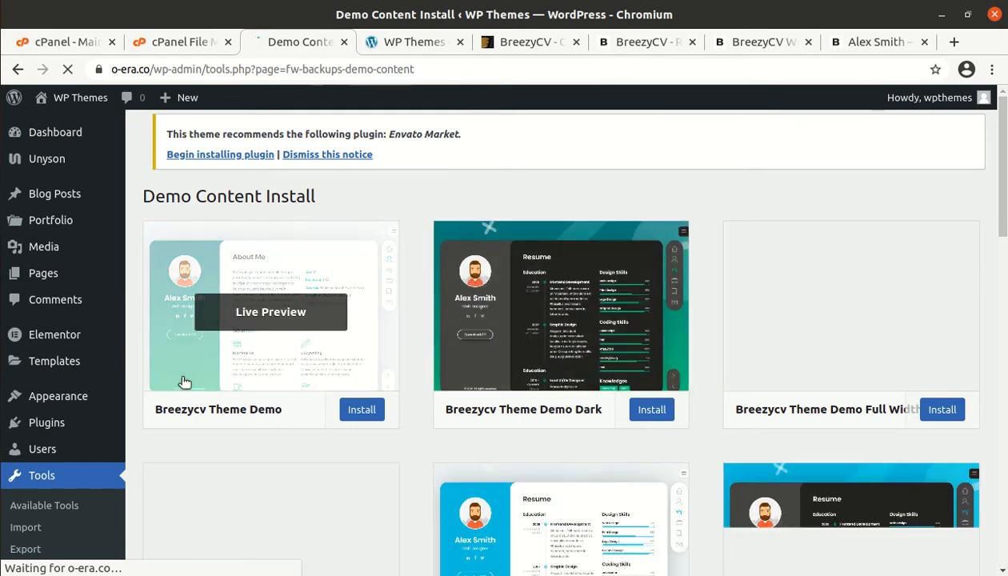
{"action": "scroll", "scroll_direction": "down", "scroll_amount": 3}
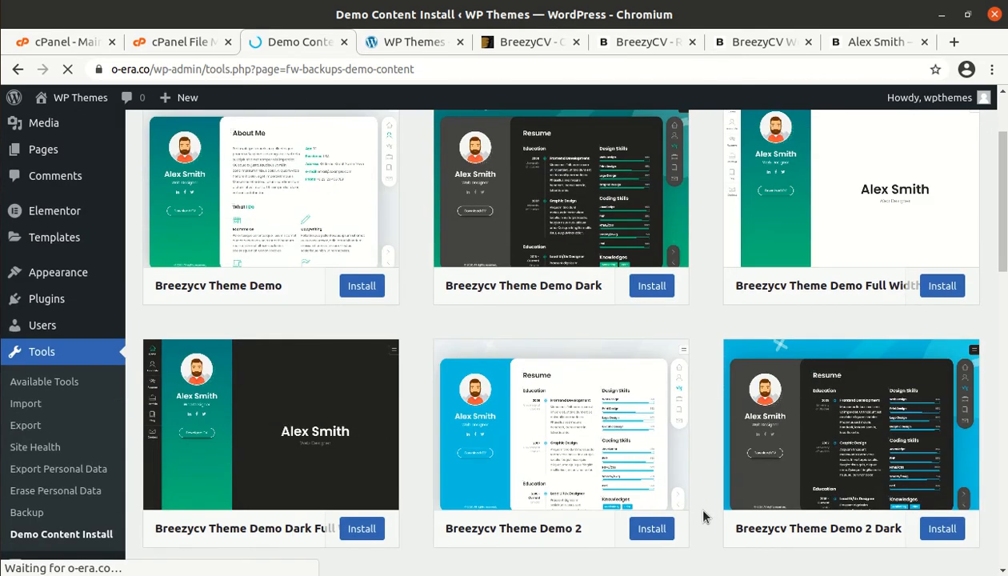
{"action": "mouse_move", "coordinate": [271, 424]}
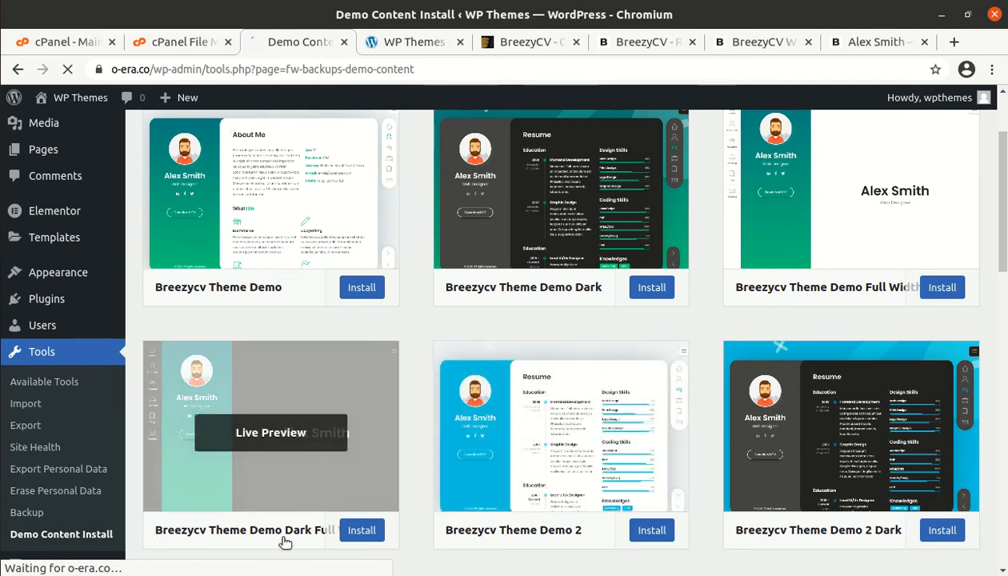
{"action": "scroll", "scroll_direction": "down", "scroll_amount": 3}
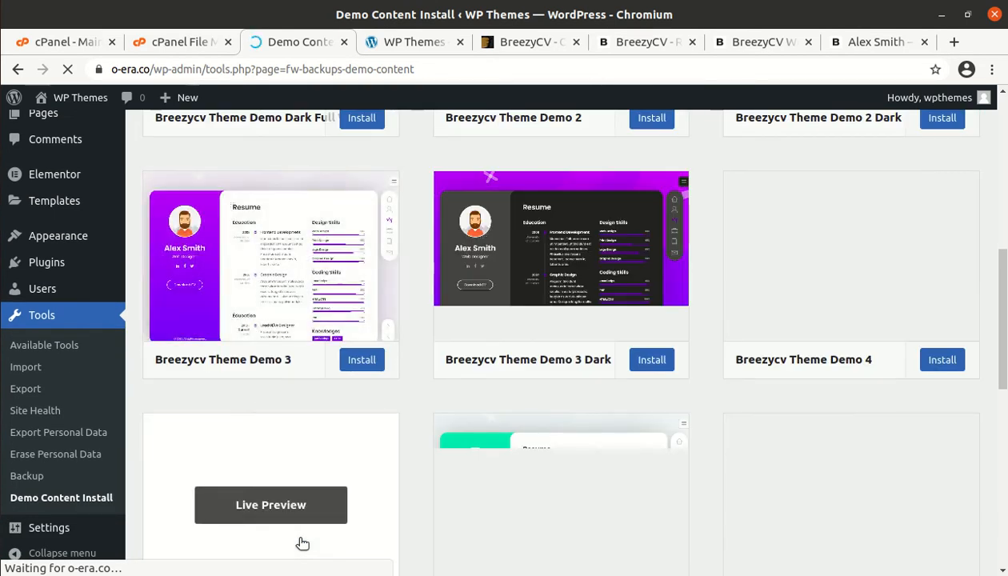
{"action": "scroll", "scroll_direction": "down", "scroll_amount": 3}
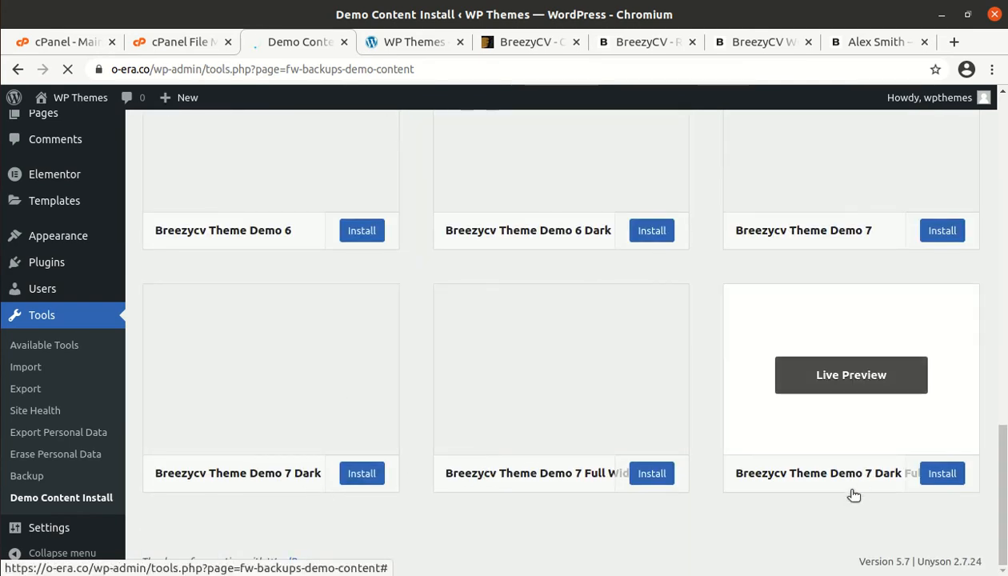
{"action": "scroll", "scroll_direction": "up", "scroll_amount": 3}
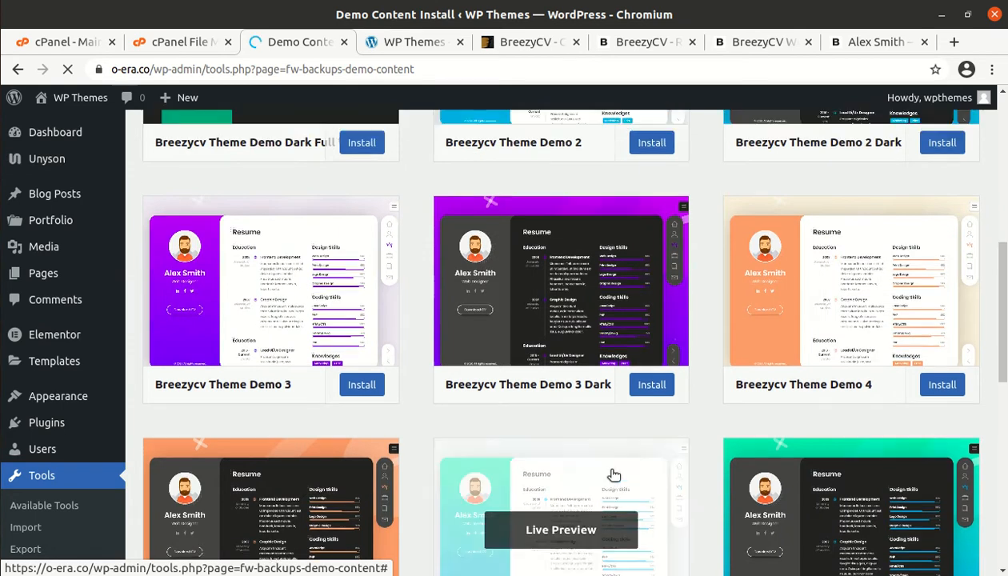
{"action": "scroll", "scroll_direction": "up", "scroll_amount": 3}
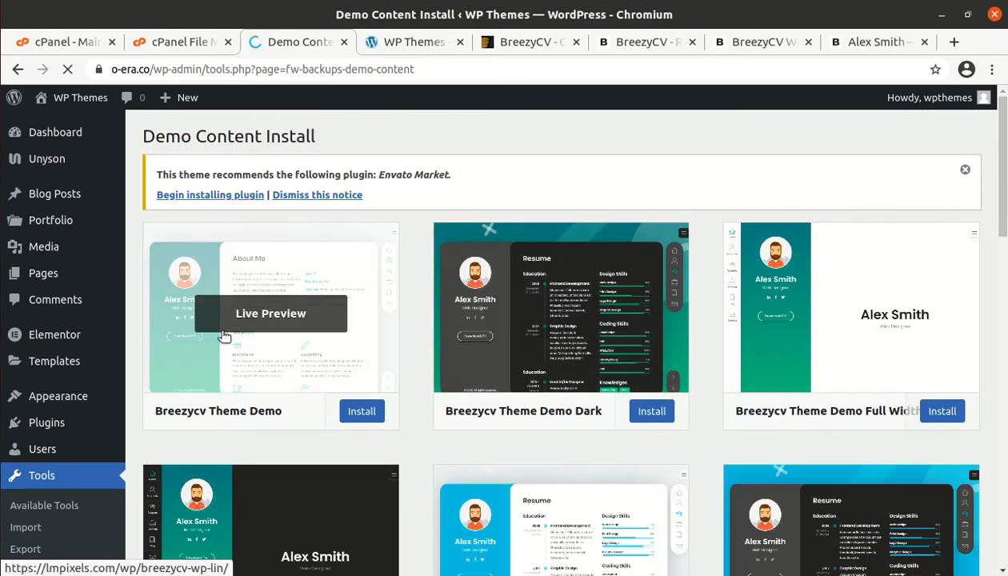
{"action": "mouse_move", "coordinate": [825, 483]}
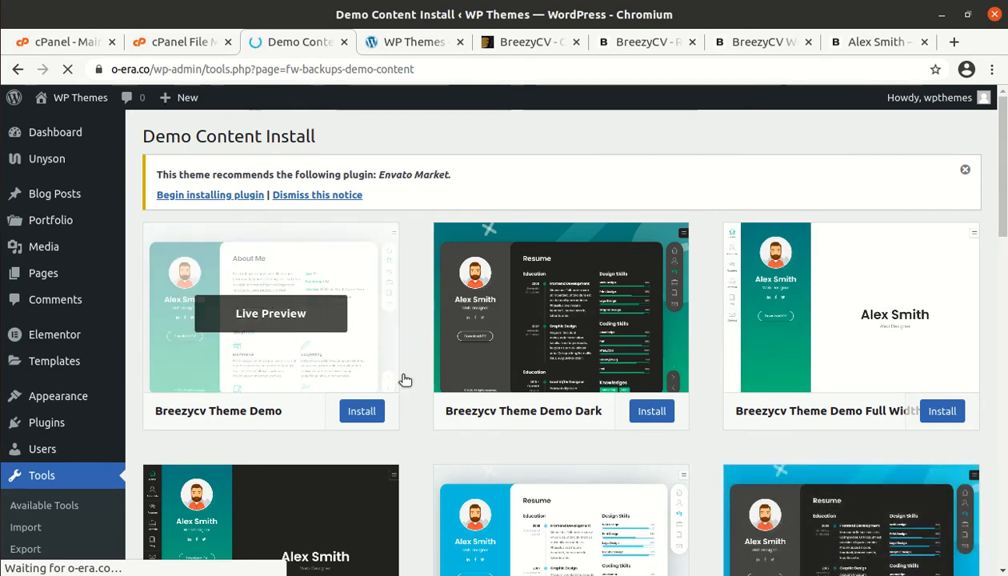
{"action": "scroll", "scroll_direction": "down", "scroll_amount": 3}
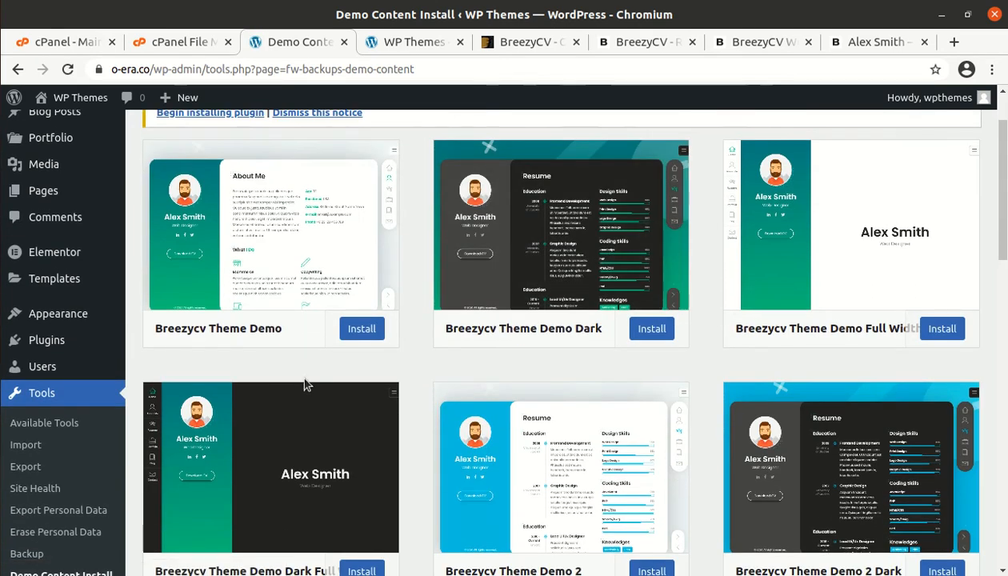
{"action": "scroll", "scroll_direction": "up", "scroll_amount": 3}
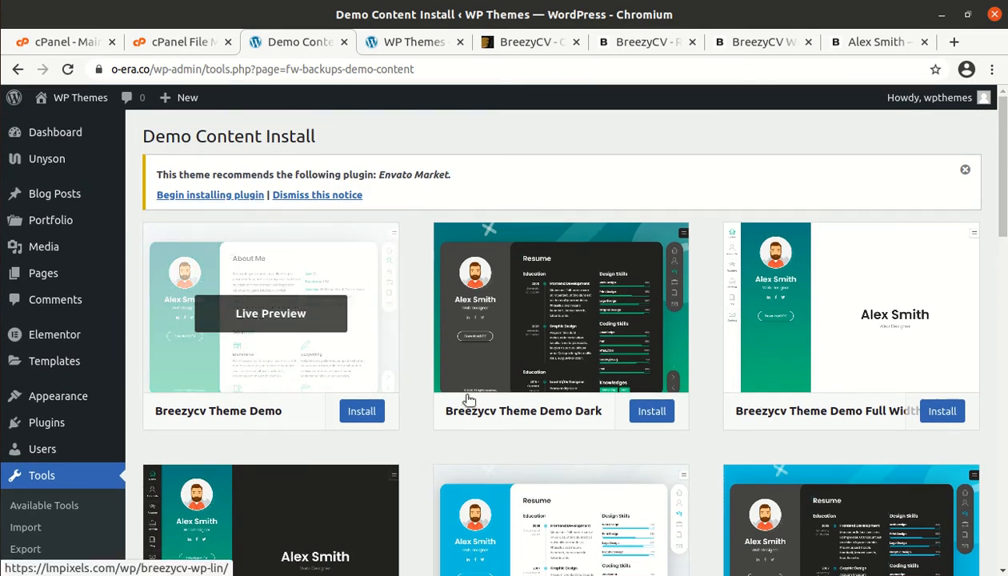
{"action": "mouse_move", "coordinate": [203, 330]}
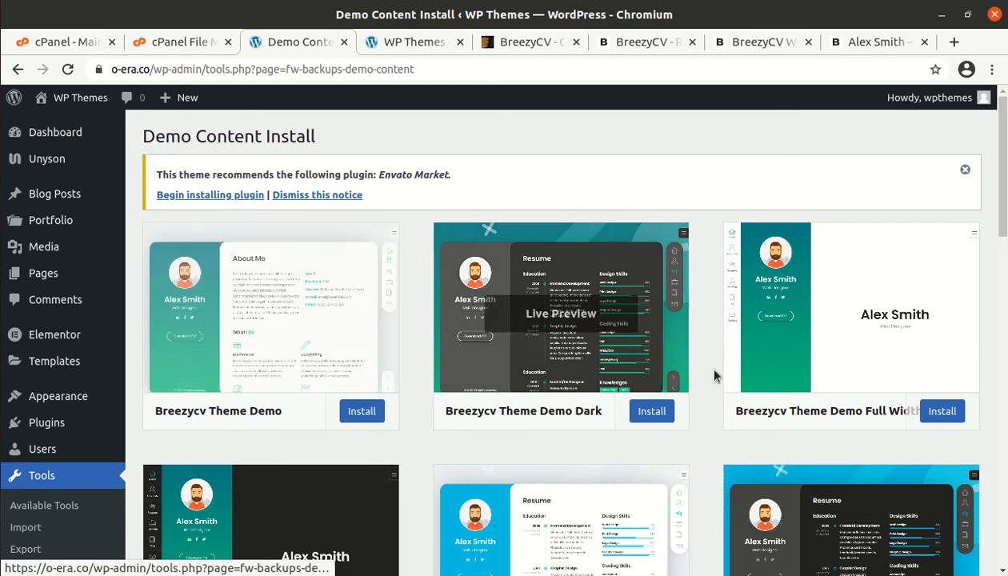
{"action": "mouse_move", "coordinate": [270, 313]}
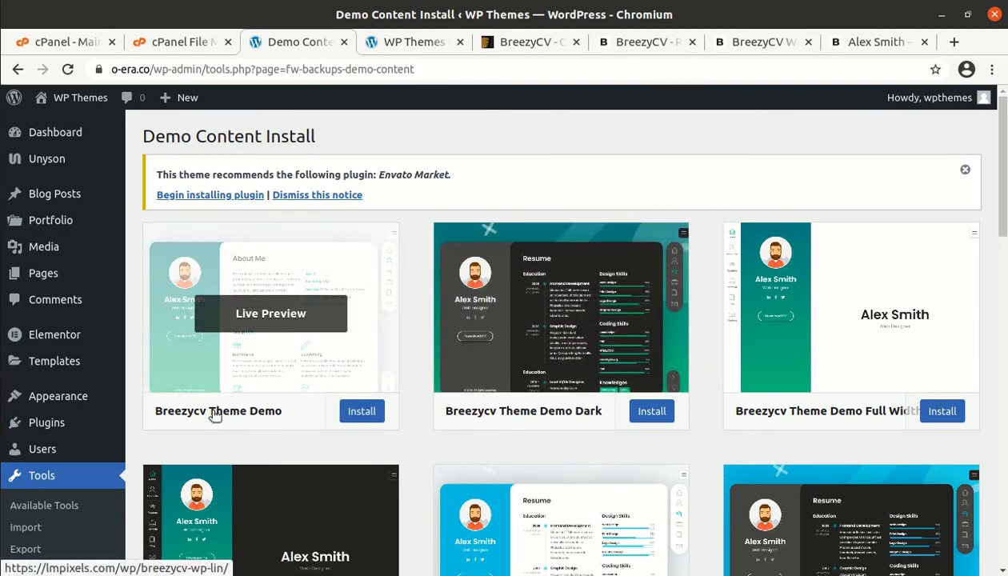
{"action": "mouse_move", "coordinate": [290, 336]}
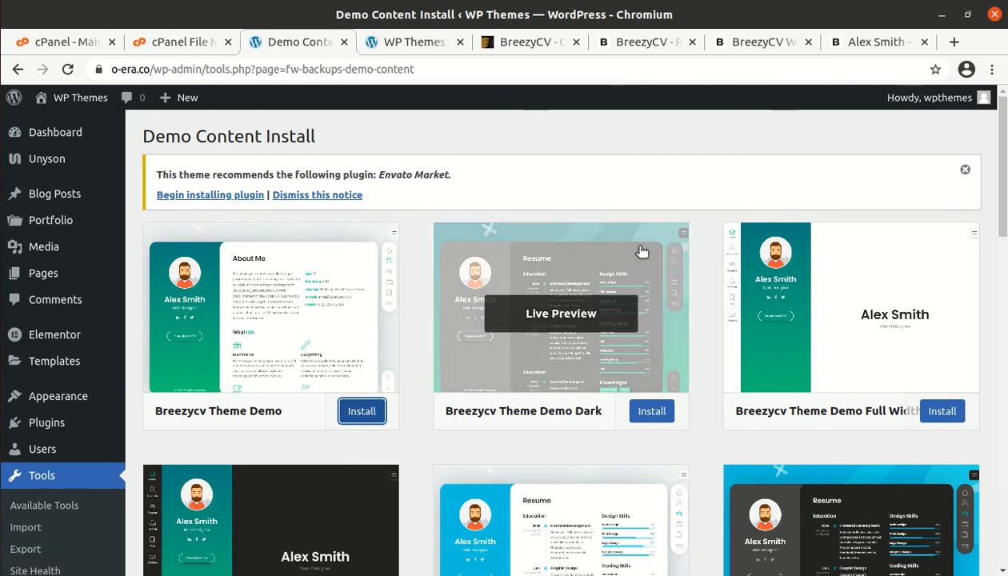
{"action": "left_click", "coordinate": [362, 411]}
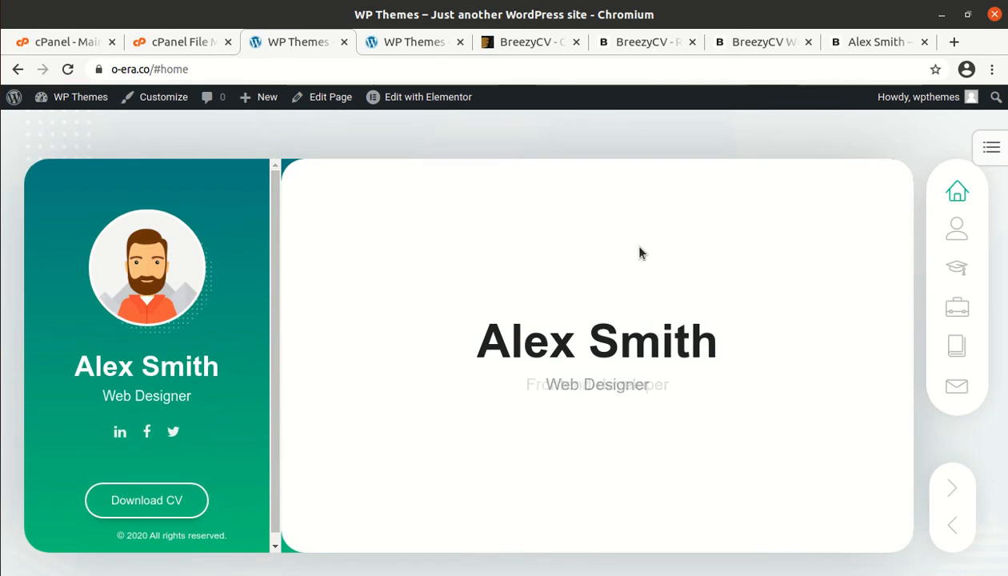
{"action": "mouse_move", "coordinate": [305, 316]}
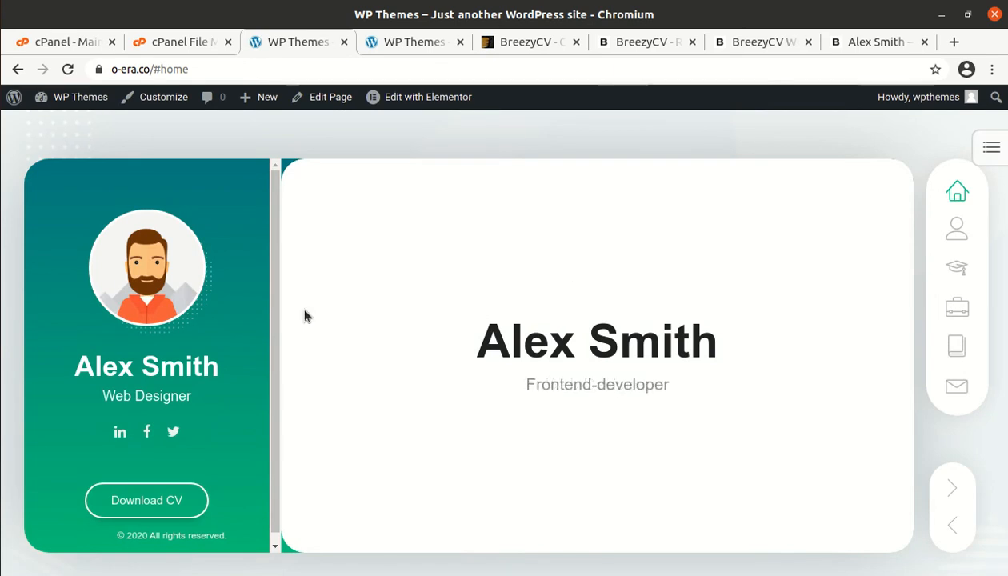
{"action": "mouse_move", "coordinate": [395, 287]}
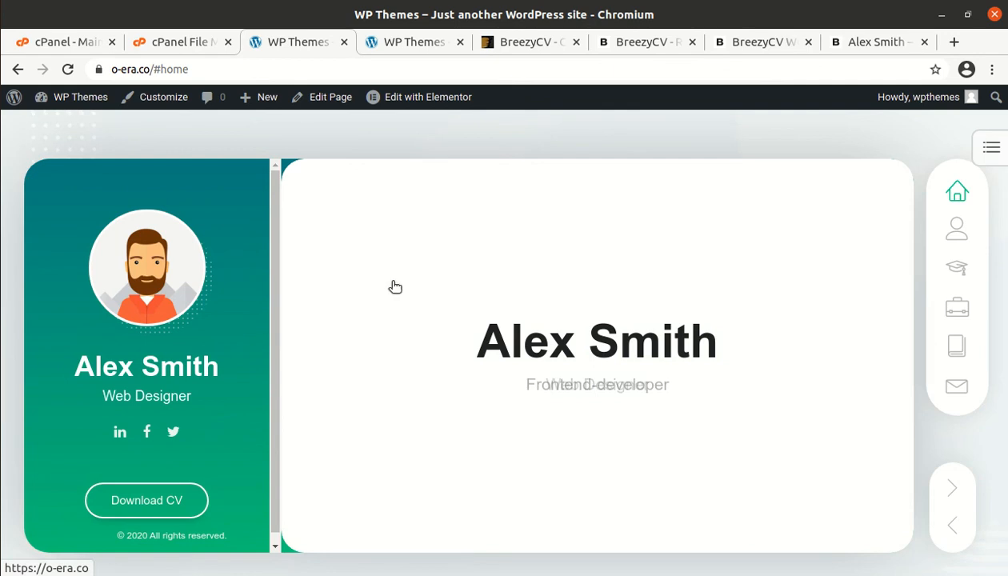
Step: Browse the CV site's Resume, Blog and Contact sections
{"action": "left_click", "coordinate": [957, 229]}
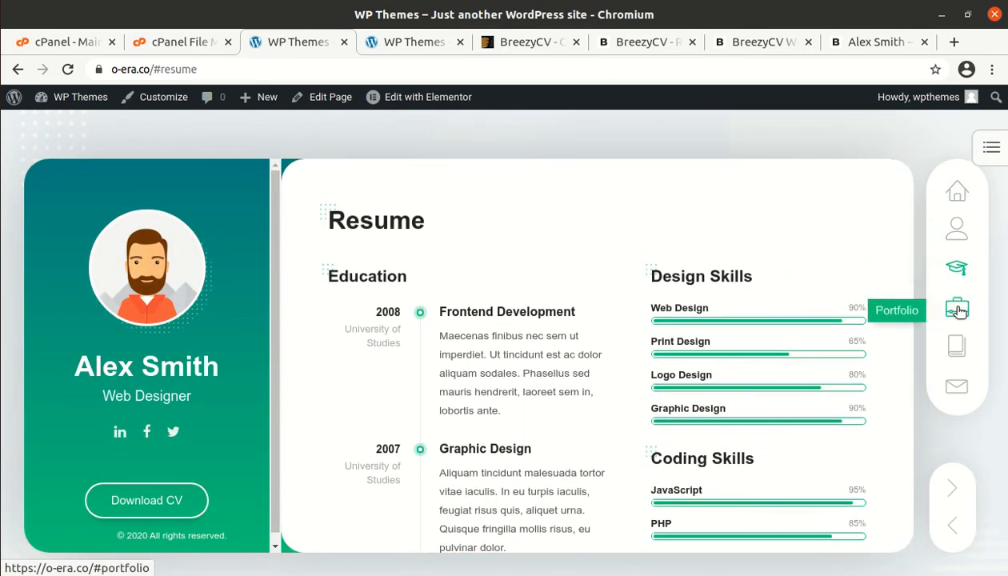
{"action": "left_click", "coordinate": [957, 347]}
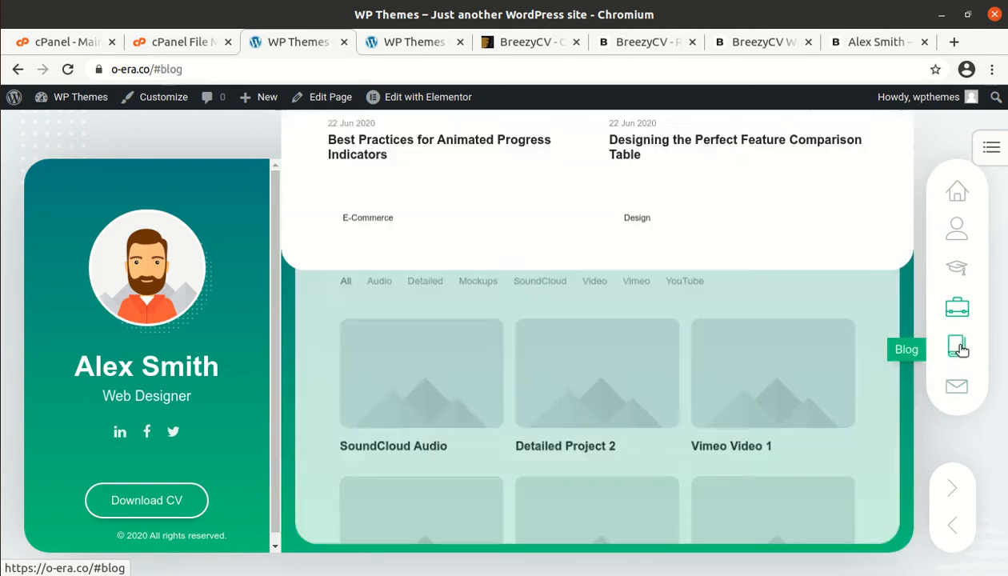
{"action": "left_click", "coordinate": [957, 390]}
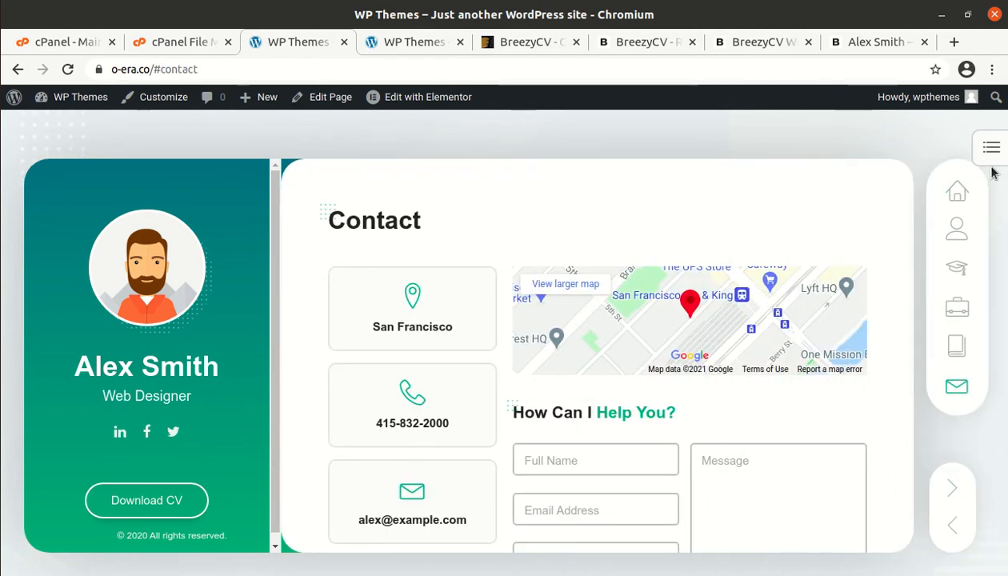
Step: Read the Animated Progress Indicators post, return home, and close the duplicate tab
{"action": "left_click", "coordinate": [991, 147]}
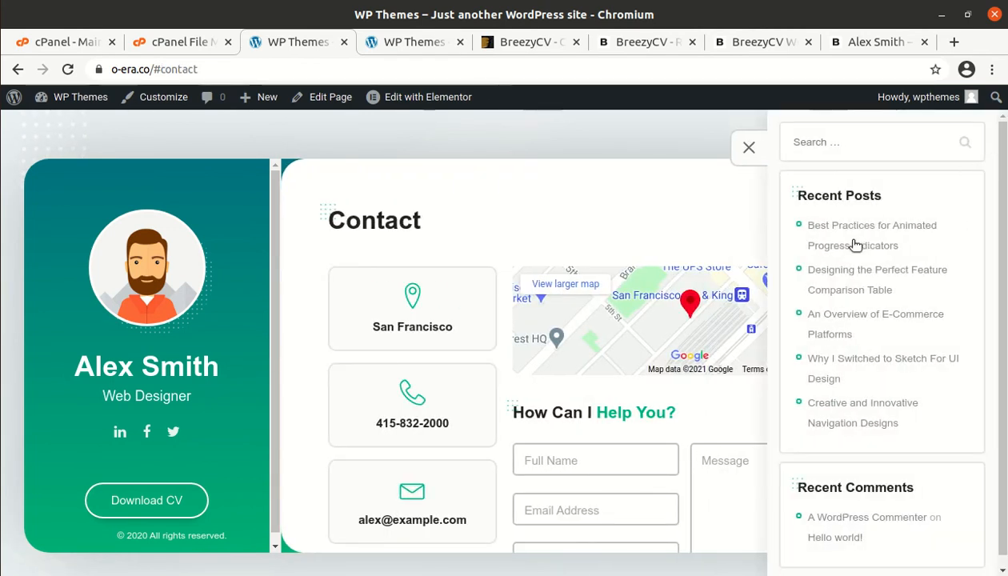
{"action": "left_click", "coordinate": [872, 224]}
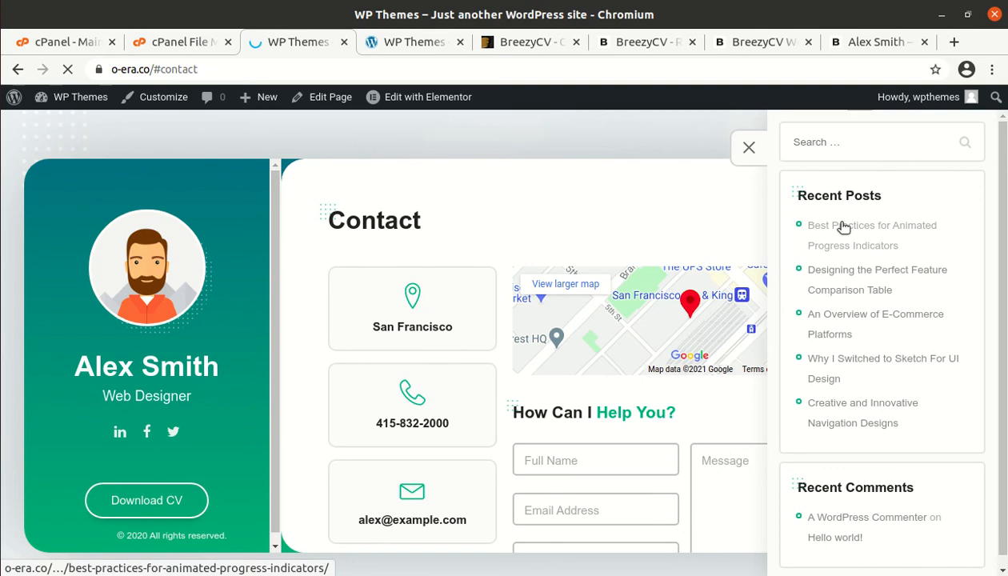
{"action": "left_click", "coordinate": [872, 235]}
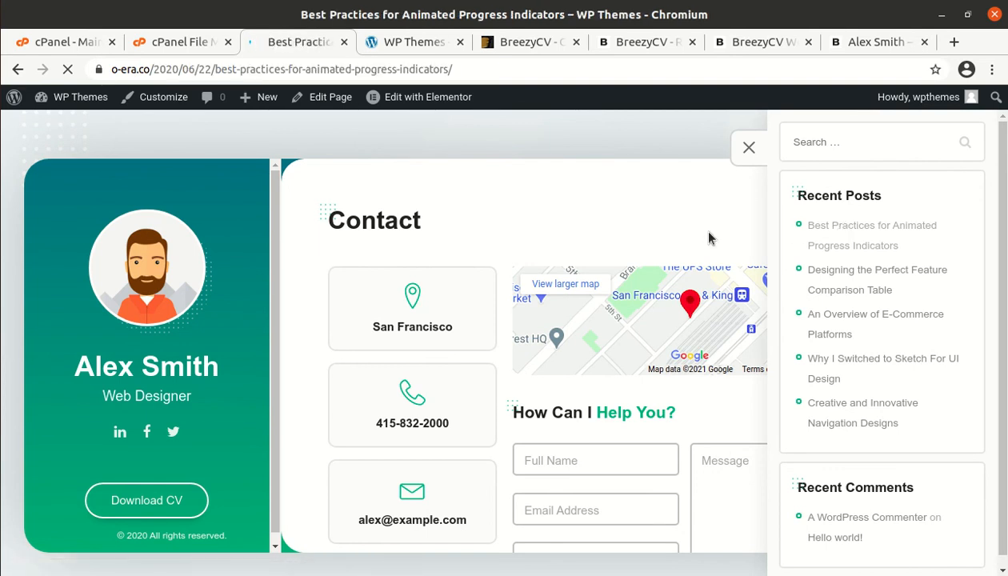
{"action": "left_click", "coordinate": [748, 147]}
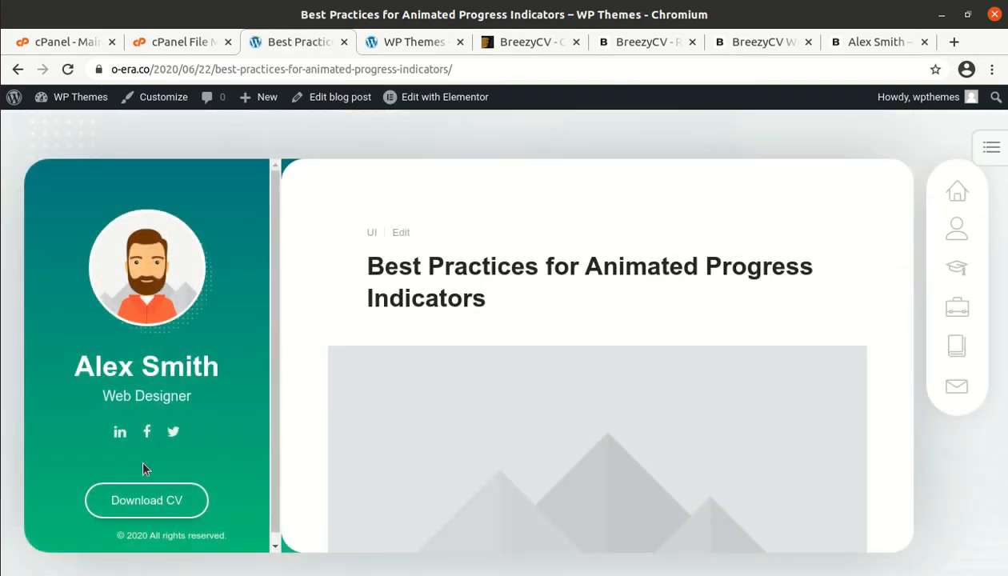
{"action": "left_click", "coordinate": [957, 191]}
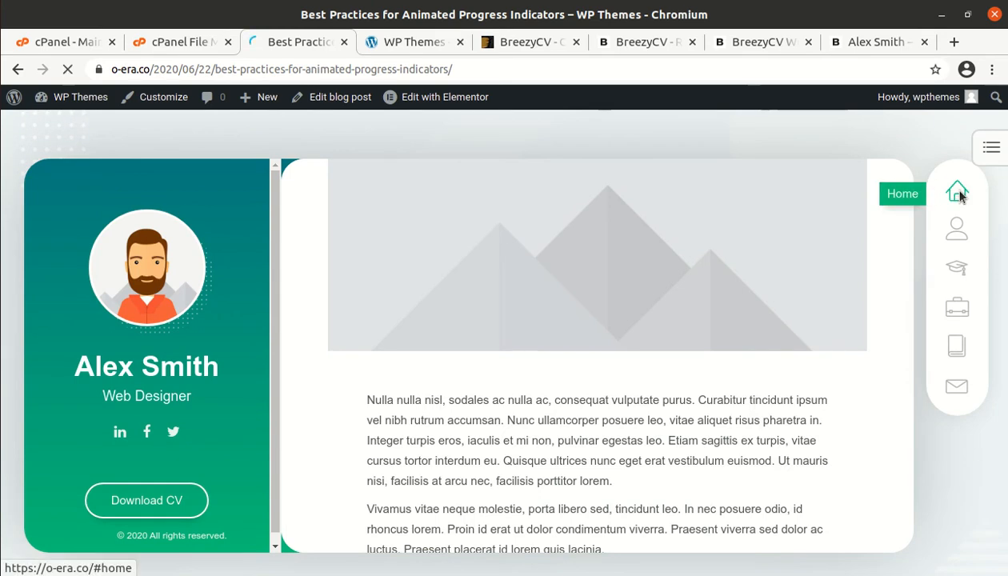
{"action": "left_click", "coordinate": [958, 193]}
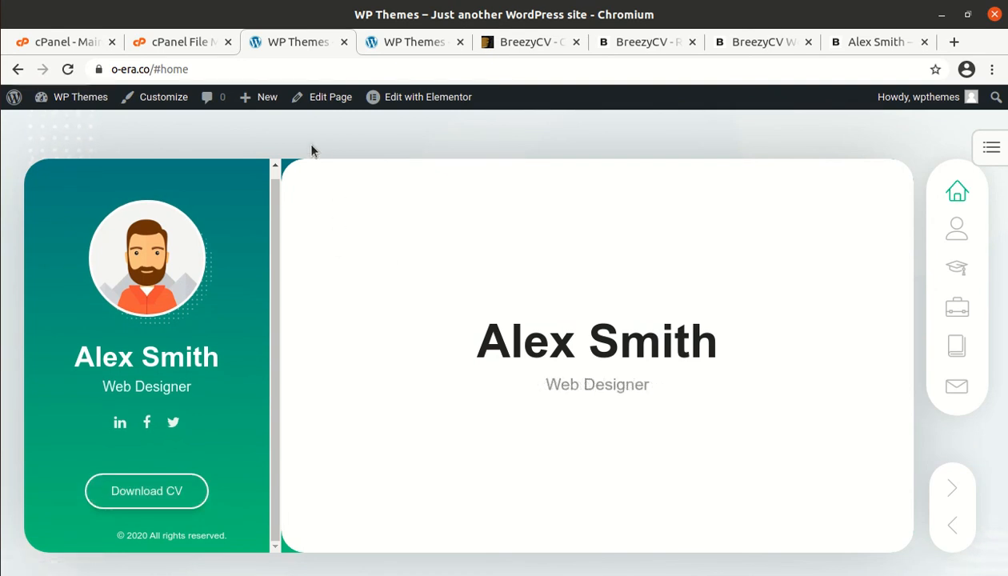
{"action": "mouse_move", "coordinate": [313, 265]}
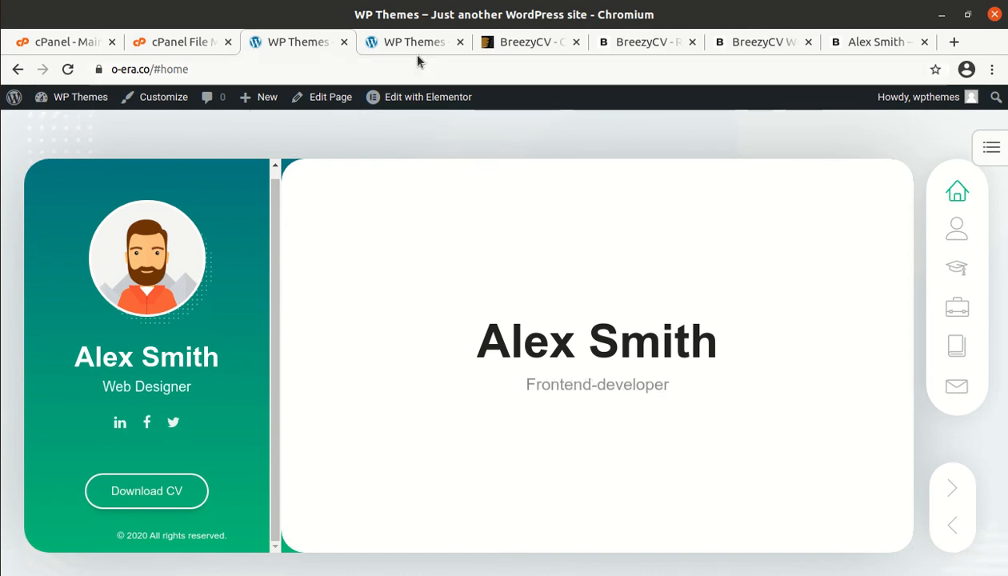
{"action": "left_click", "coordinate": [413, 42]}
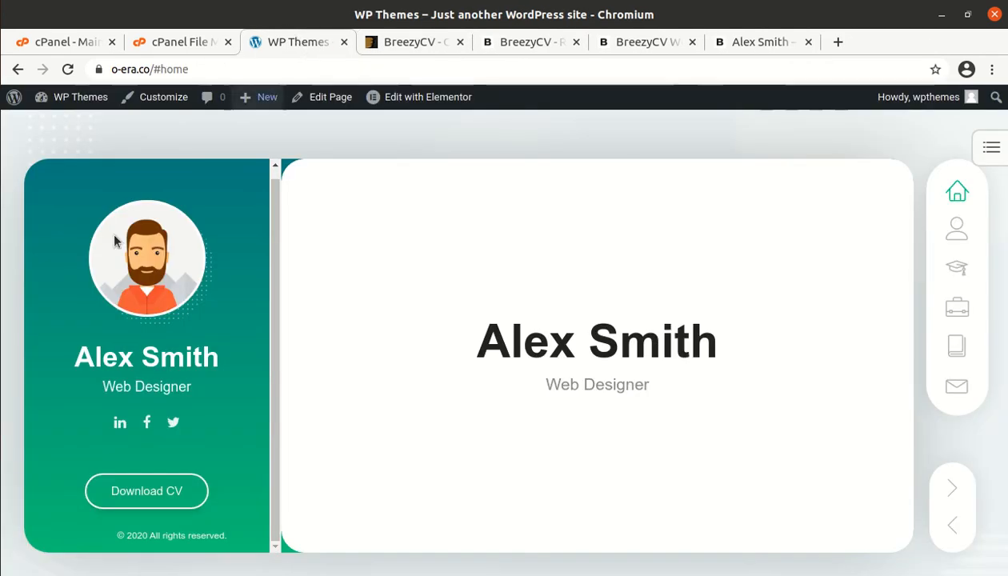
Step: Go to the Dashboard via WP Themes, update the WordPress database, and continue
{"action": "left_click", "coordinate": [79, 97]}
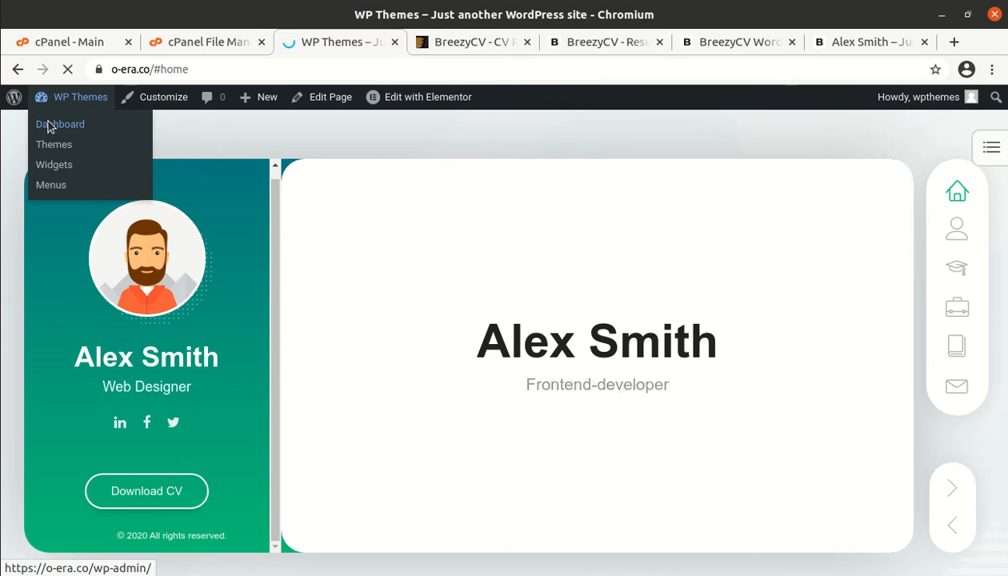
{"action": "left_click", "coordinate": [60, 124]}
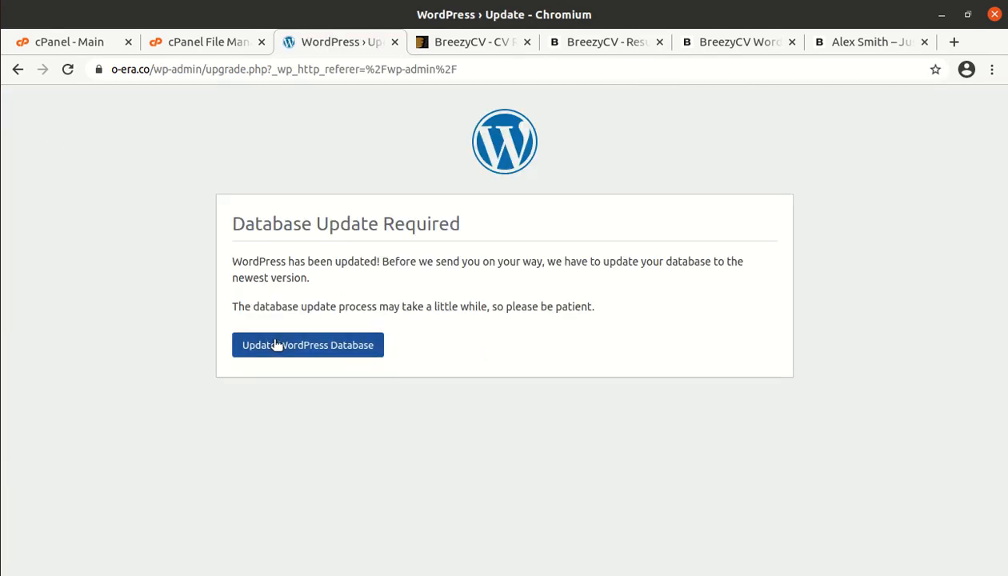
{"action": "left_click", "coordinate": [308, 344]}
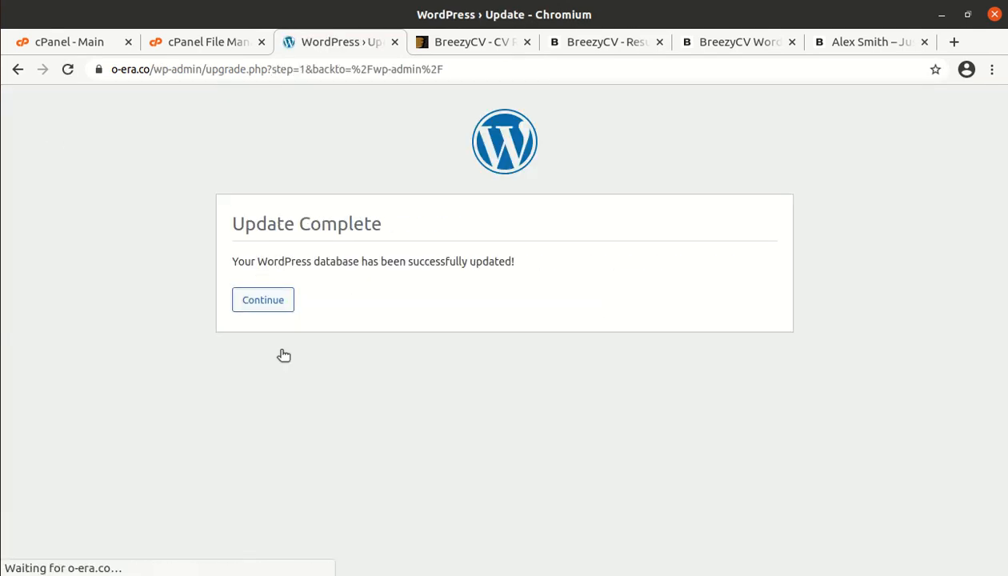
{"action": "left_click", "coordinate": [263, 300]}
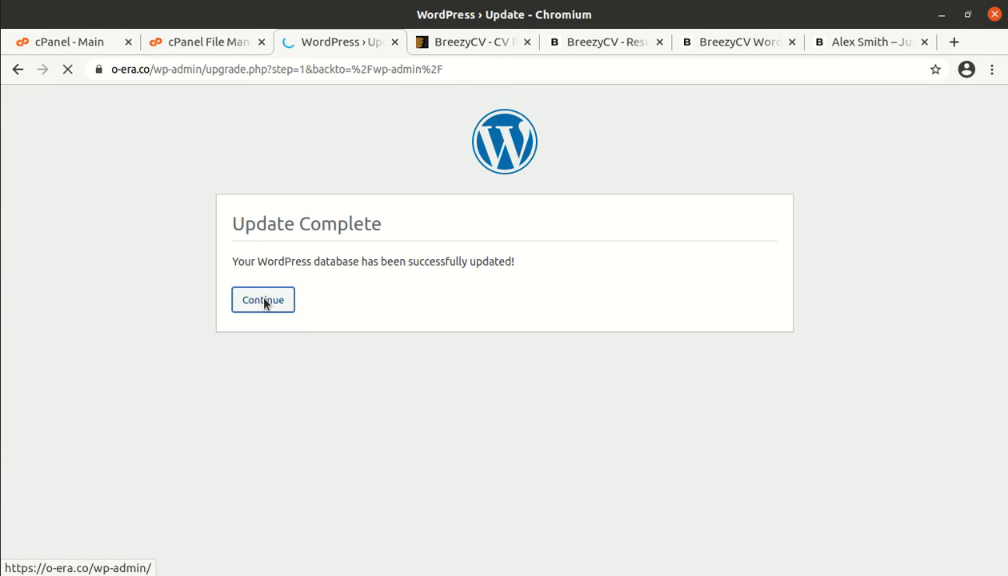
{"action": "left_click", "coordinate": [263, 299]}
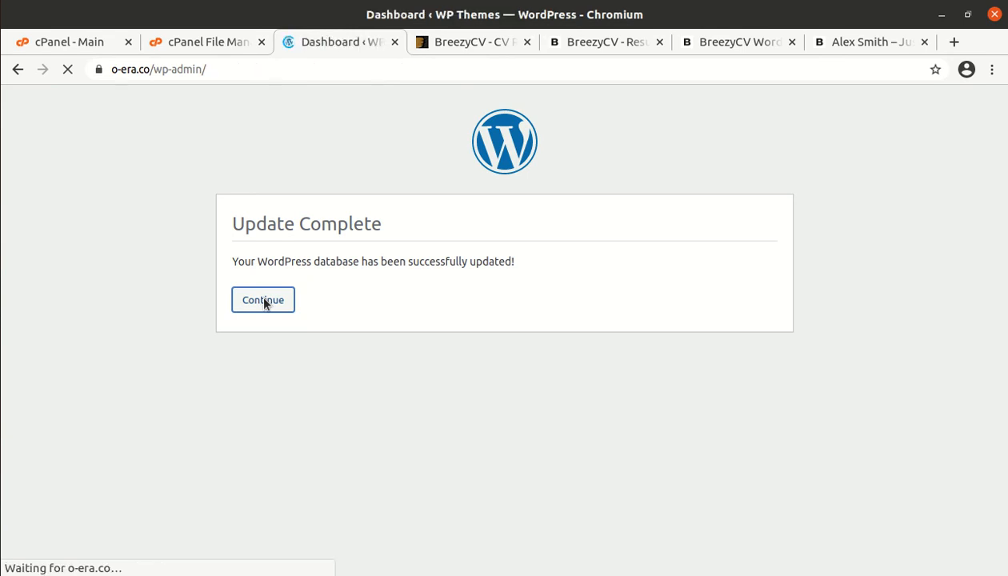
{"action": "left_click", "coordinate": [262, 299]}
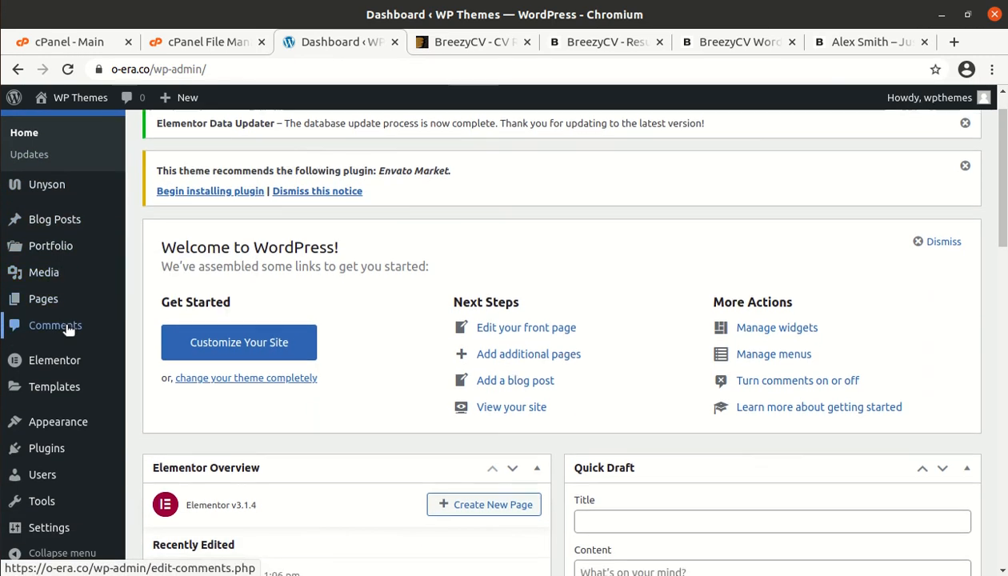
{"action": "scroll", "scroll_direction": "down", "scroll_amount": 3}
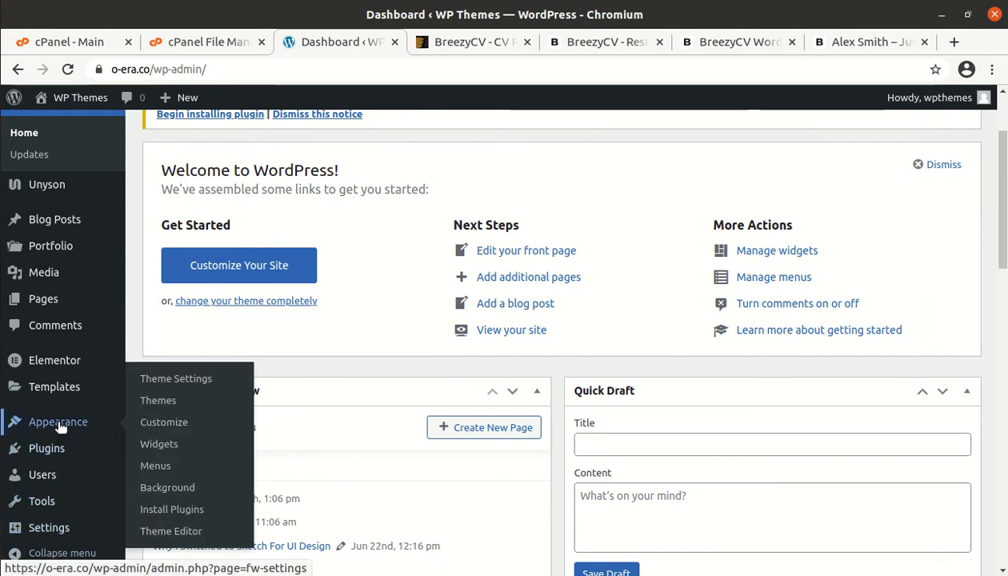
{"action": "mouse_move", "coordinate": [134, 477]}
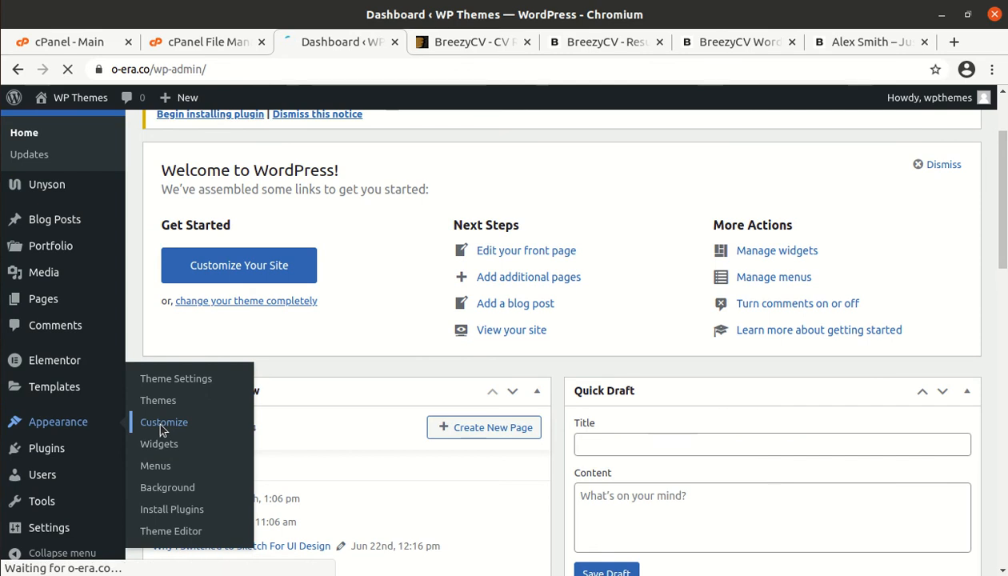
Step: Open the Breezycv theme Customizer, check Site Identity, and return to the sections list
{"action": "left_click", "coordinate": [163, 421]}
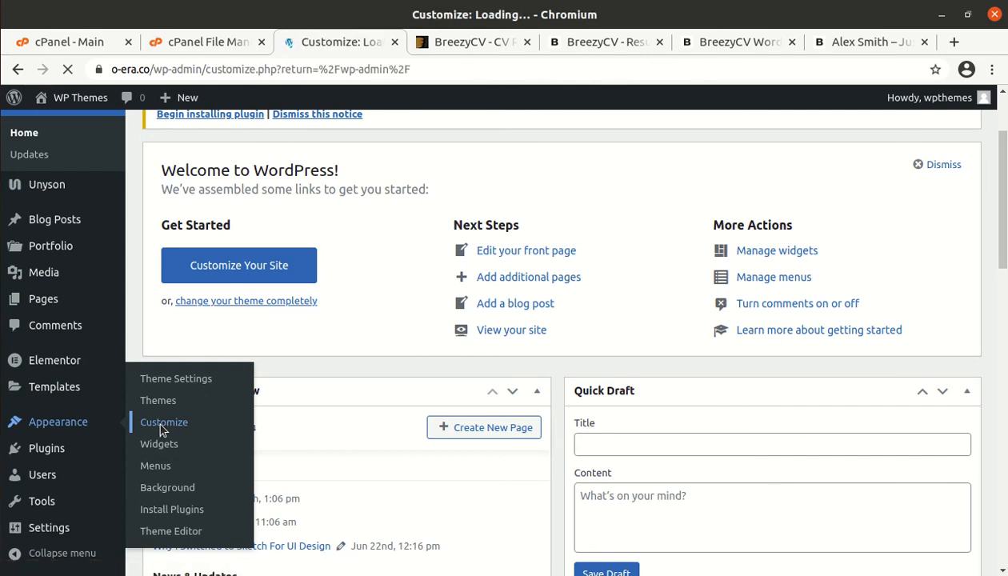
{"action": "left_click", "coordinate": [164, 422]}
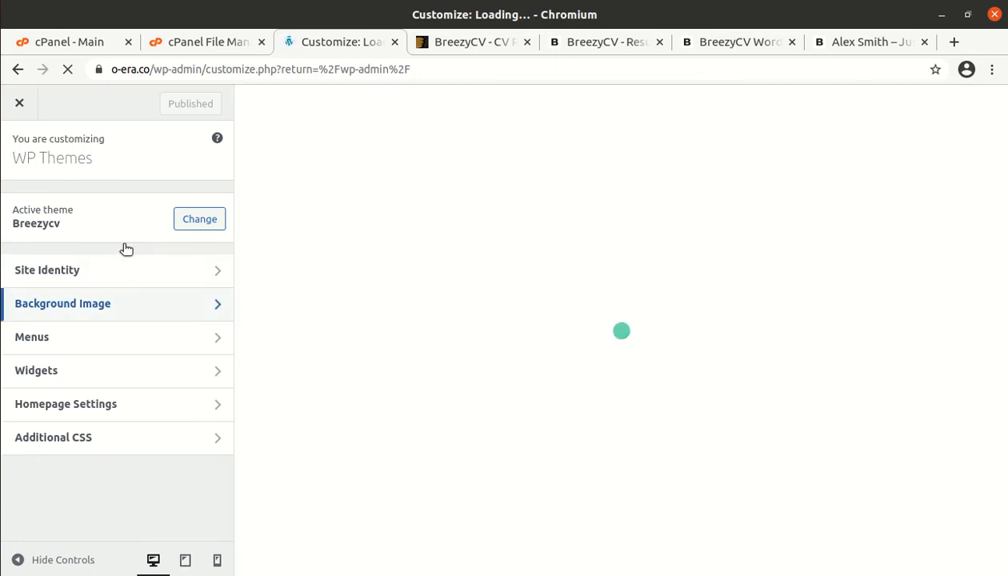
{"action": "mouse_move", "coordinate": [133, 283]}
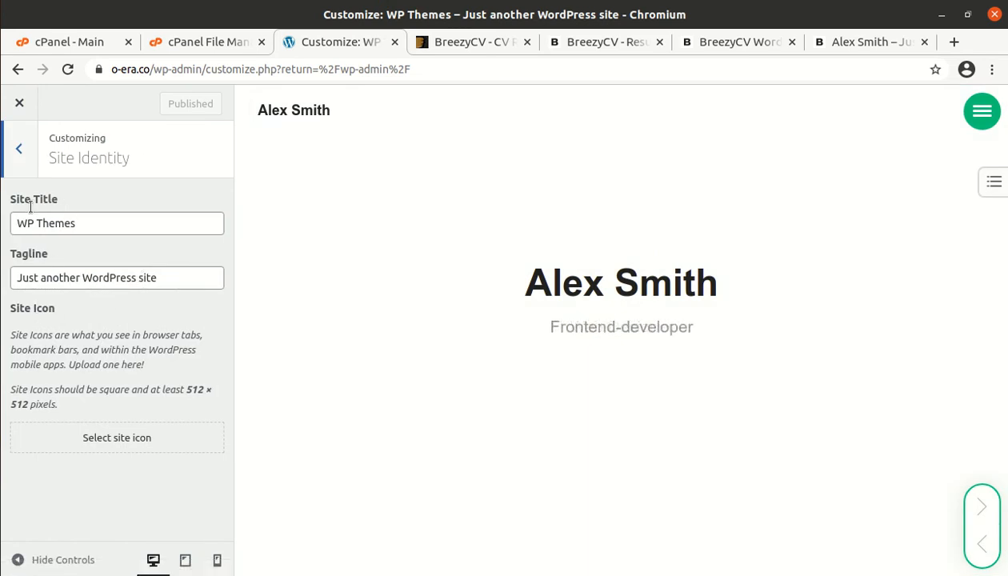
{"action": "left_click", "coordinate": [19, 149]}
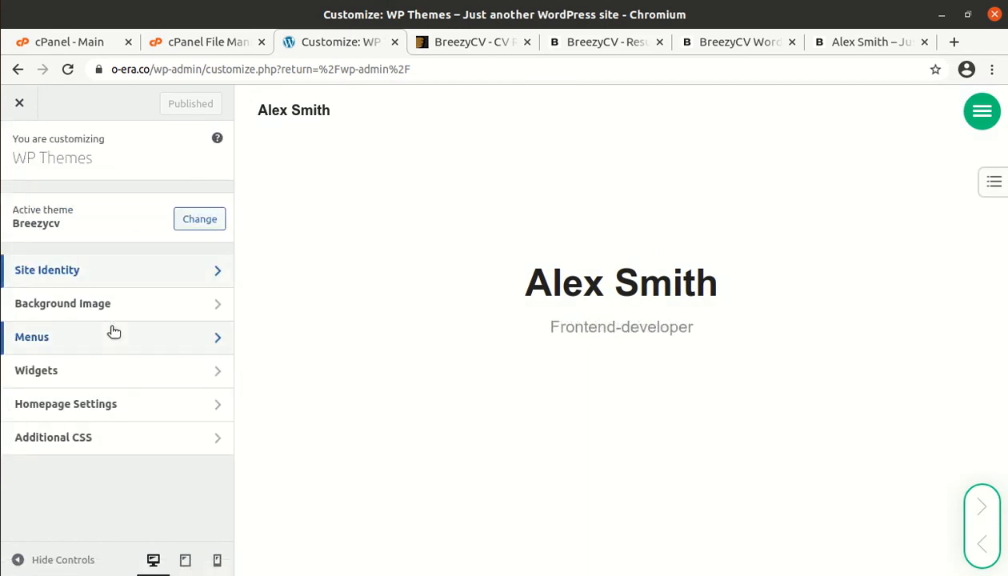
{"action": "left_click", "coordinate": [62, 304]}
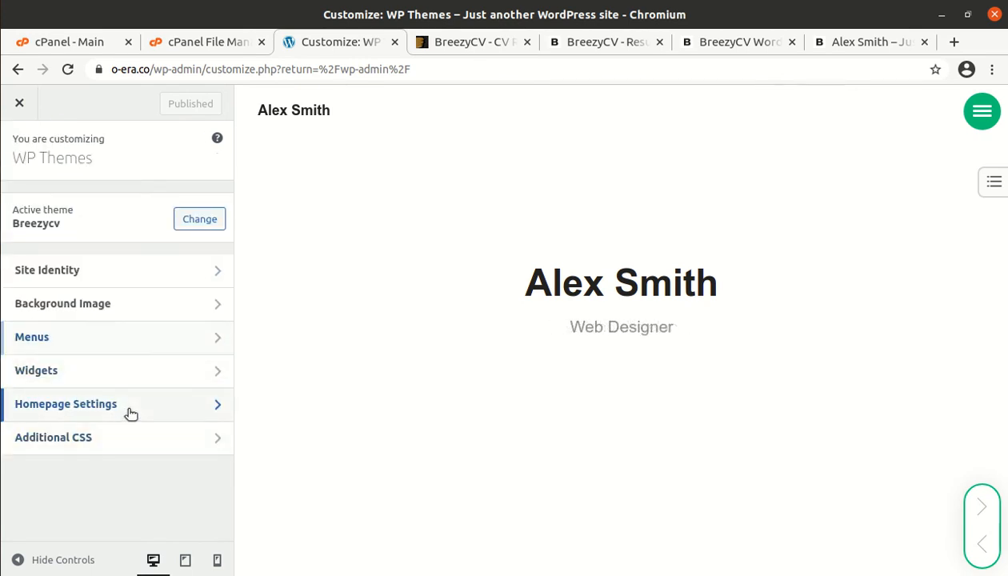
Step: Set Resume as the static homepage, publish it, and close the Customizer
{"action": "left_click", "coordinate": [66, 403]}
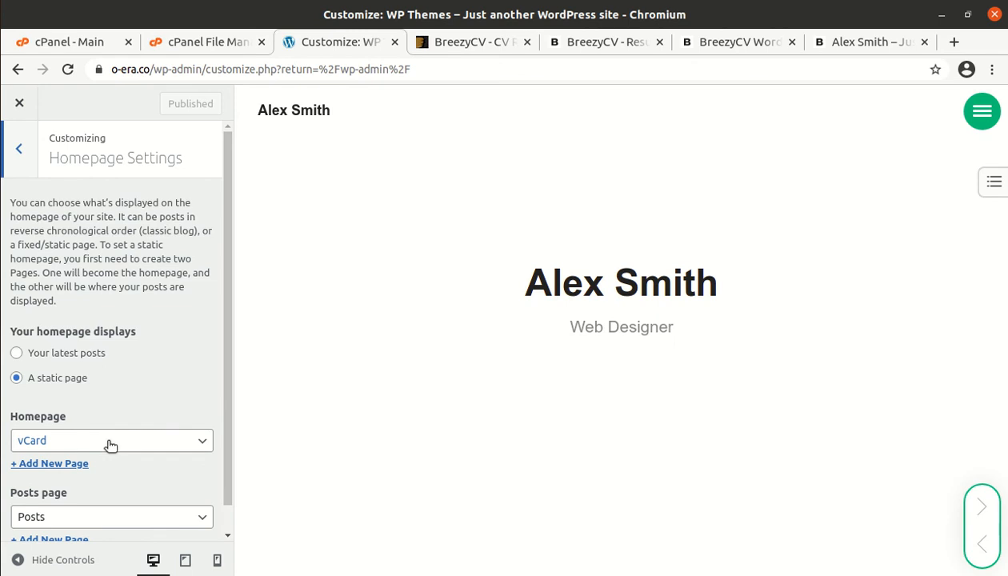
{"action": "left_click", "coordinate": [112, 440]}
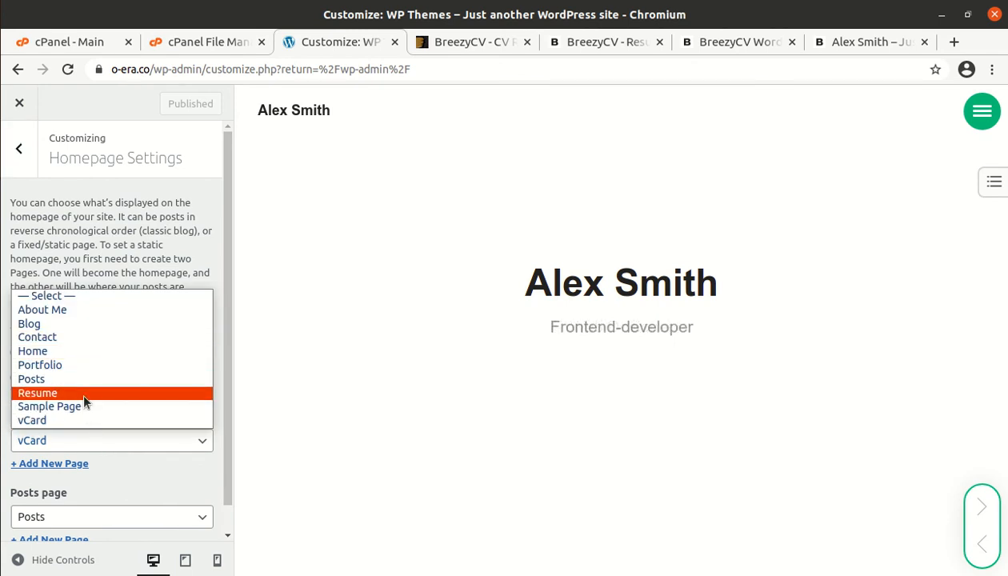
{"action": "left_click", "coordinate": [37, 392]}
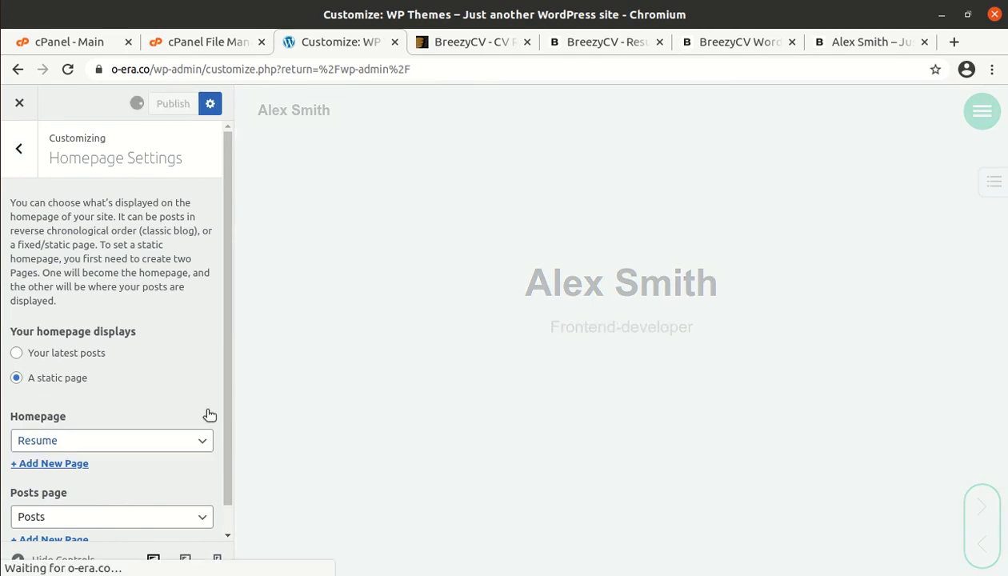
{"action": "left_click", "coordinate": [172, 103]}
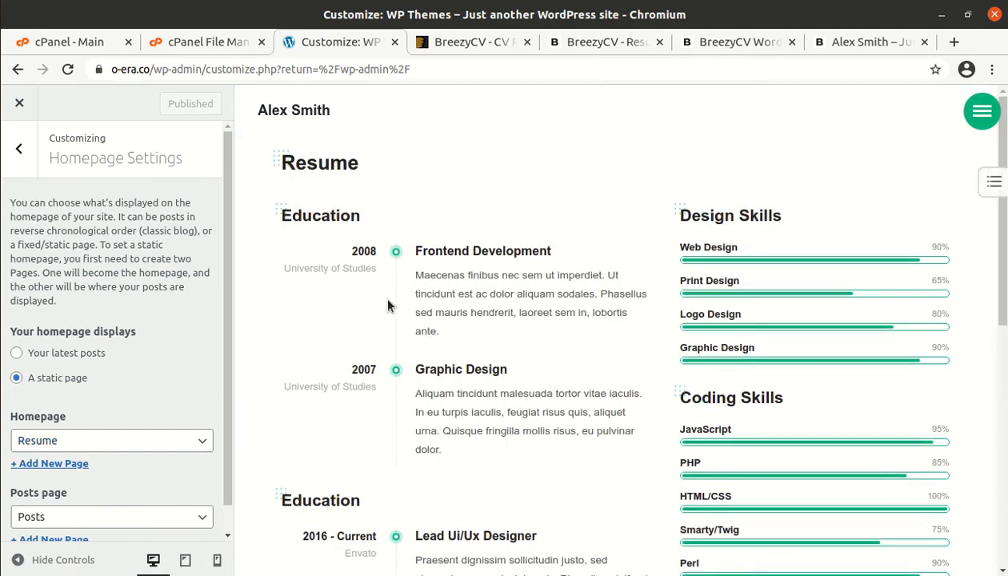
{"action": "left_click", "coordinate": [19, 102]}
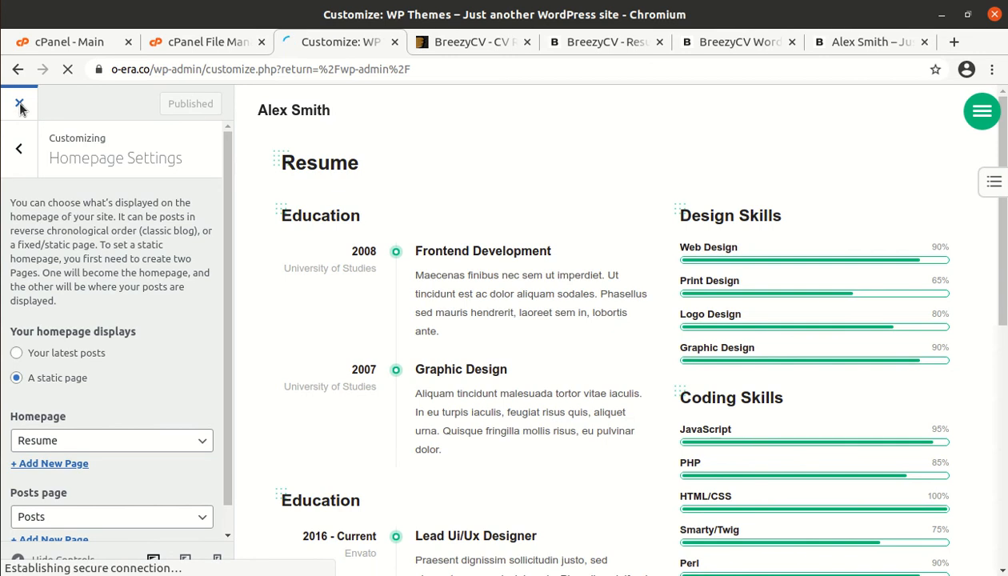
{"action": "left_click", "coordinate": [19, 104]}
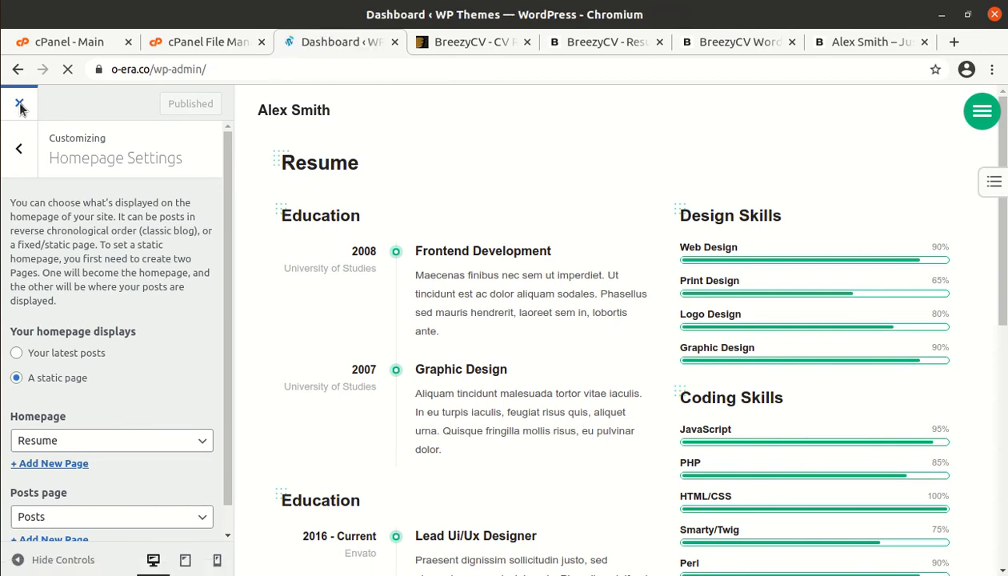
Step: Leave the dashboard and visit the live CV site
{"action": "left_click", "coordinate": [19, 103]}
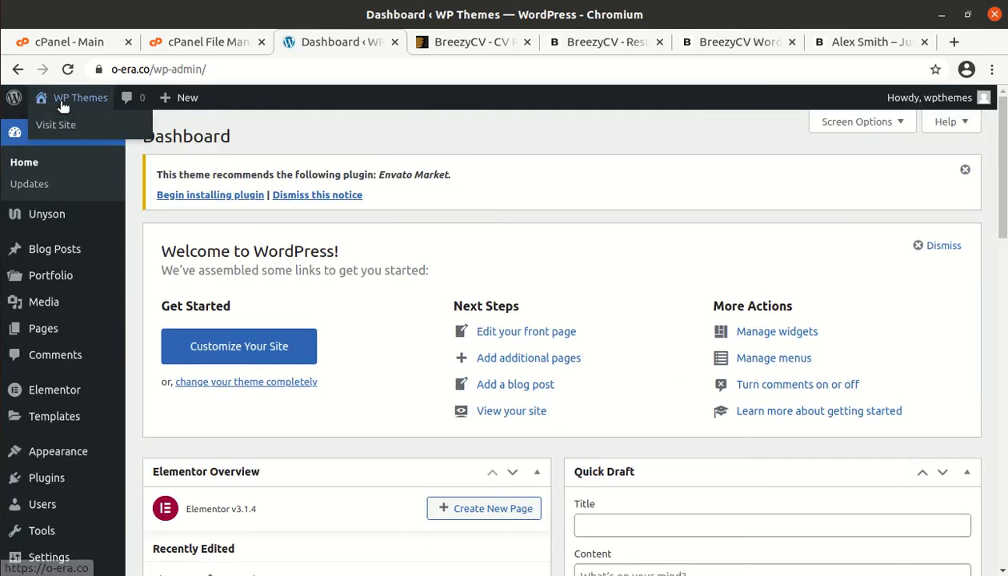
{"action": "left_click", "coordinate": [55, 124]}
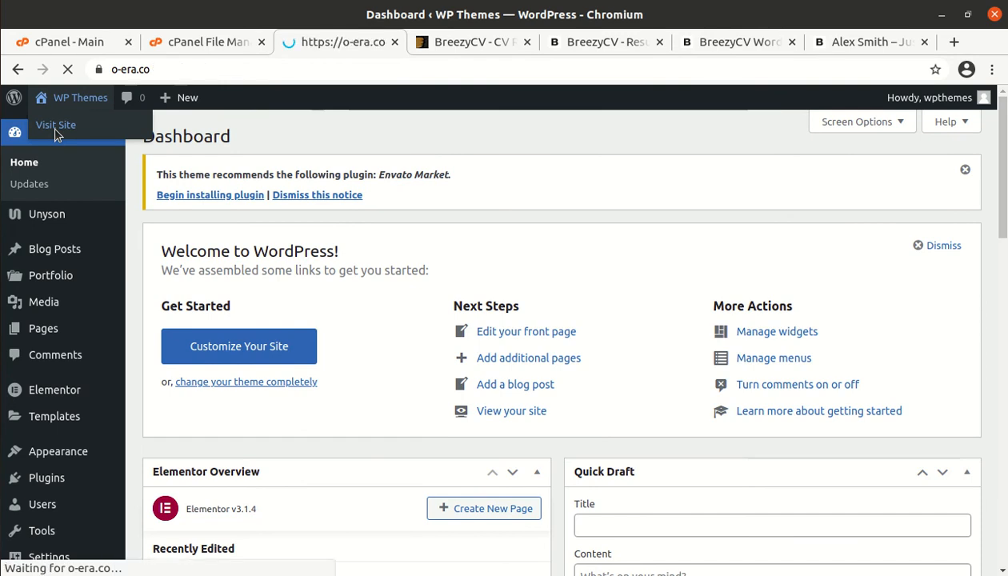
{"action": "left_click", "coordinate": [56, 124]}
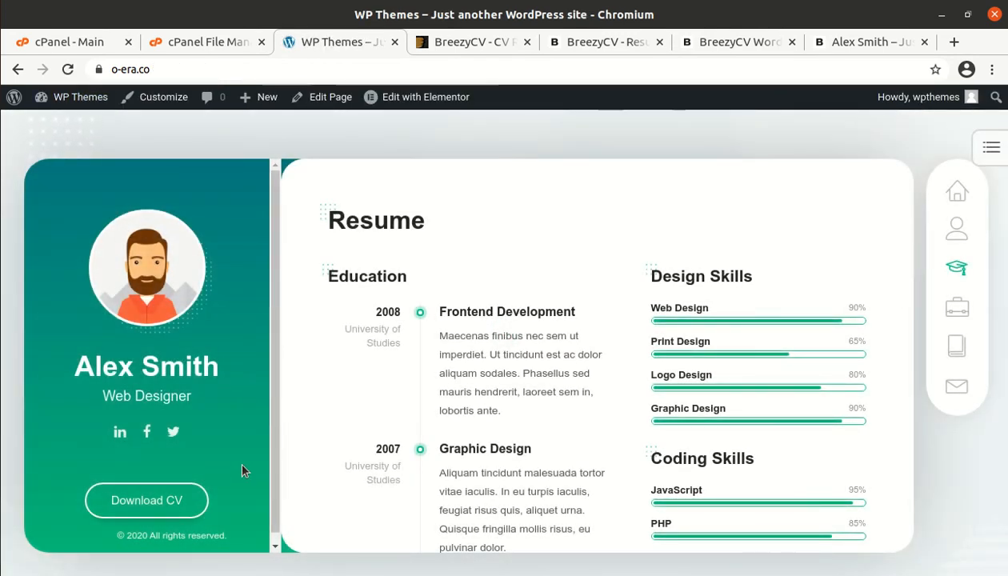
{"action": "mouse_move", "coordinate": [924, 184]}
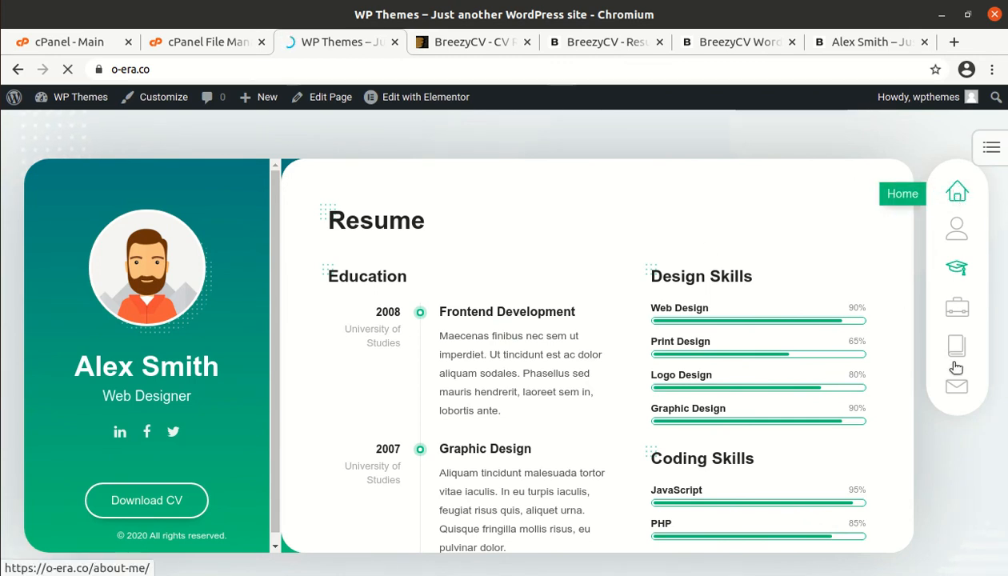
Step: View the Portfolio page from the side nav, then return to Home
{"action": "left_click", "coordinate": [957, 191]}
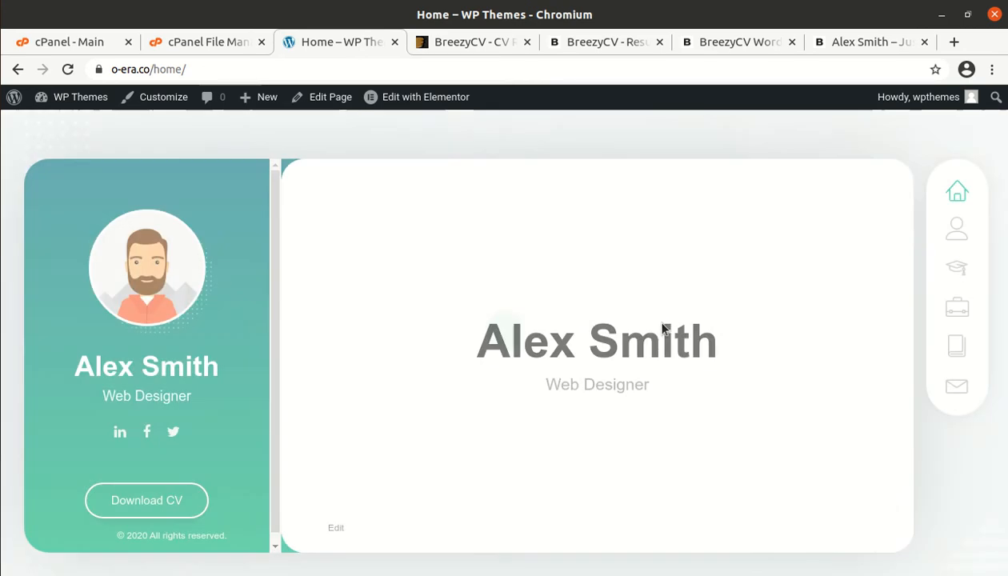
{"action": "mouse_move", "coordinate": [957, 232]}
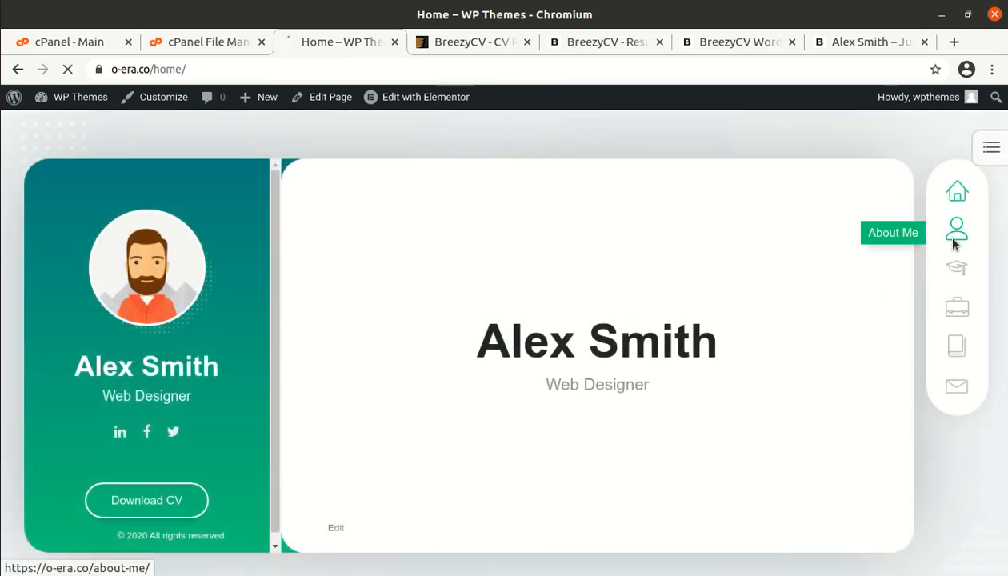
{"action": "mouse_move", "coordinate": [957, 310]}
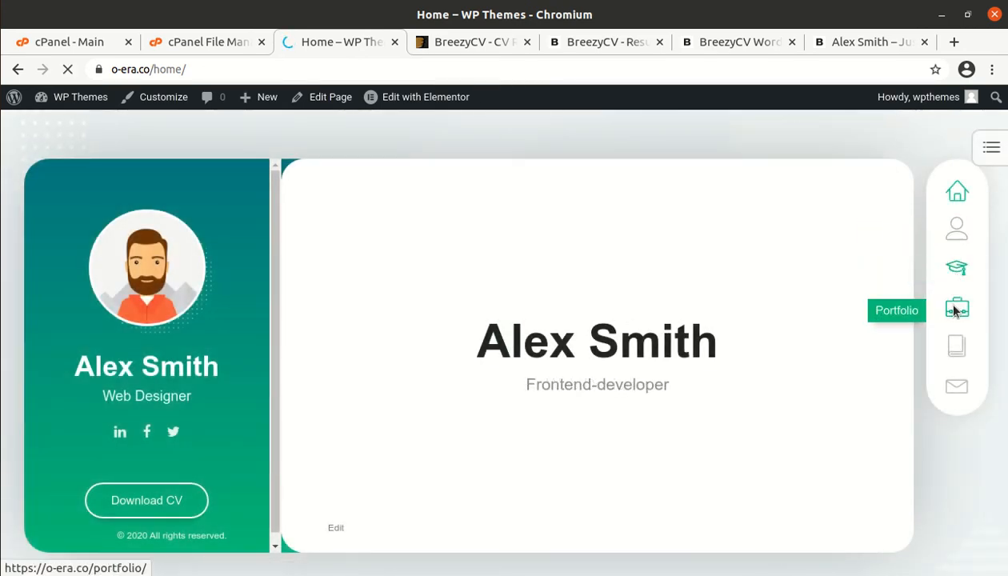
{"action": "left_click", "coordinate": [957, 309]}
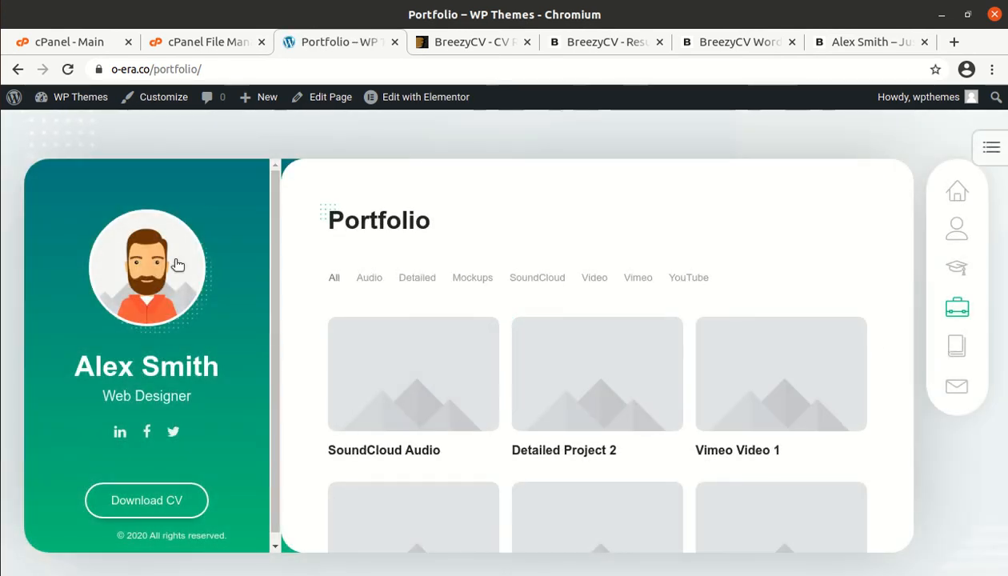
{"action": "left_click", "coordinate": [80, 97]}
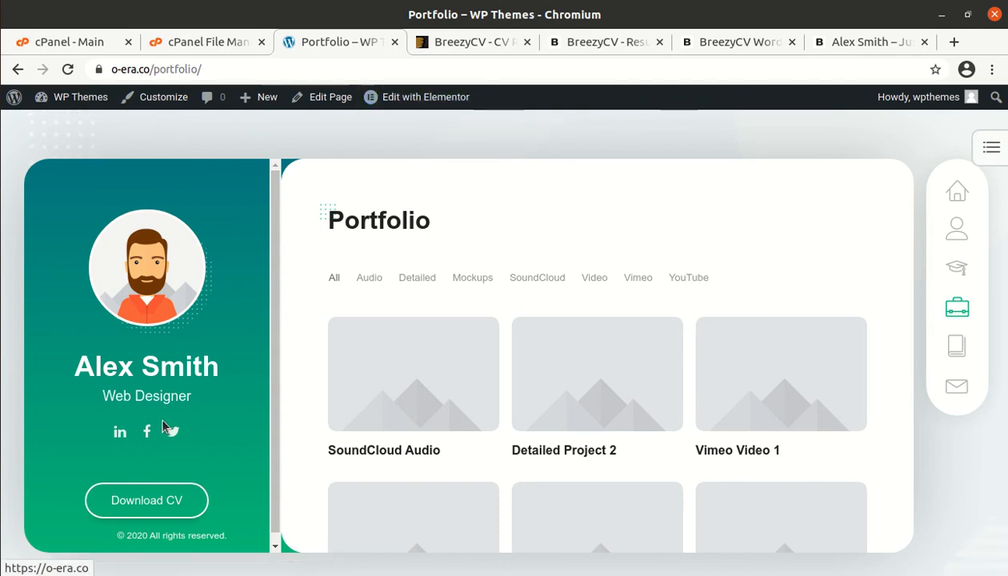
{"action": "mouse_move", "coordinate": [957, 192]}
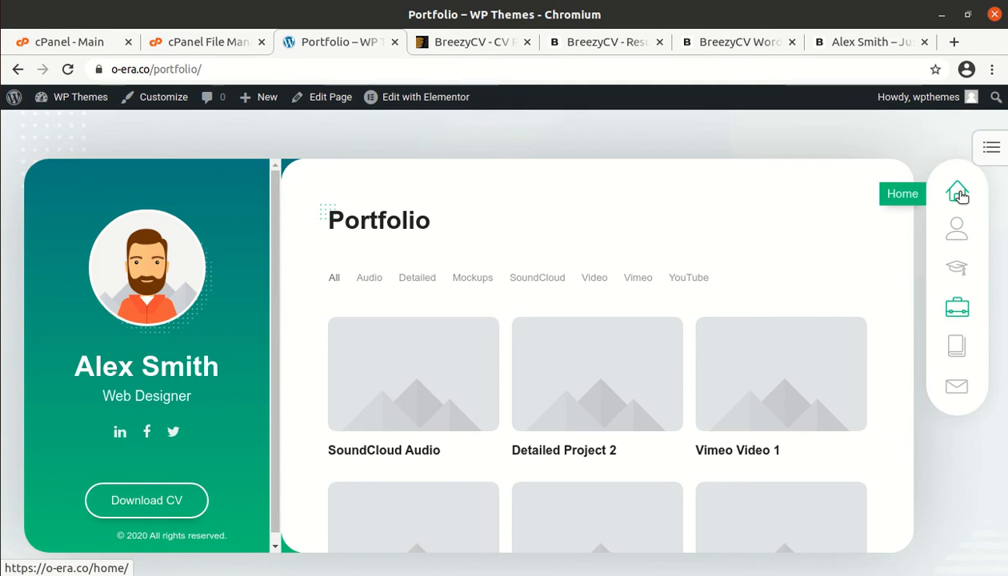
{"action": "left_click", "coordinate": [901, 194]}
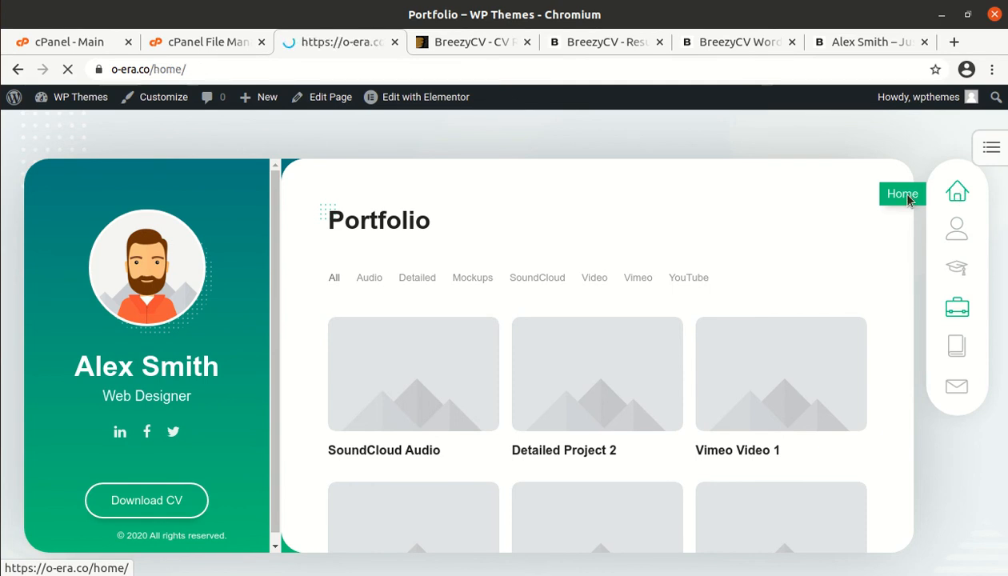
{"action": "left_click", "coordinate": [902, 194]}
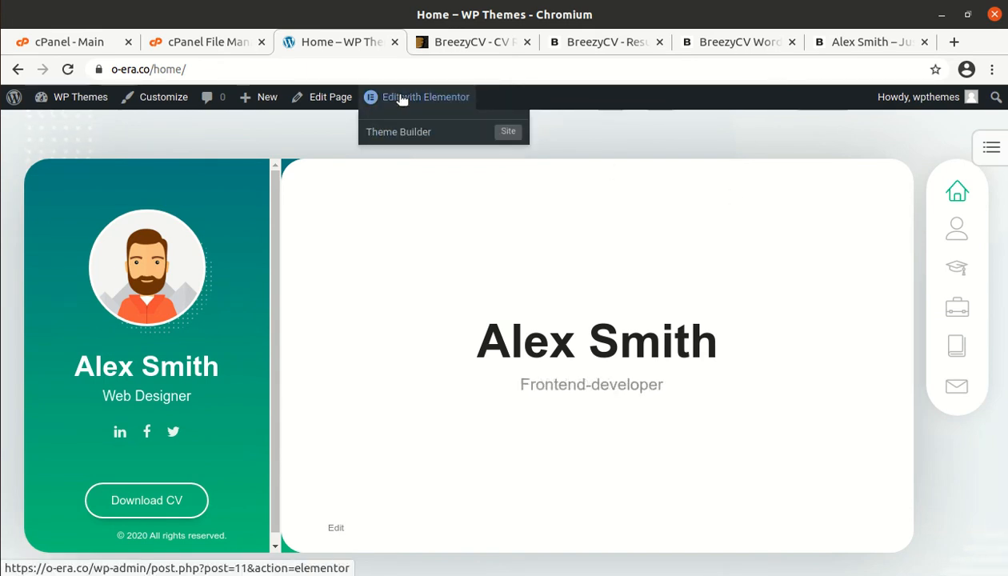
Step: Launch Edit with Elementor on the Home page and show the Elements widget panel
{"action": "left_click", "coordinate": [417, 96]}
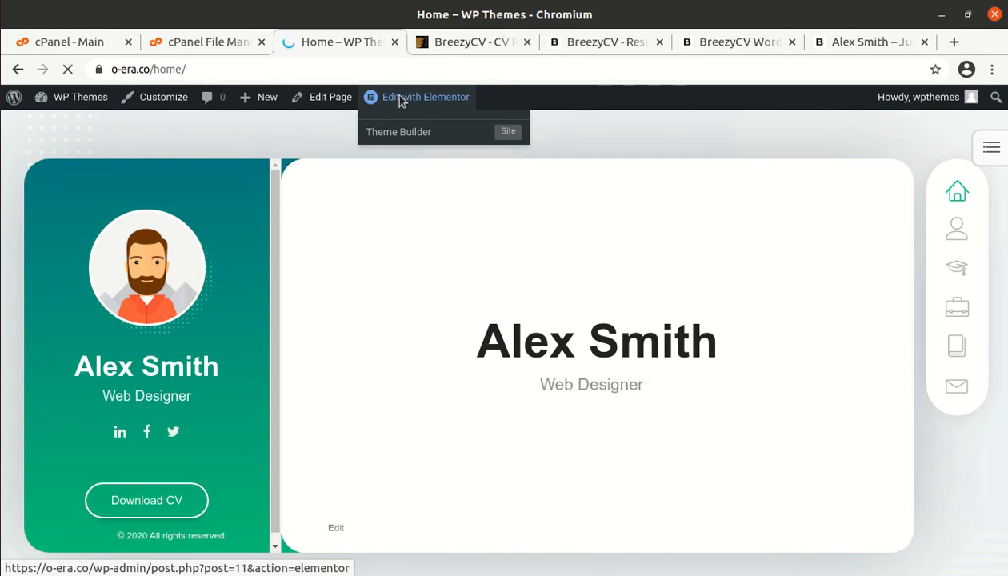
{"action": "left_click", "coordinate": [417, 97]}
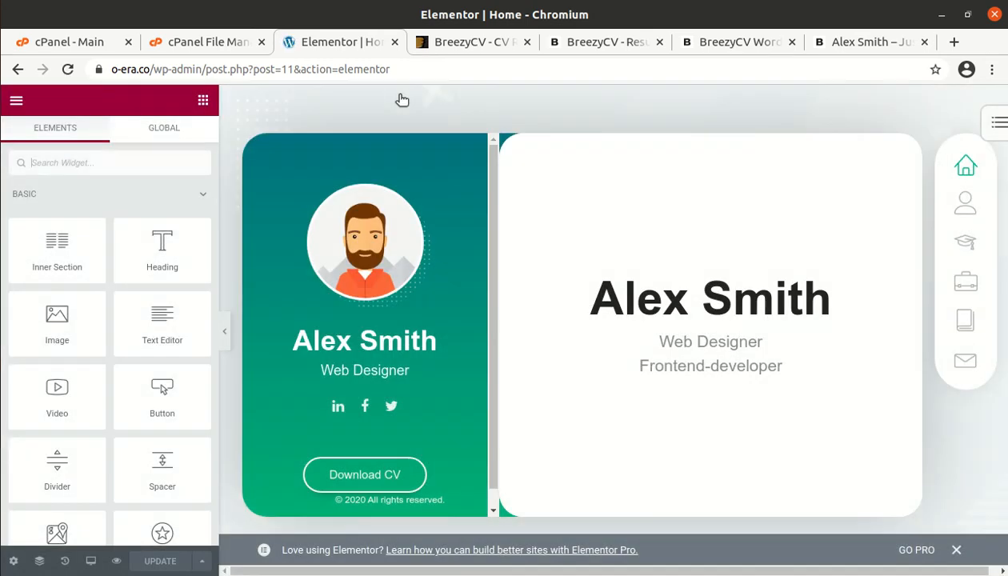
{"action": "left_click", "coordinate": [710, 298]}
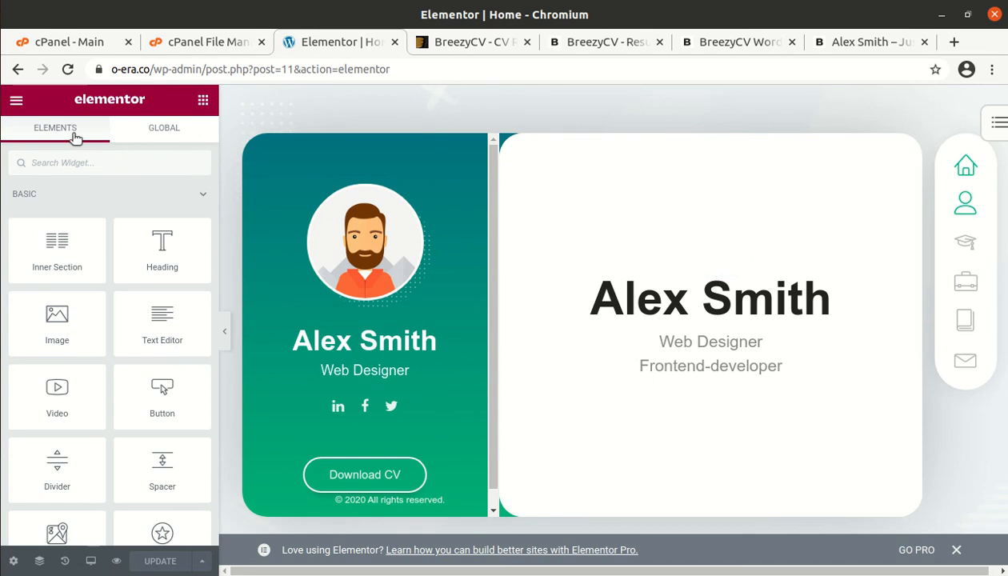
{"action": "left_click", "coordinate": [16, 99]}
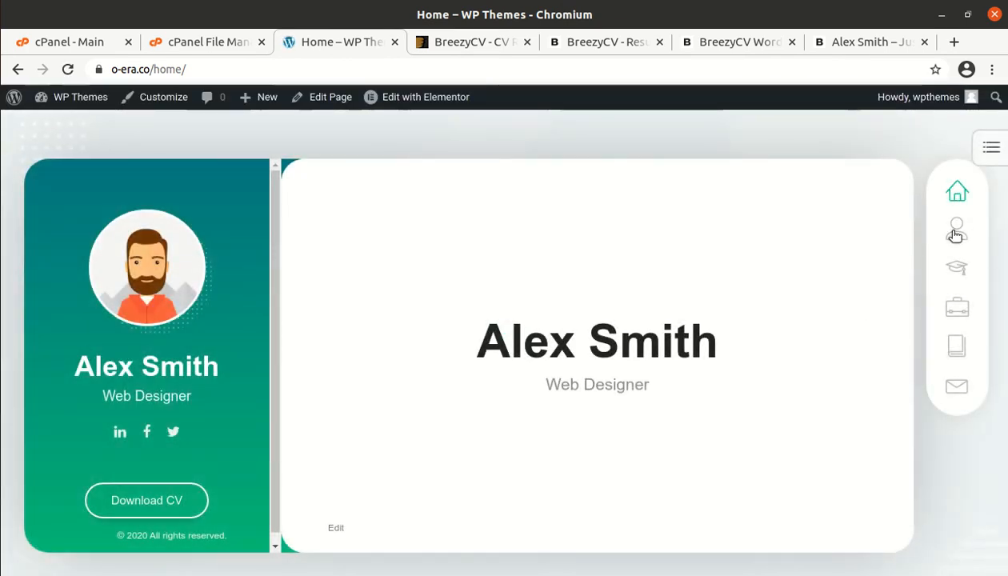
Step: Navigate to the About Me page and launch Edit with Elementor on it
{"action": "left_click", "coordinate": [957, 231]}
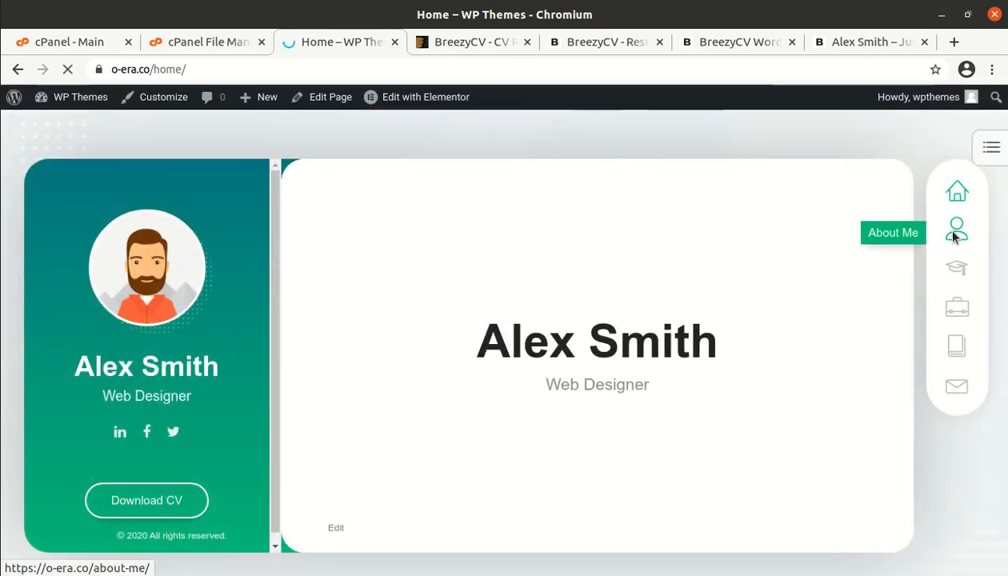
{"action": "left_click", "coordinate": [957, 231]}
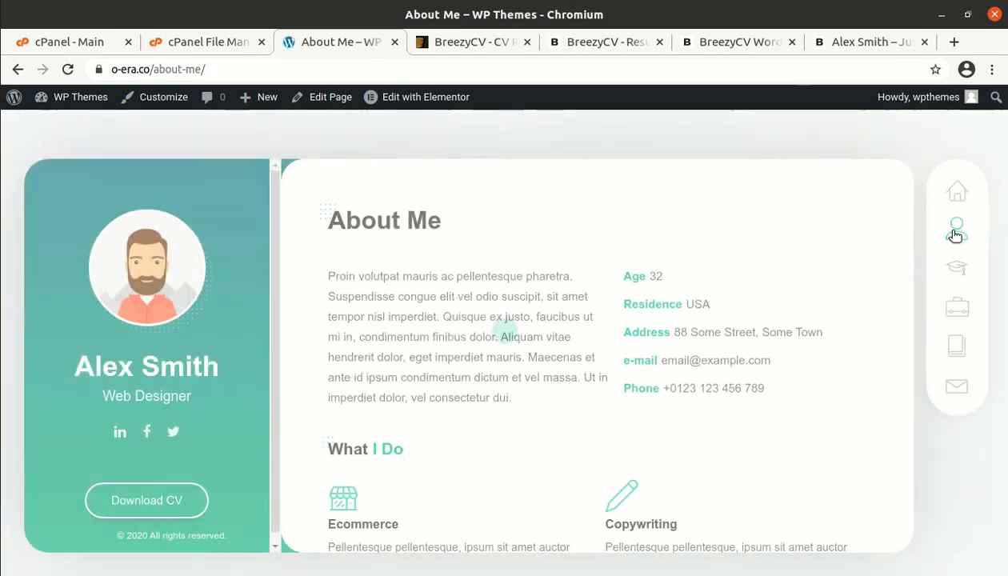
{"action": "left_click", "coordinate": [417, 97]}
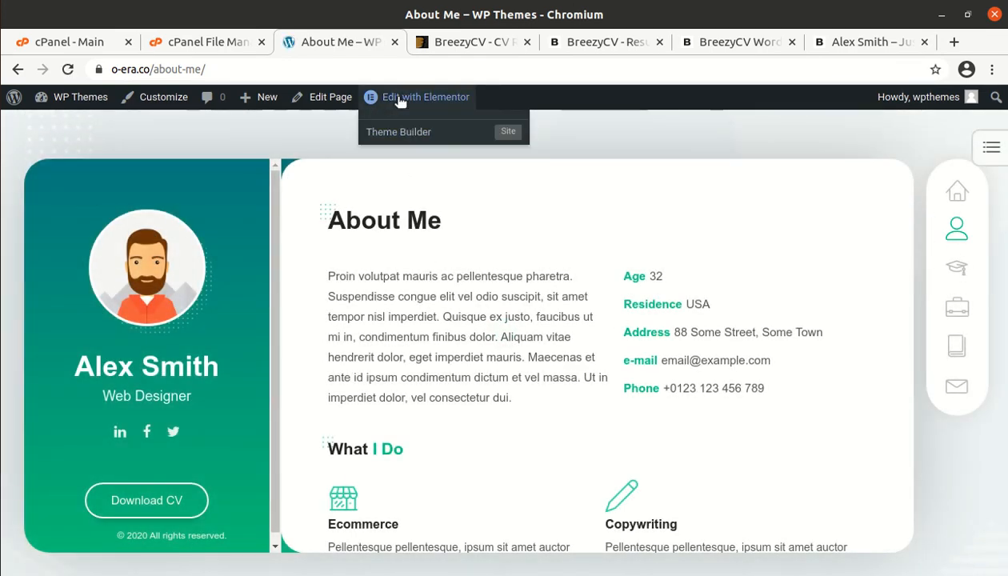
{"action": "left_click", "coordinate": [416, 96]}
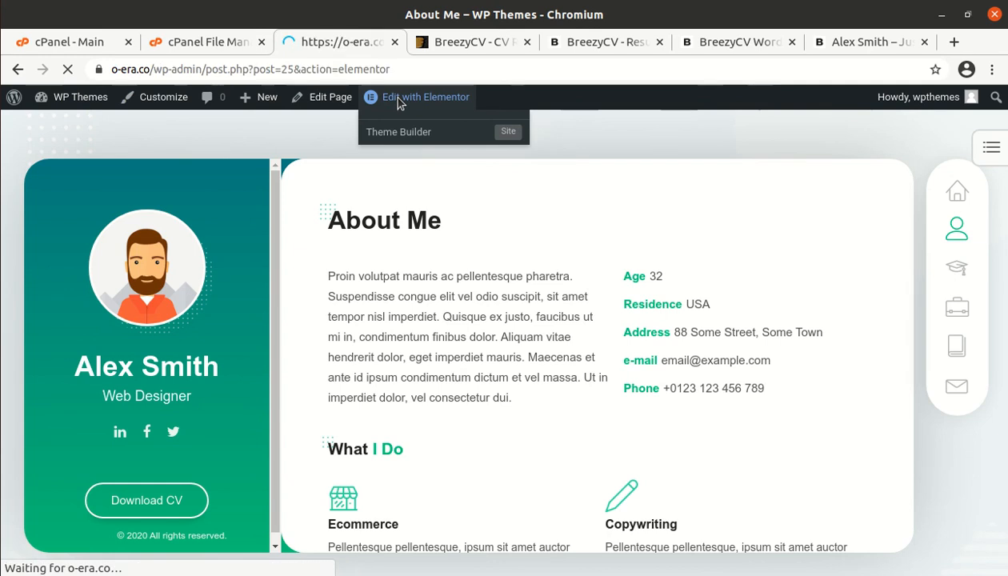
Step: Select the About Me bio paragraph, scroll to the Web Design service, and open the menu
{"action": "left_click", "coordinate": [417, 97]}
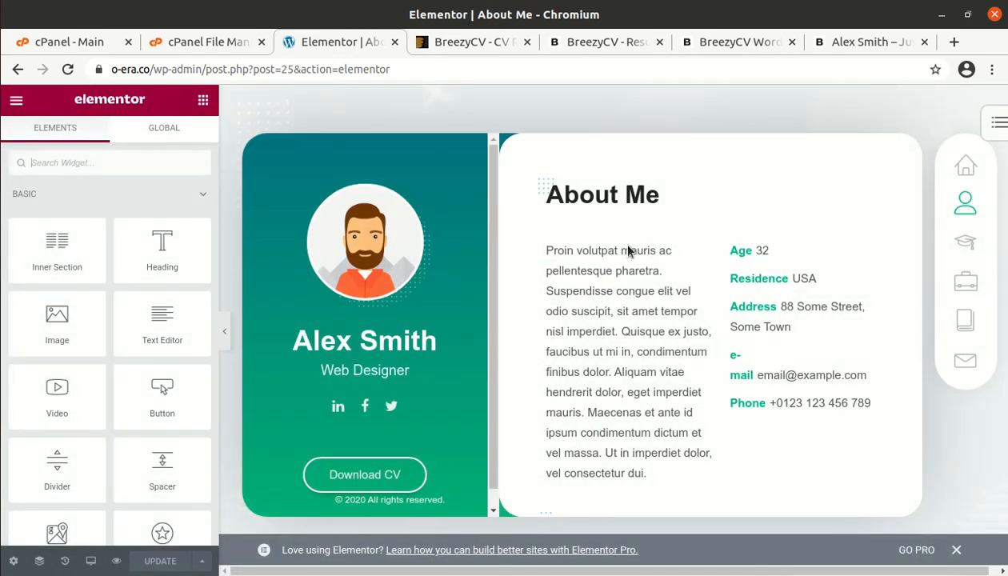
{"action": "left_click", "coordinate": [628, 360]}
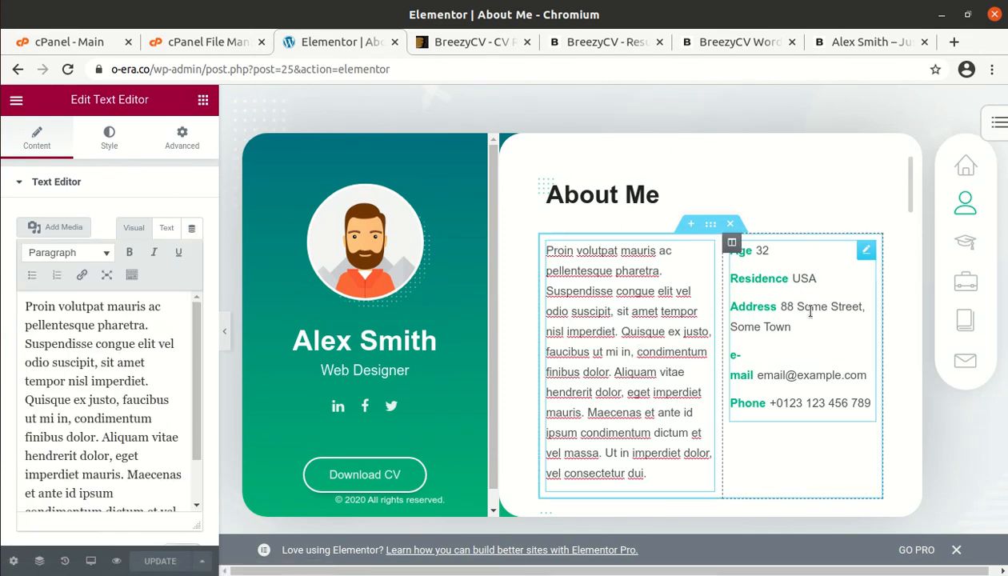
{"action": "mouse_move", "coordinate": [758, 391]}
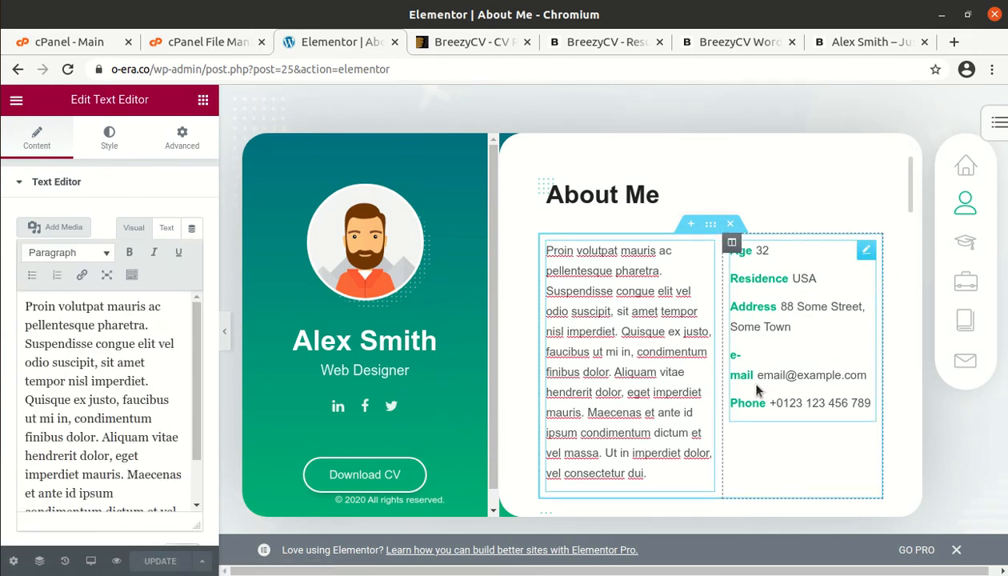
{"action": "left_click", "coordinate": [628, 360]}
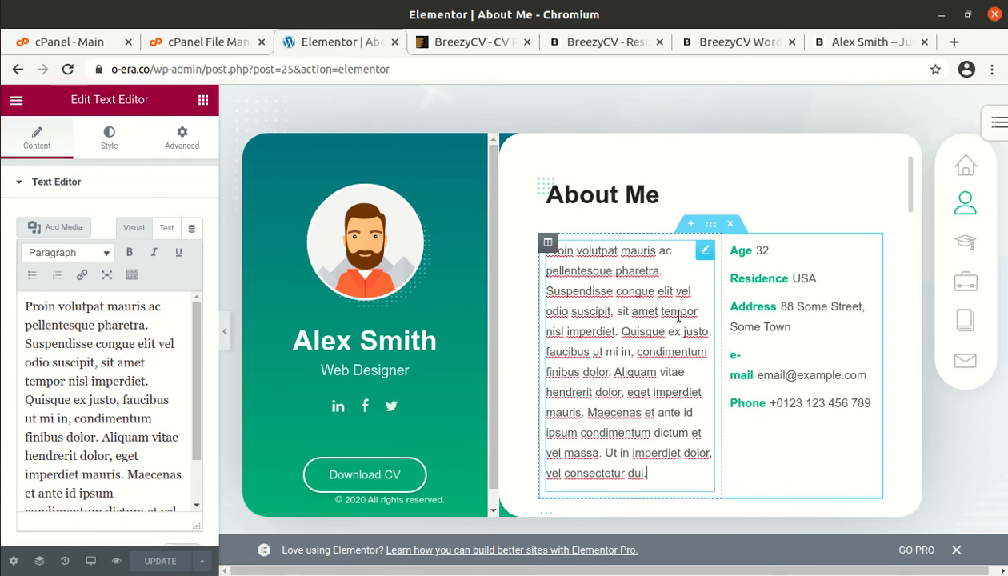
{"action": "scroll", "scroll_direction": "down", "scroll_amount": 3}
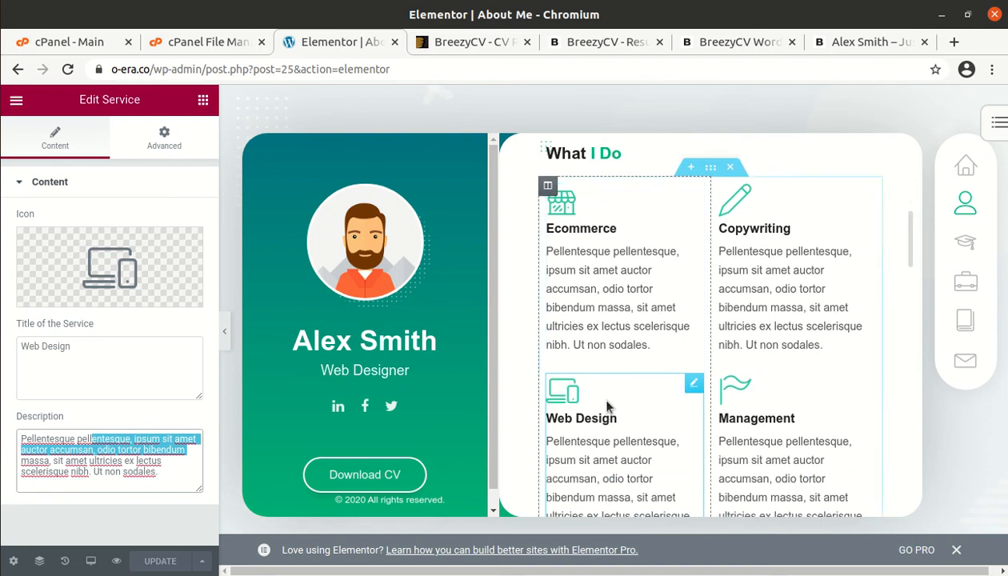
{"action": "scroll", "scroll_direction": "down", "scroll_amount": 3}
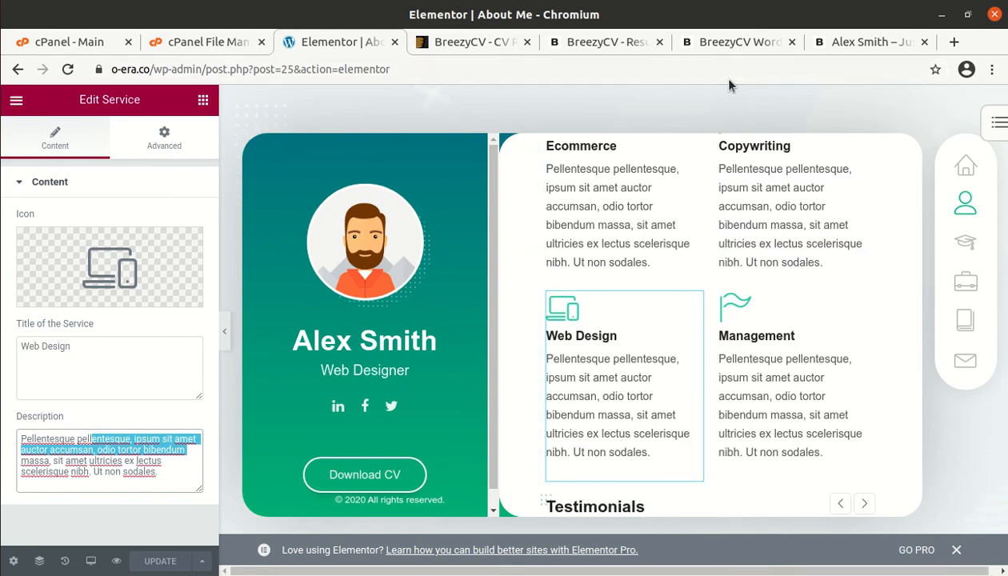
{"action": "mouse_move", "coordinate": [32, 120]}
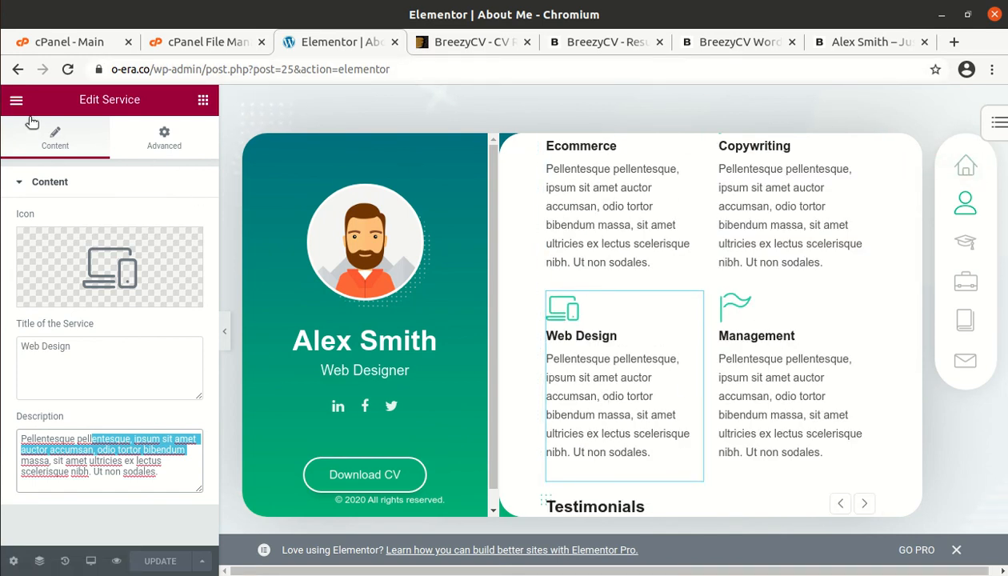
{"action": "left_click", "coordinate": [16, 100]}
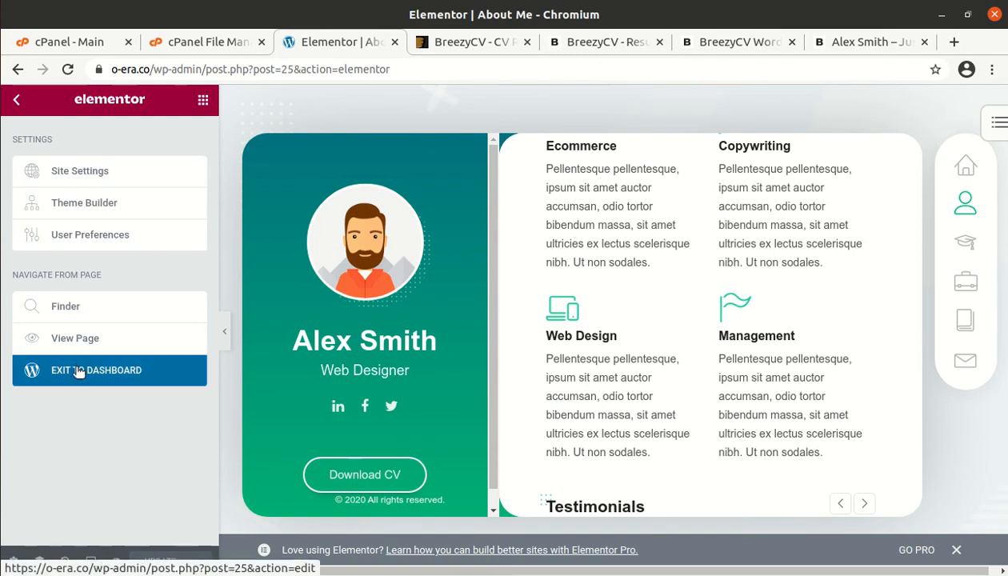
Step: Exit Elementor to the WordPress Pages list and go to the live site
{"action": "left_click", "coordinate": [96, 370]}
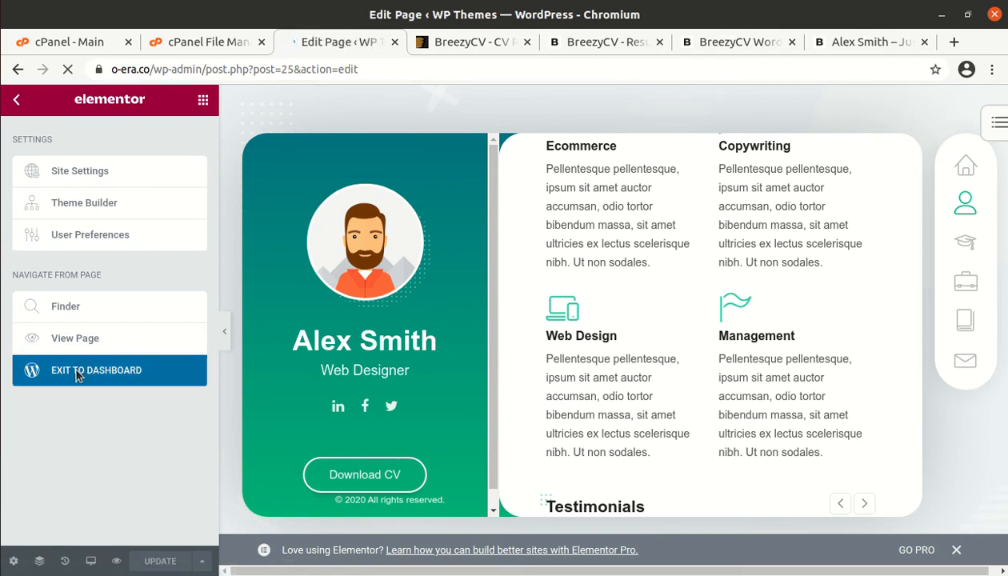
{"action": "left_click", "coordinate": [96, 370]}
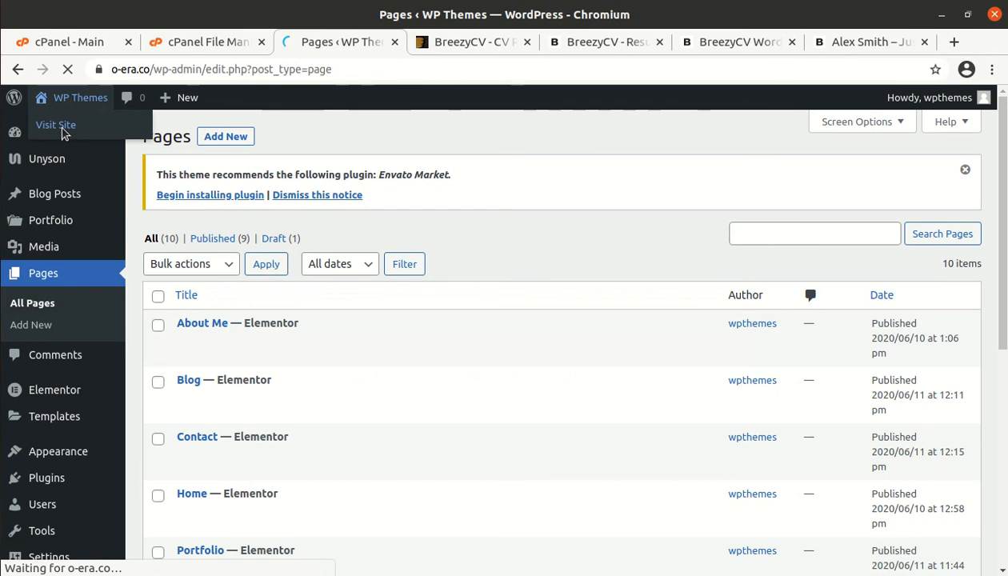
{"action": "left_click", "coordinate": [56, 124]}
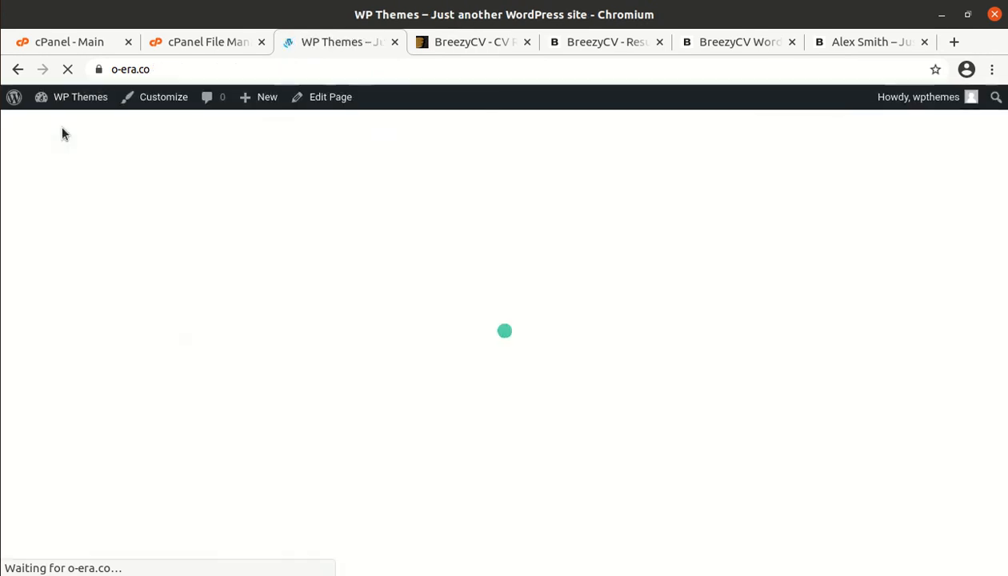